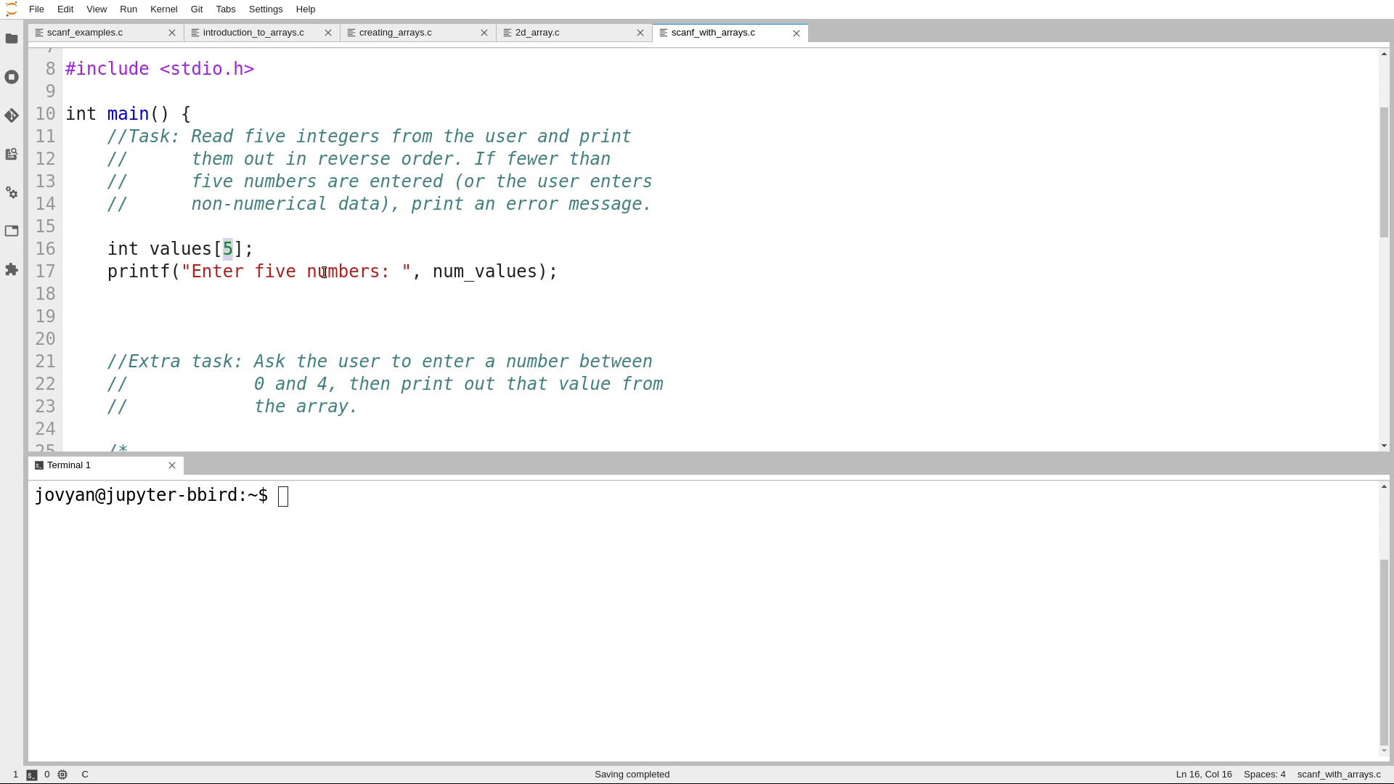
- Add the comment '//Read the values (one by one)' on line 19
double_click(274, 271)
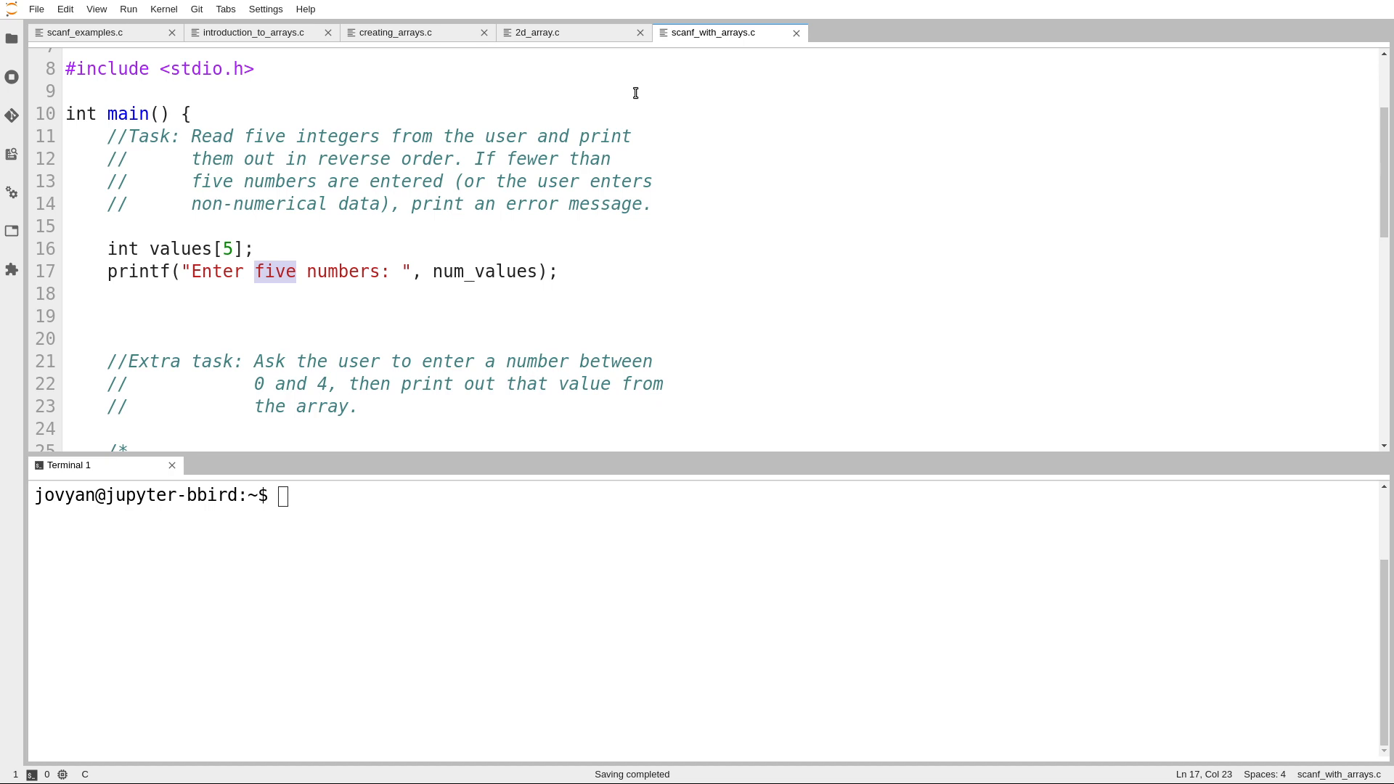
mouse_move(575, 203)
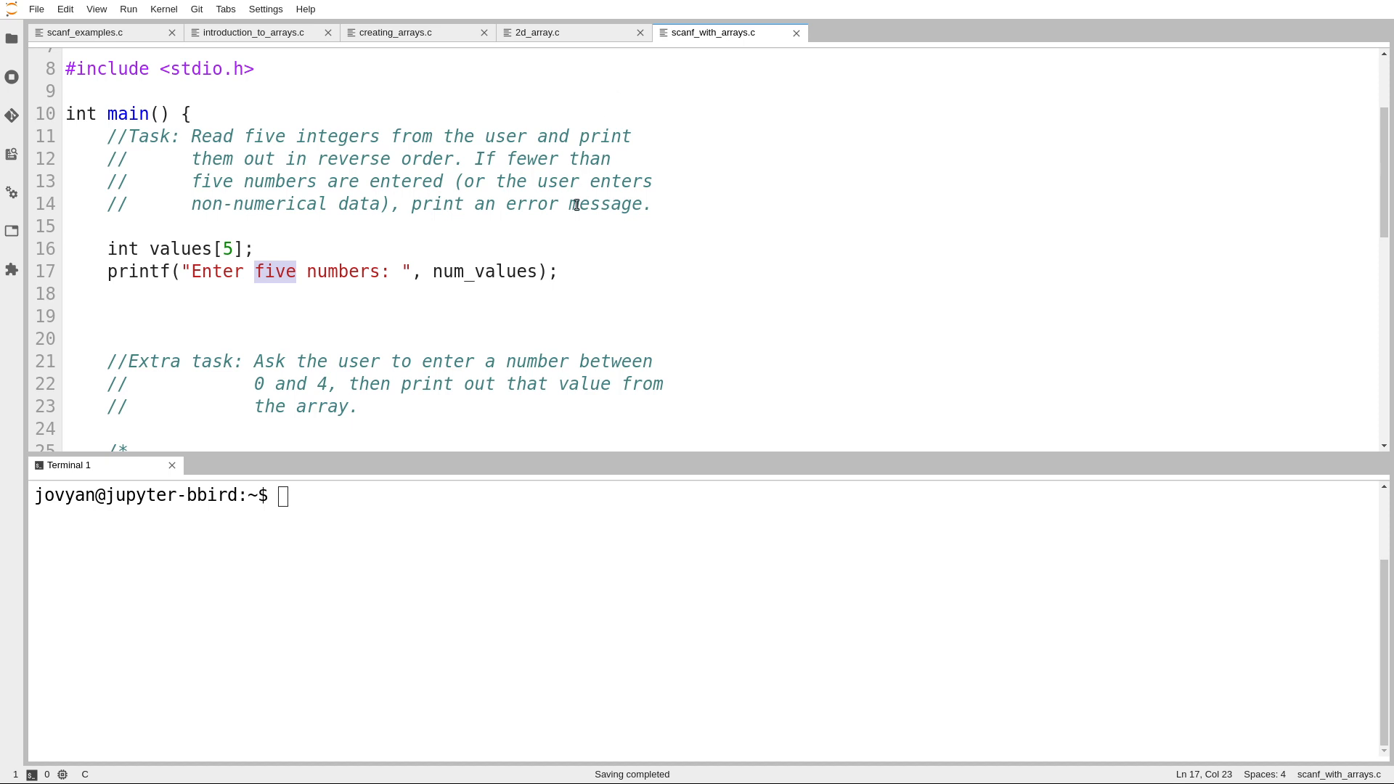
left_click(107, 316)
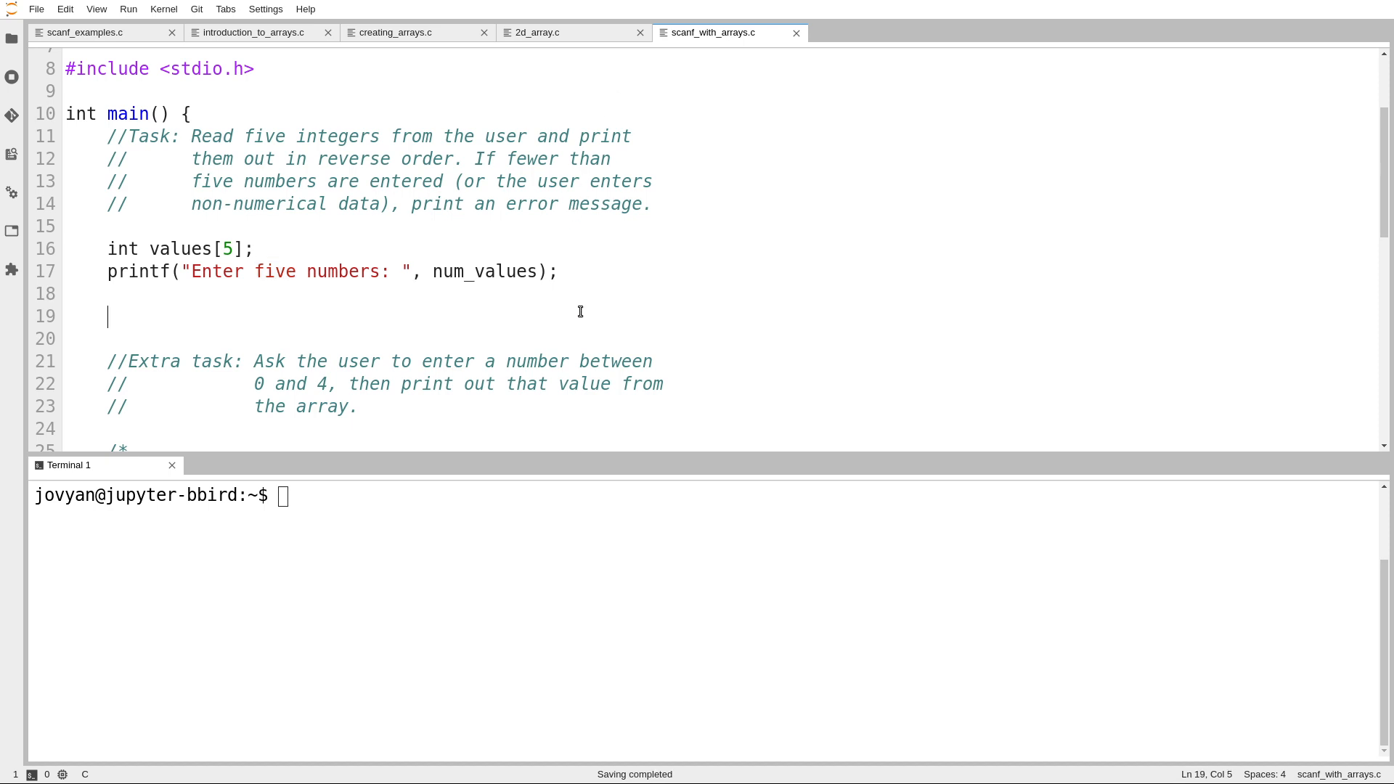
type("//")
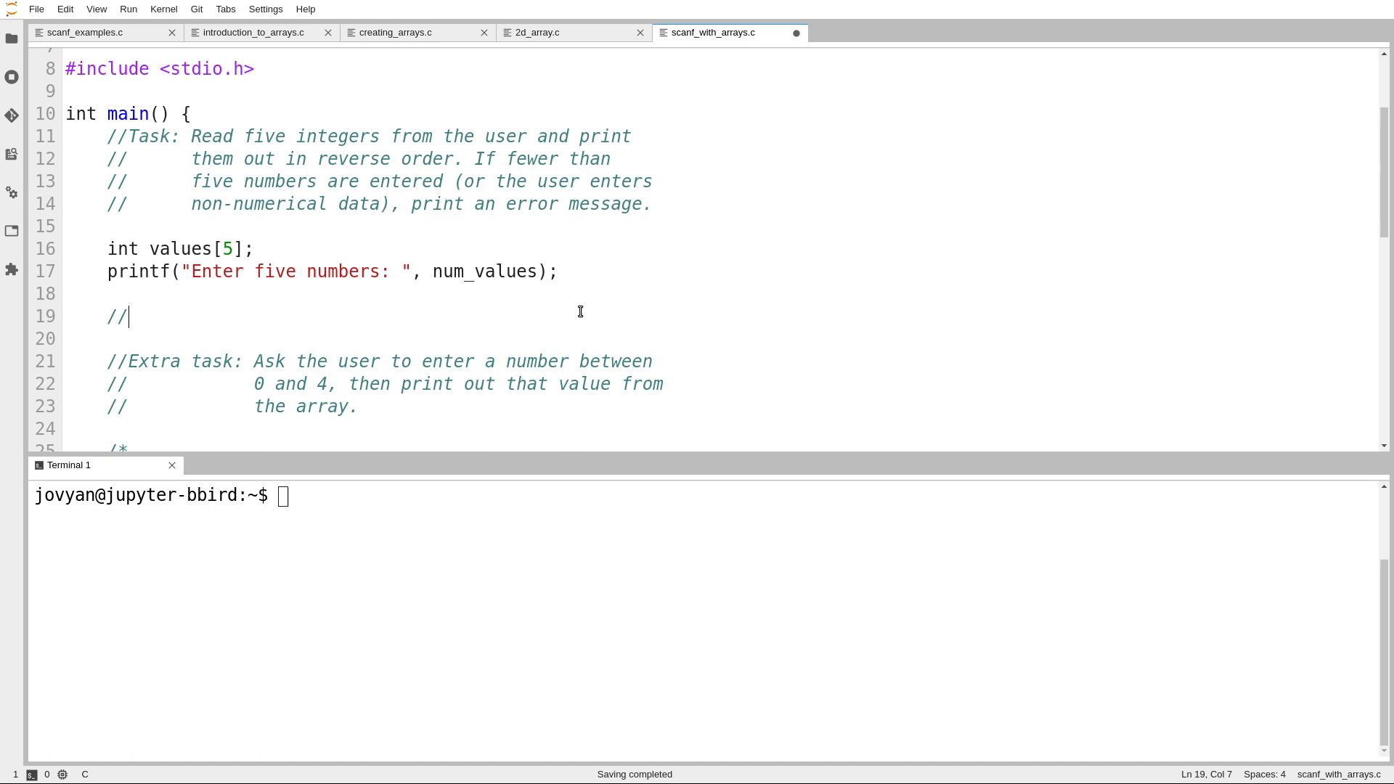
type("Read the v")
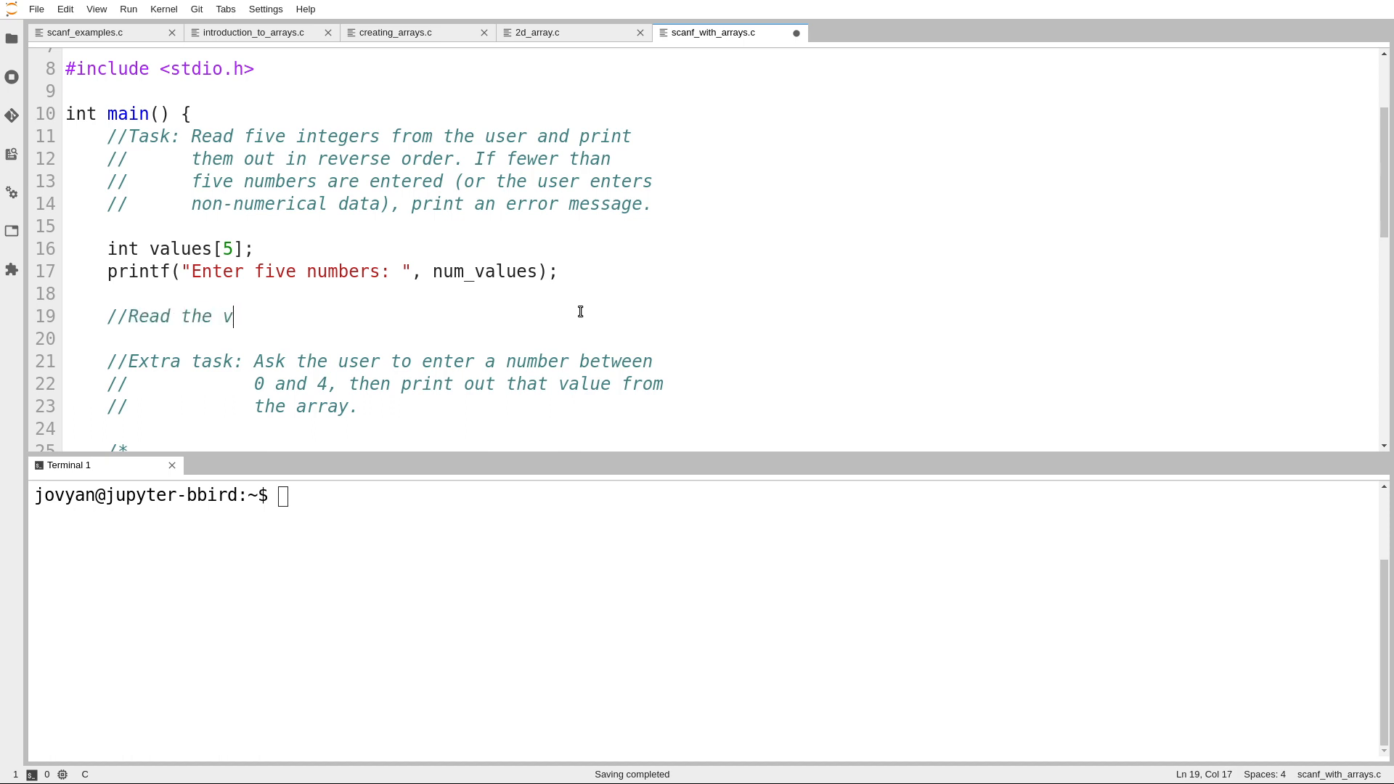
type("alues (one by )")
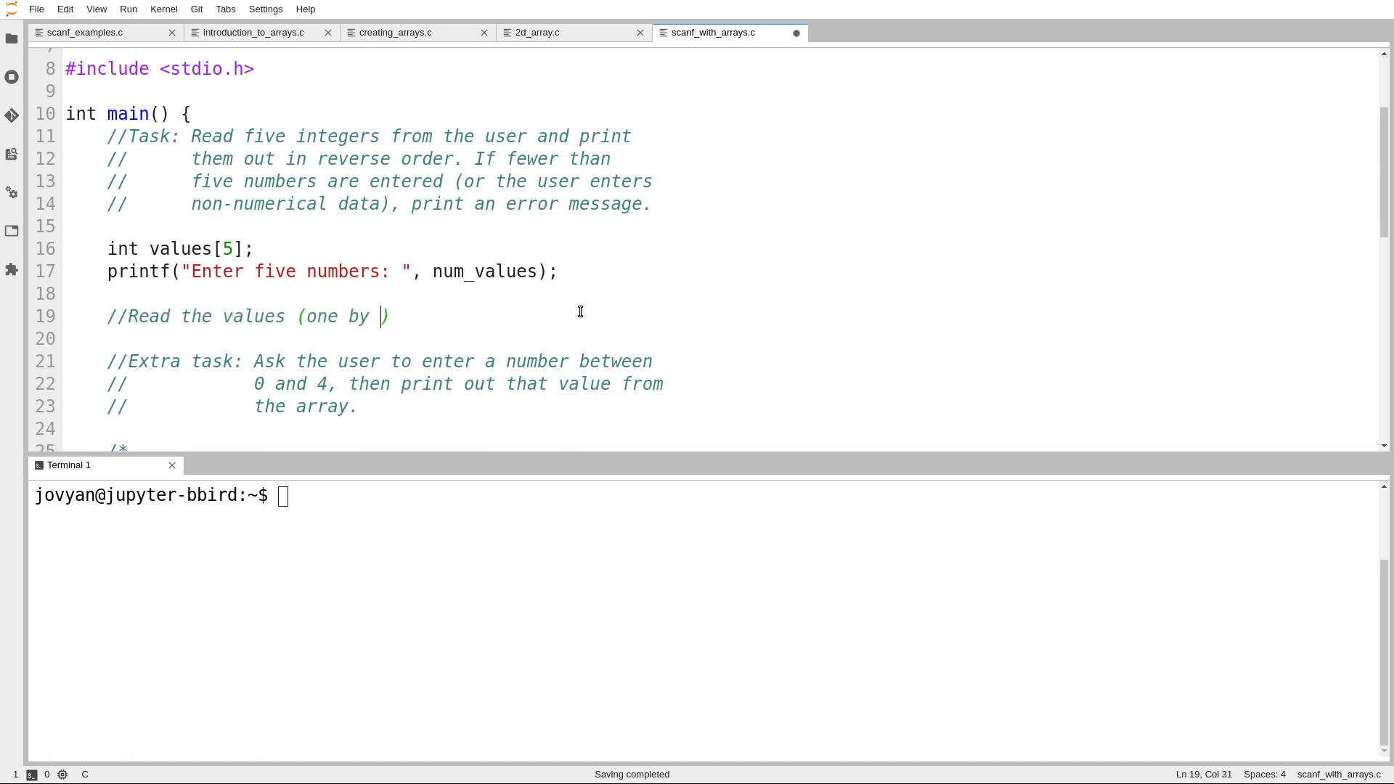
type("one")
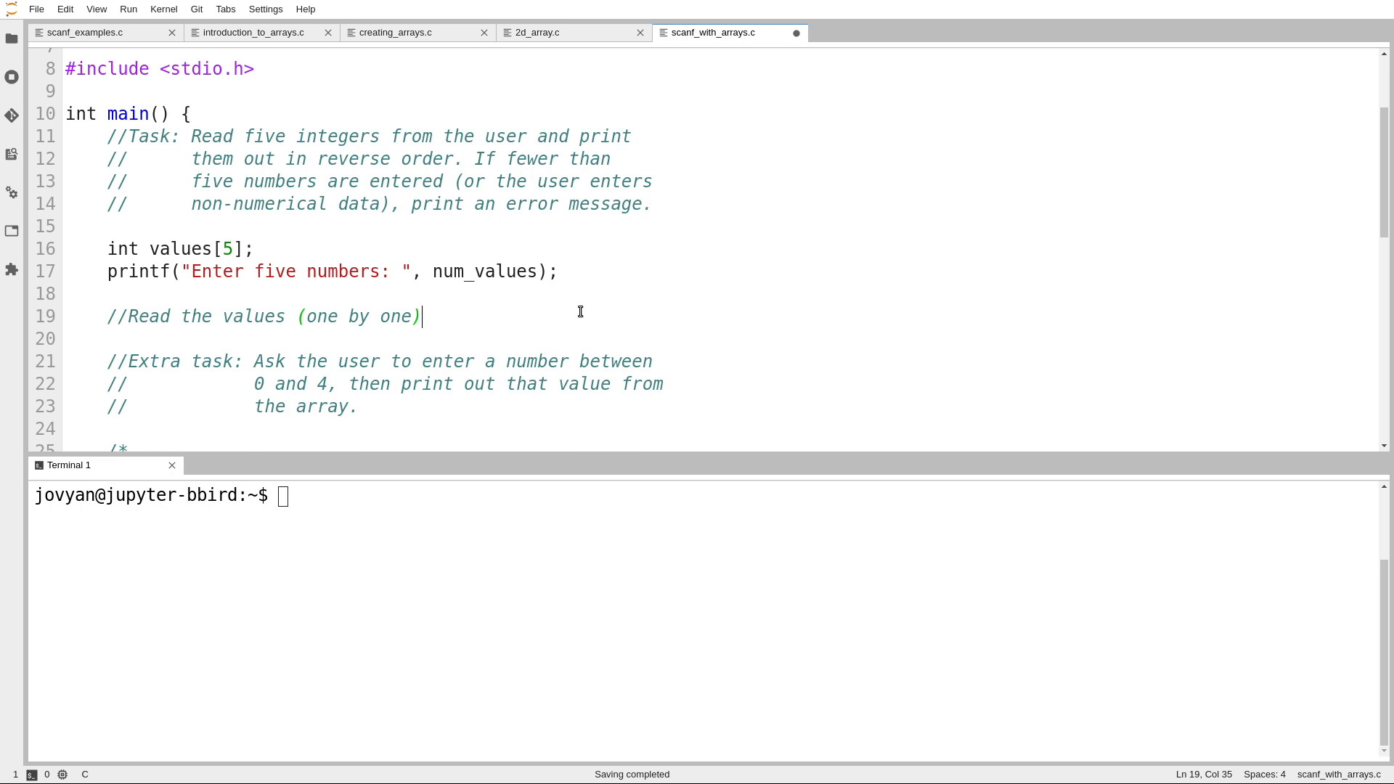
mouse_move(470, 261)
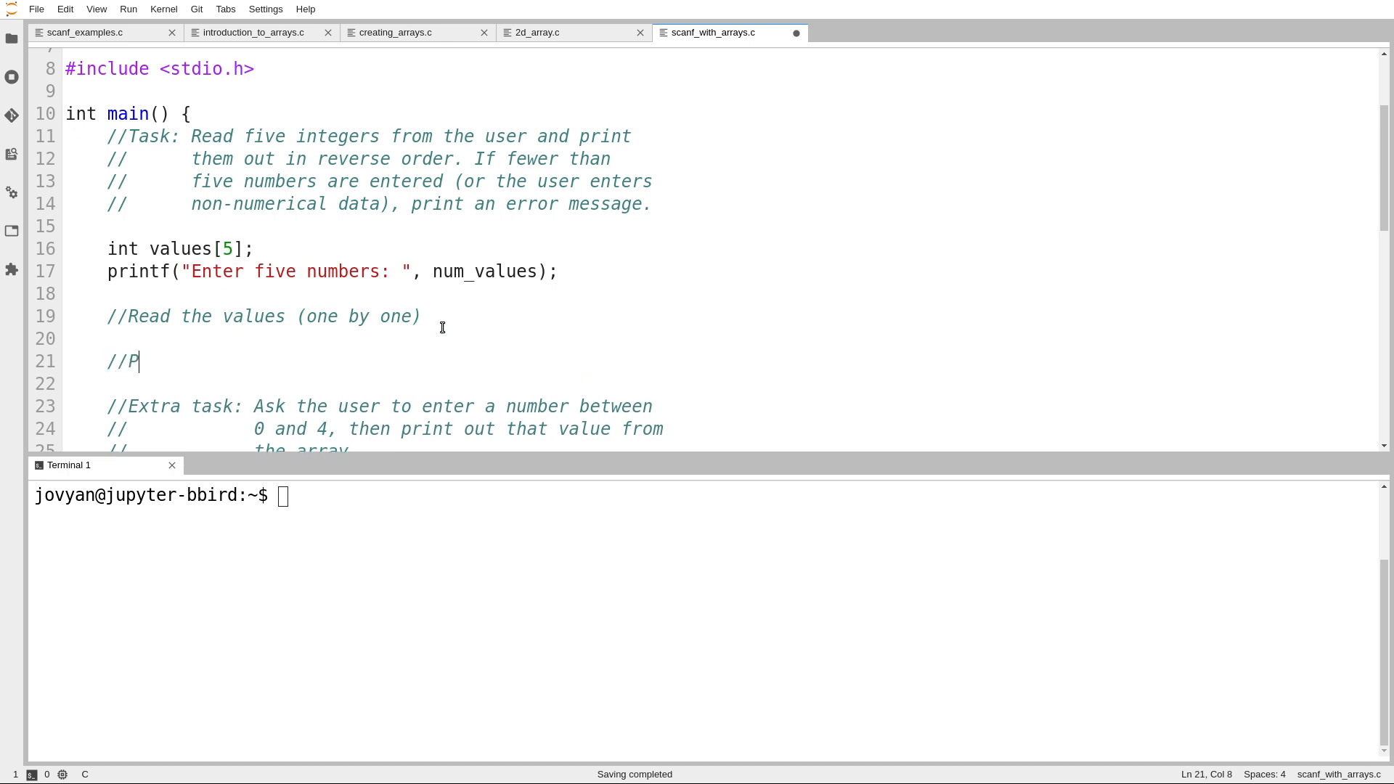
- Add the comment '//Print the values in reverse' on line 21
type("rint the values in")
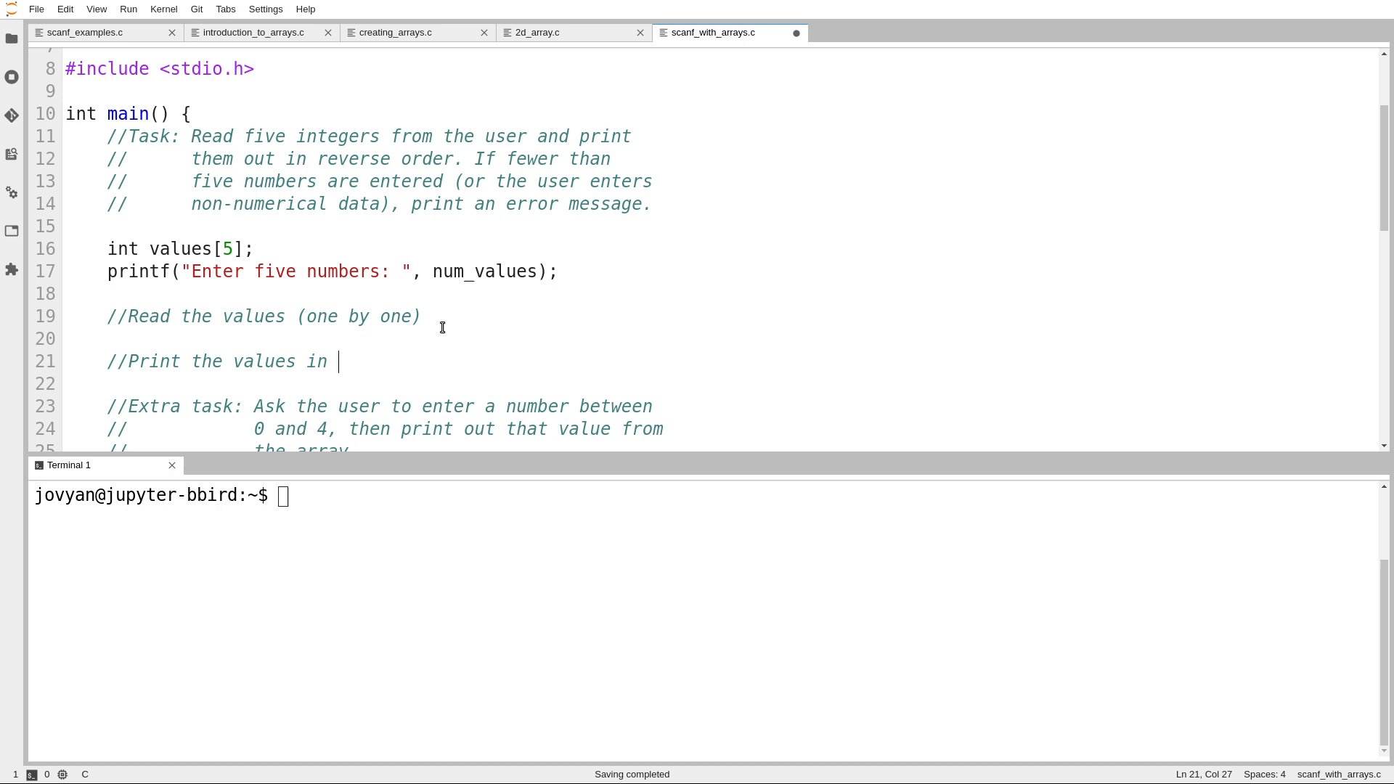
type("reverse")
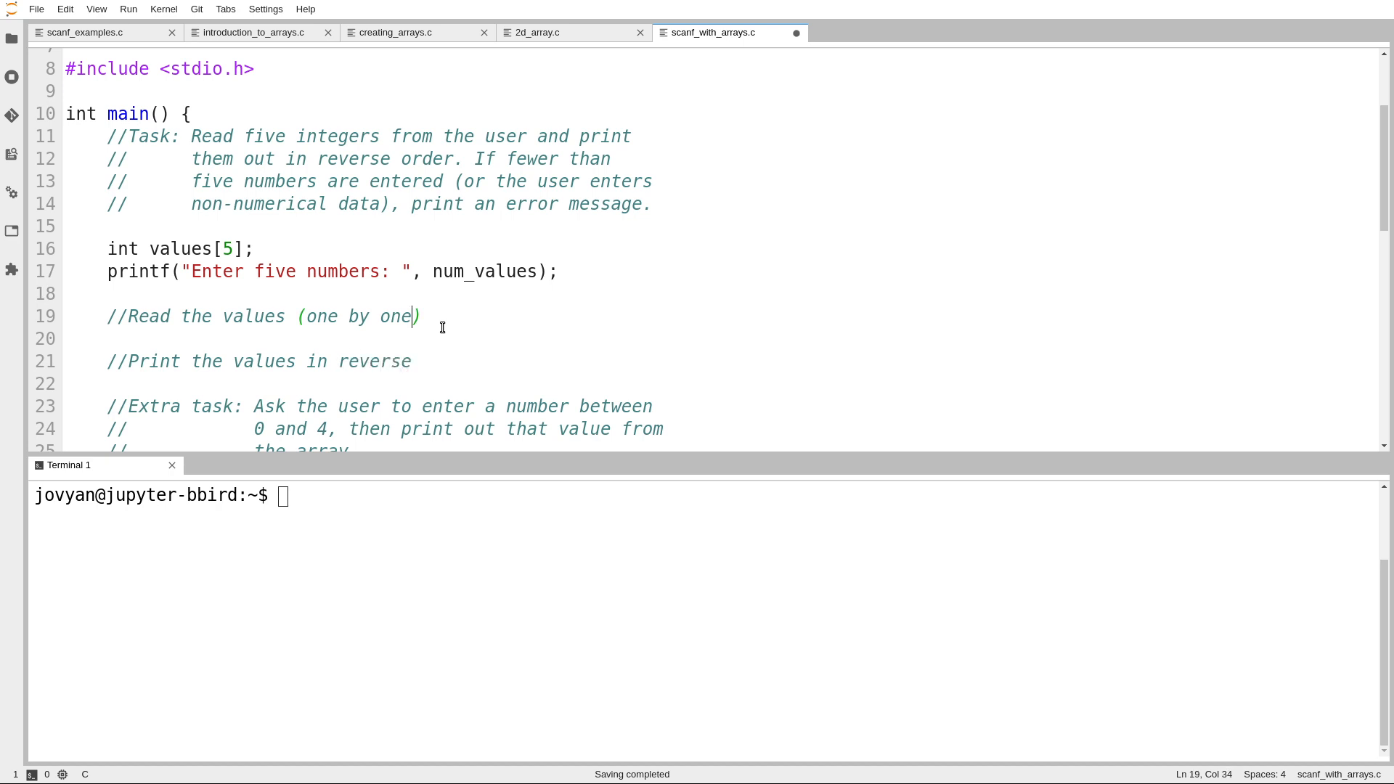
type("for(int i = 0;")
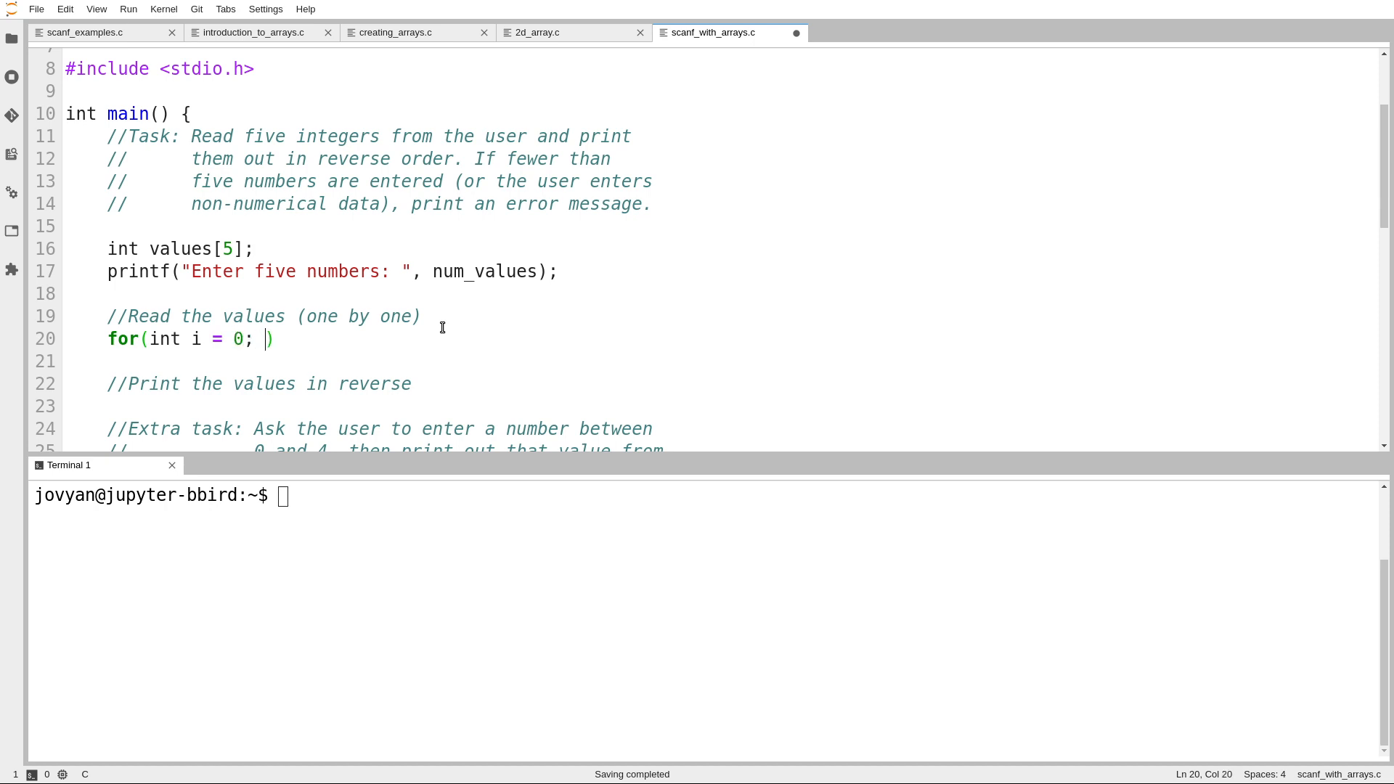
- Write the loop header for(int i = 0; i < 5; i++){ with an empty body
type("i < 5;")
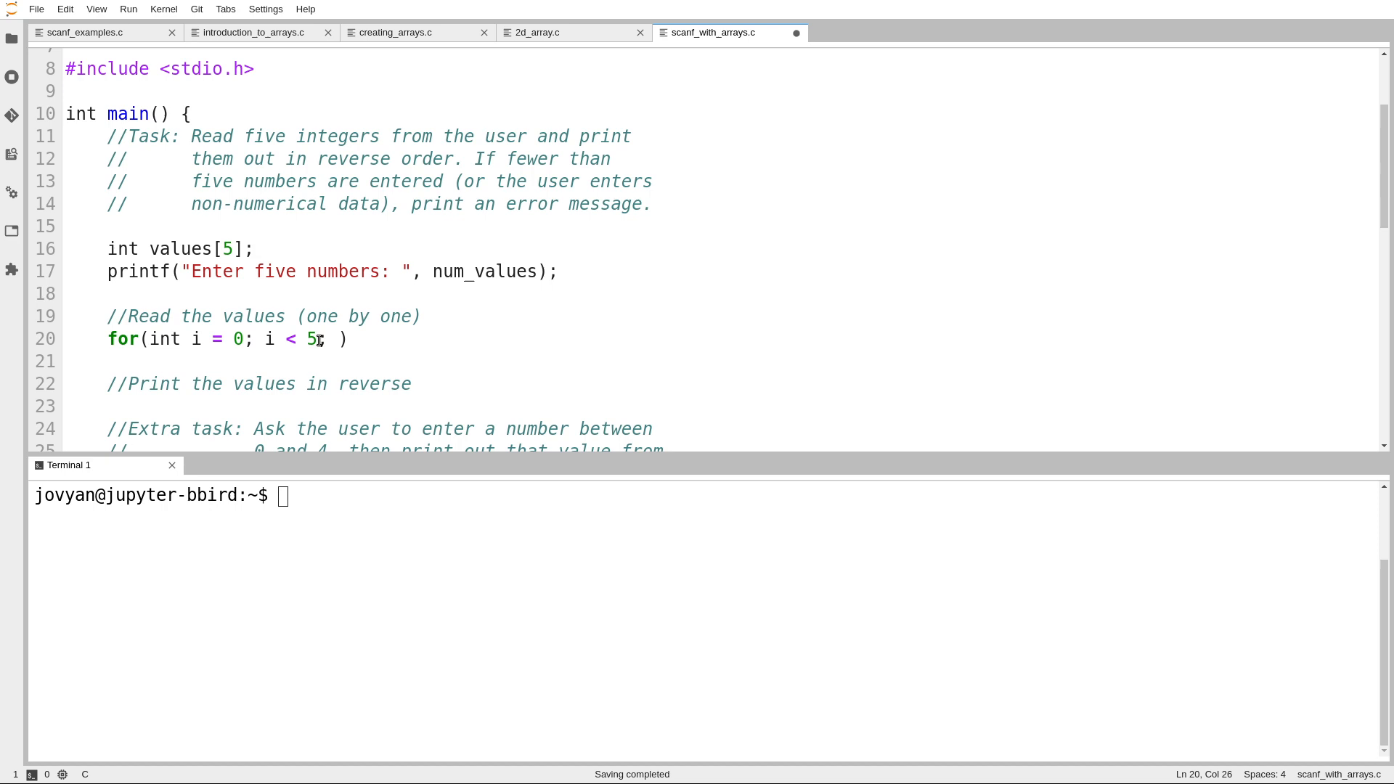
type("=")
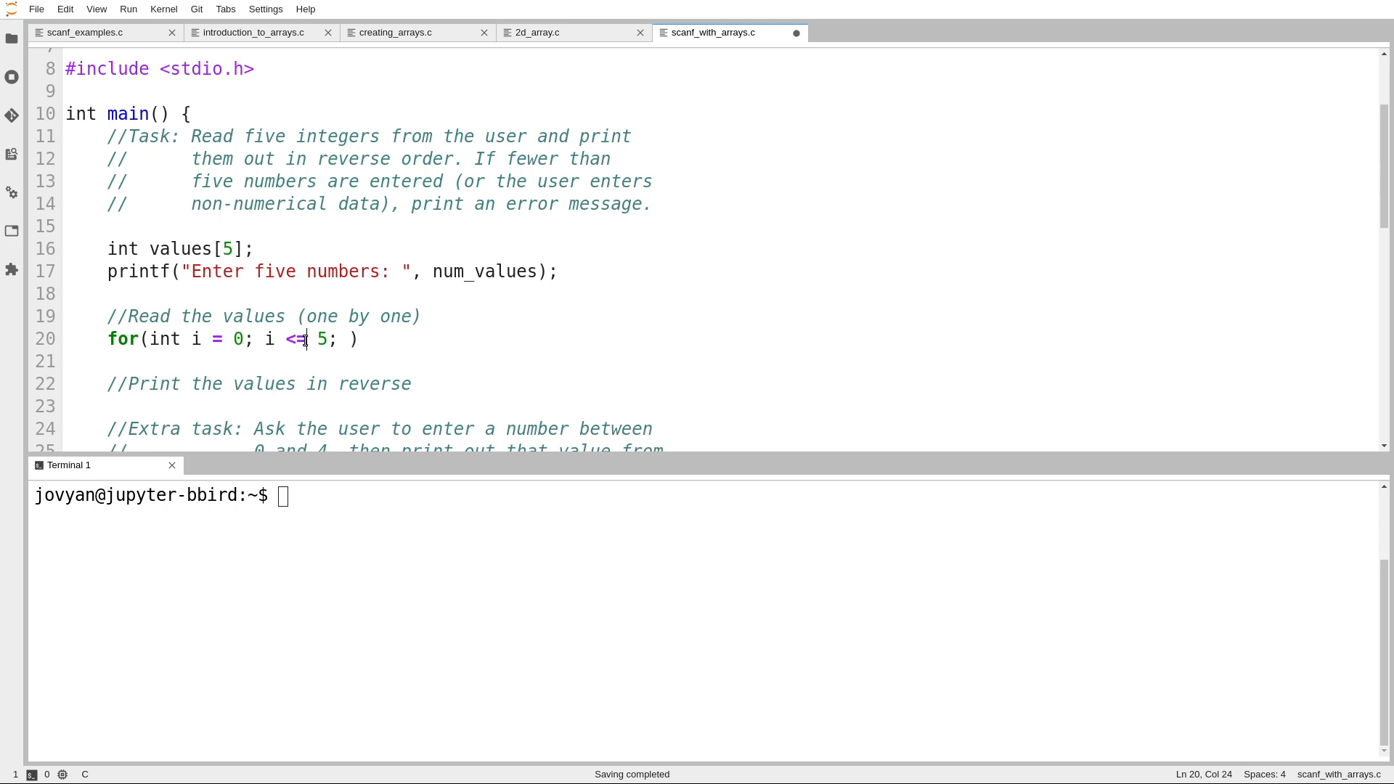
type("4")
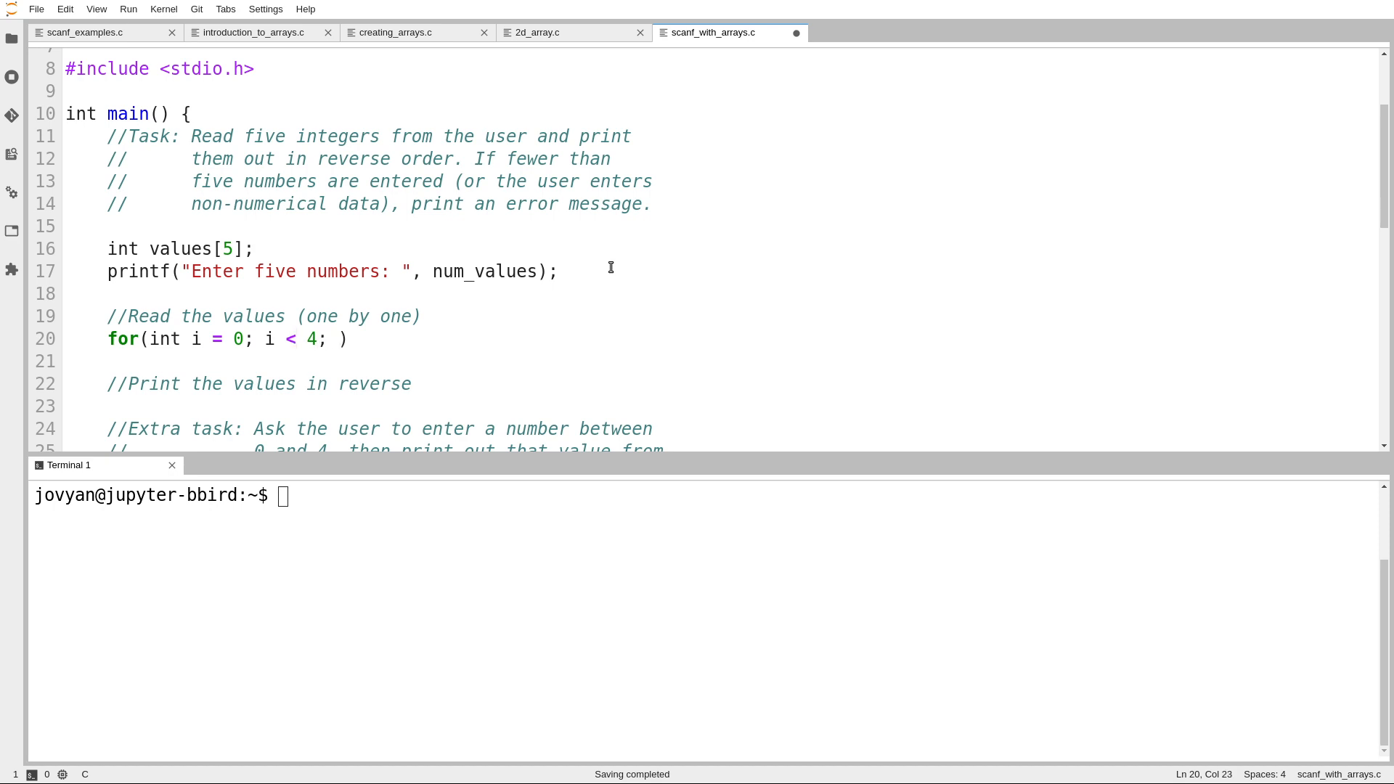
type("5")
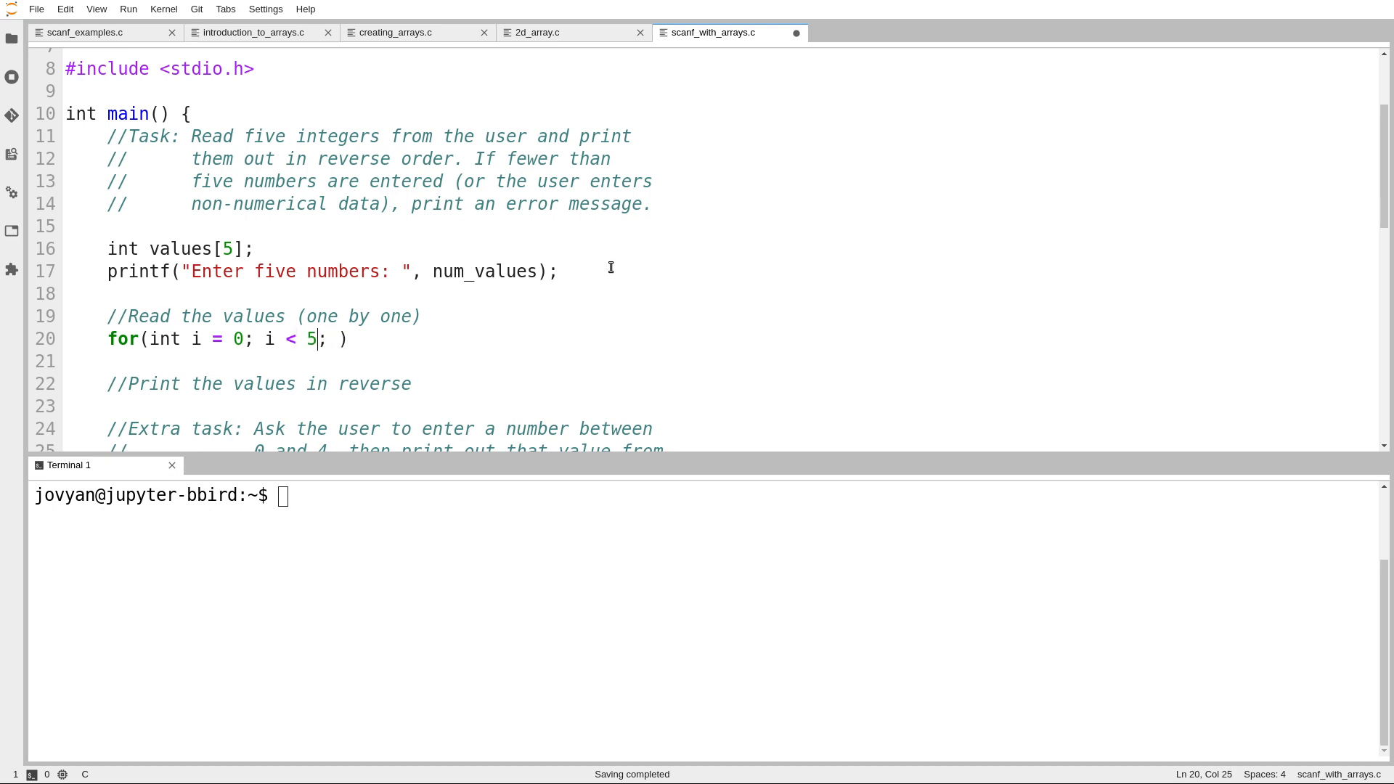
type("i+")
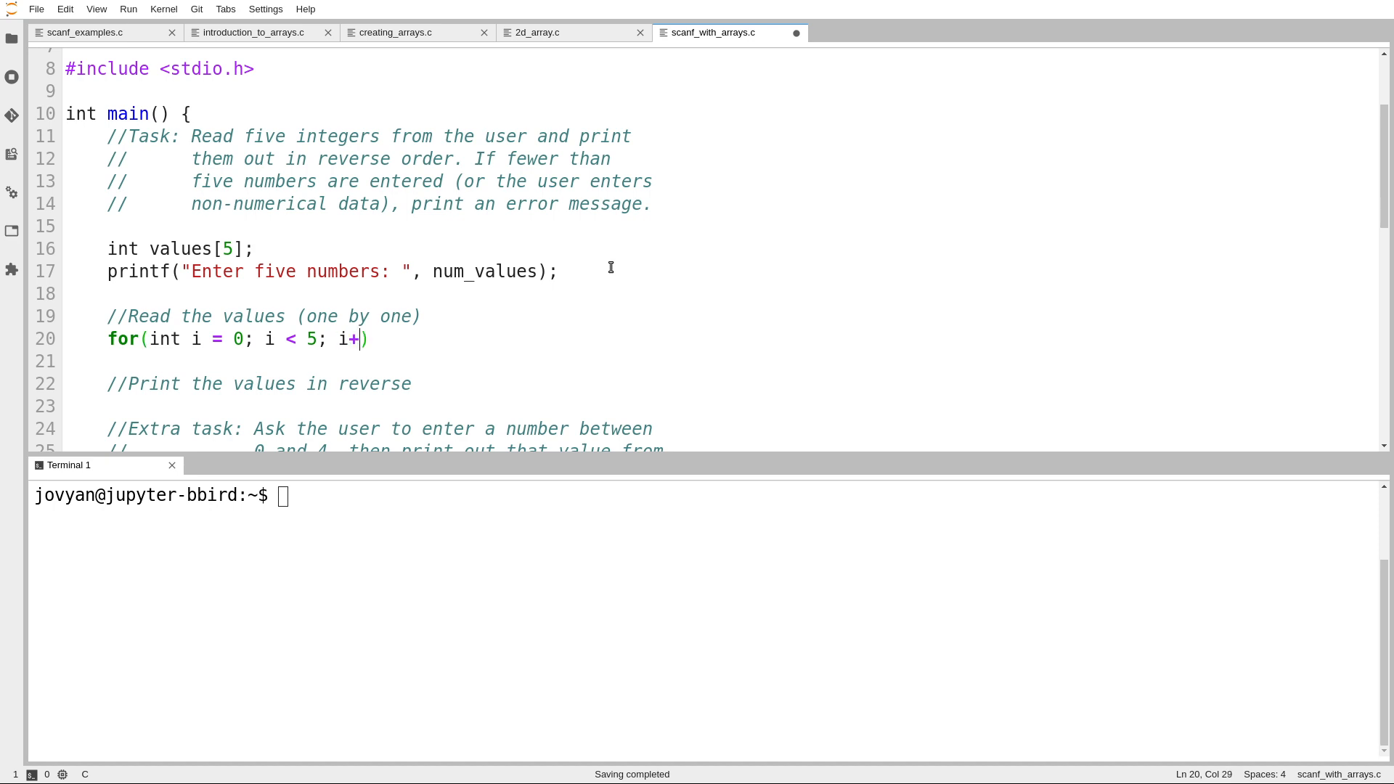
type("+){")
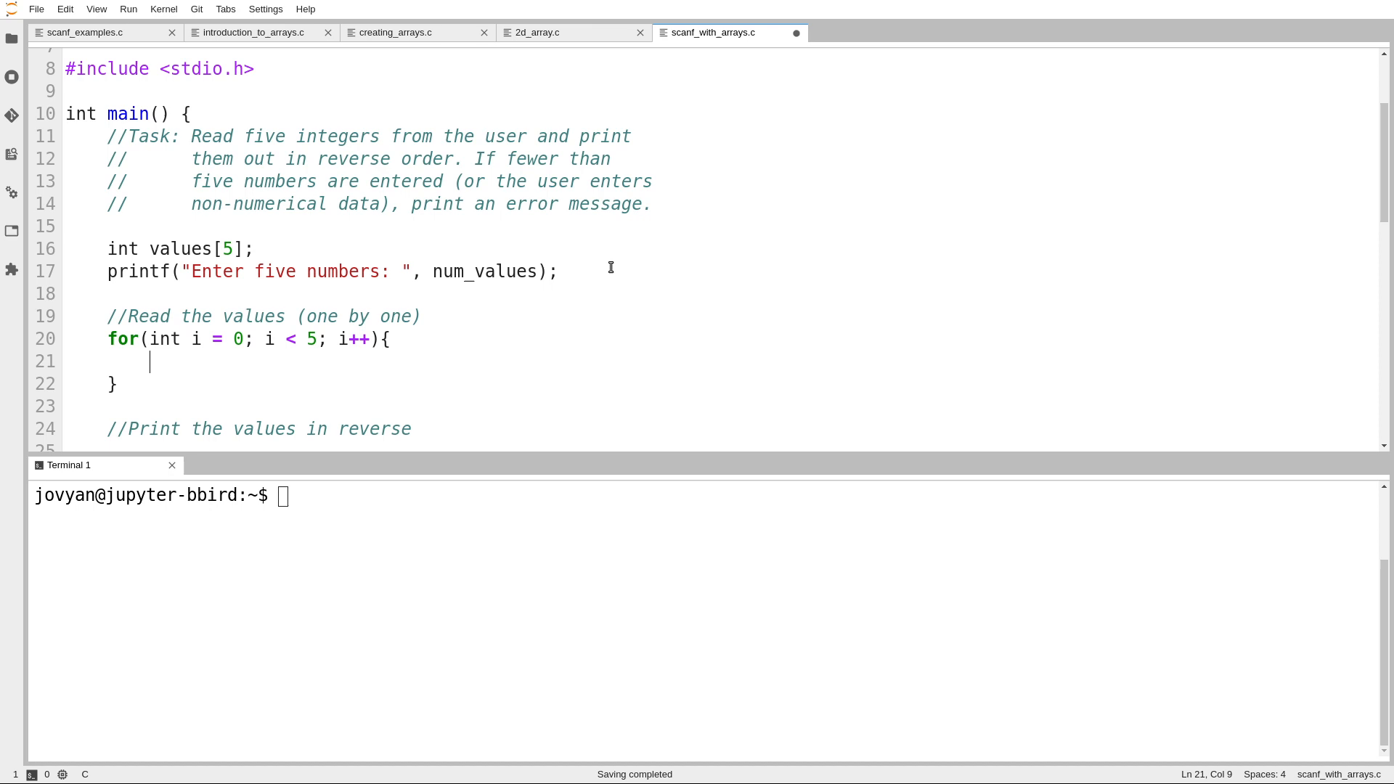
- Inside the loop, write int values_read = scanf("%d", values[i]);
type("printf()")
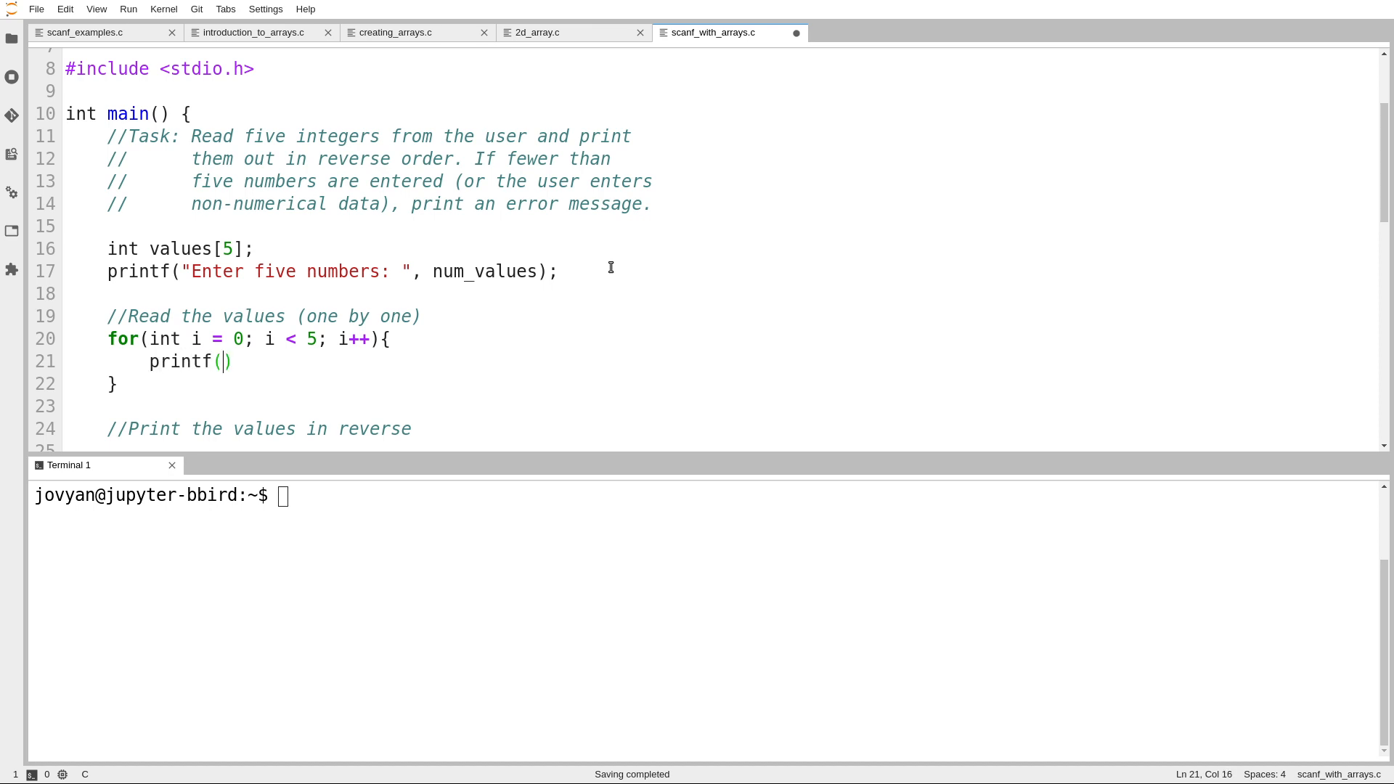
type("if")
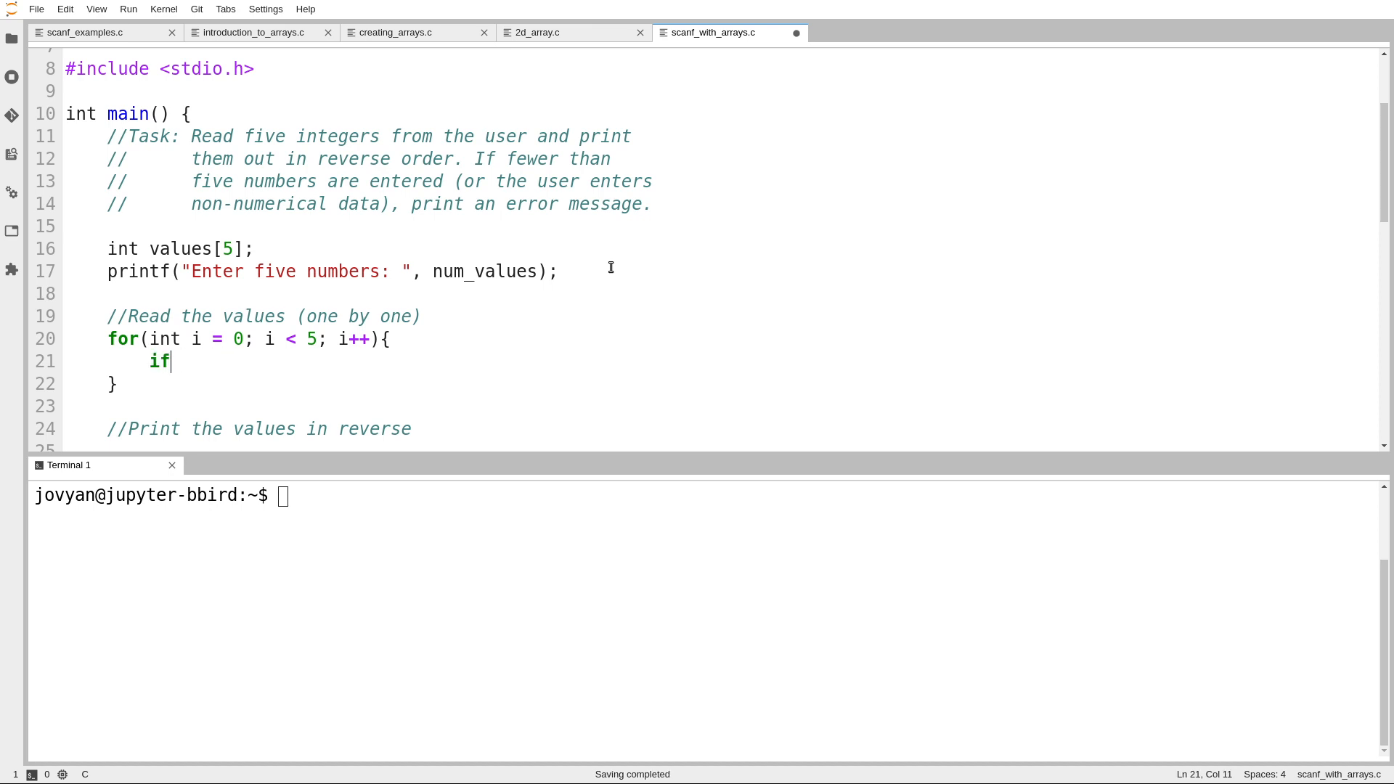
type("int")
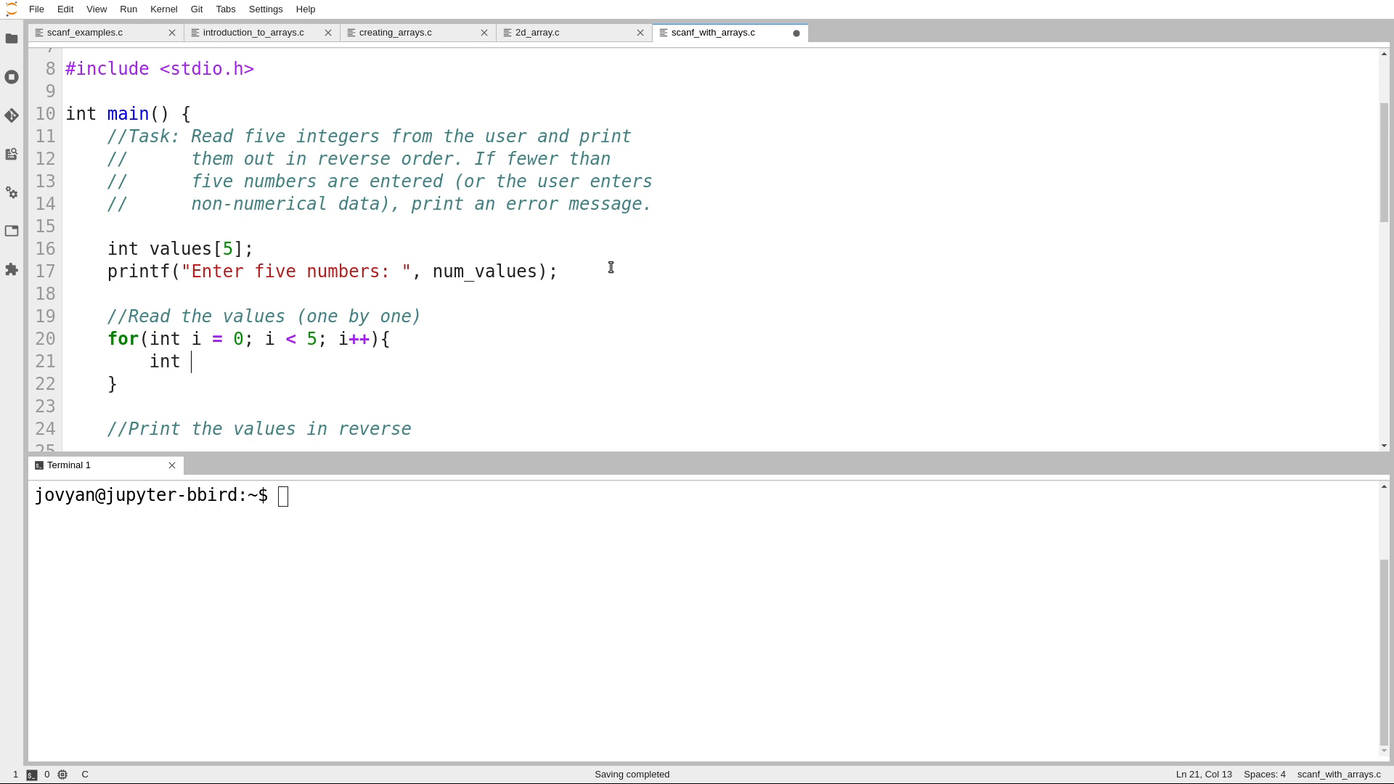
type("values_reads")
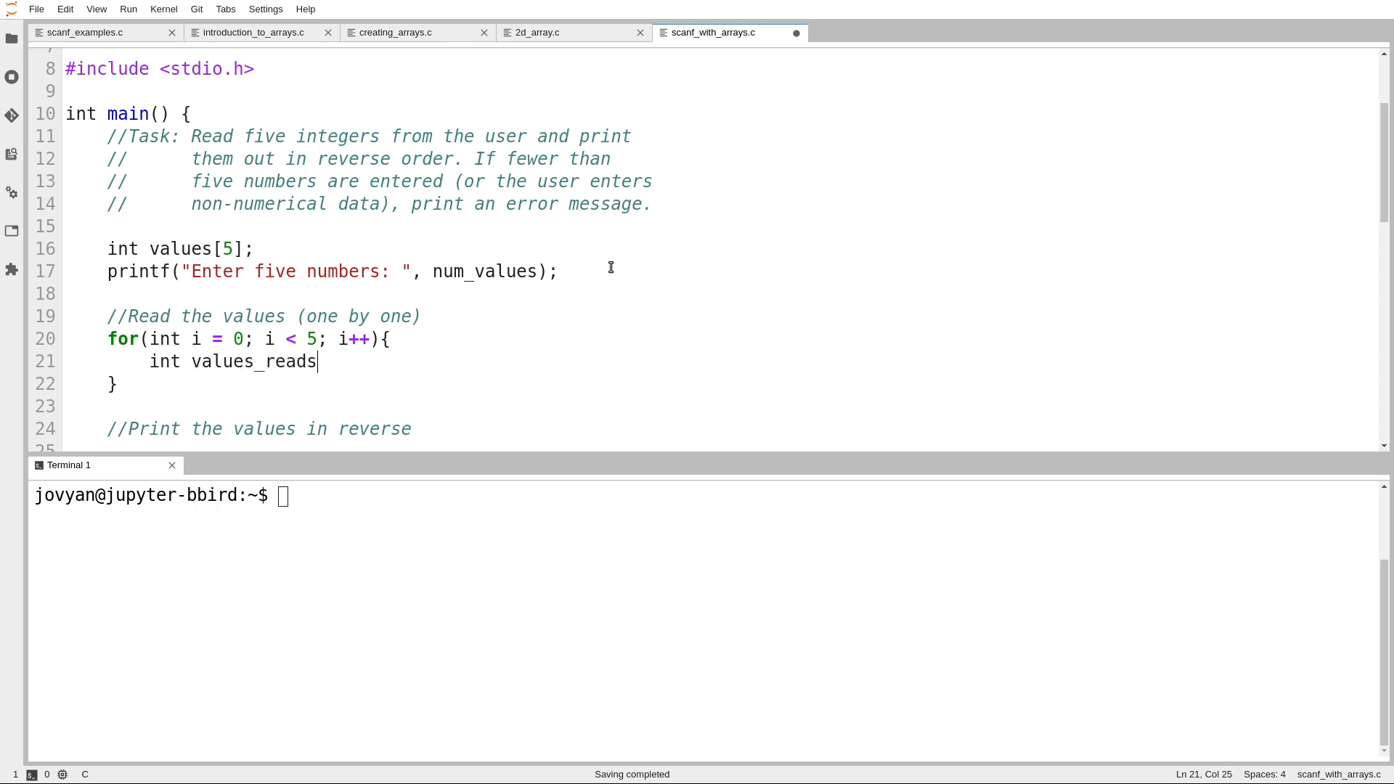
type("= scanf(\"\")")
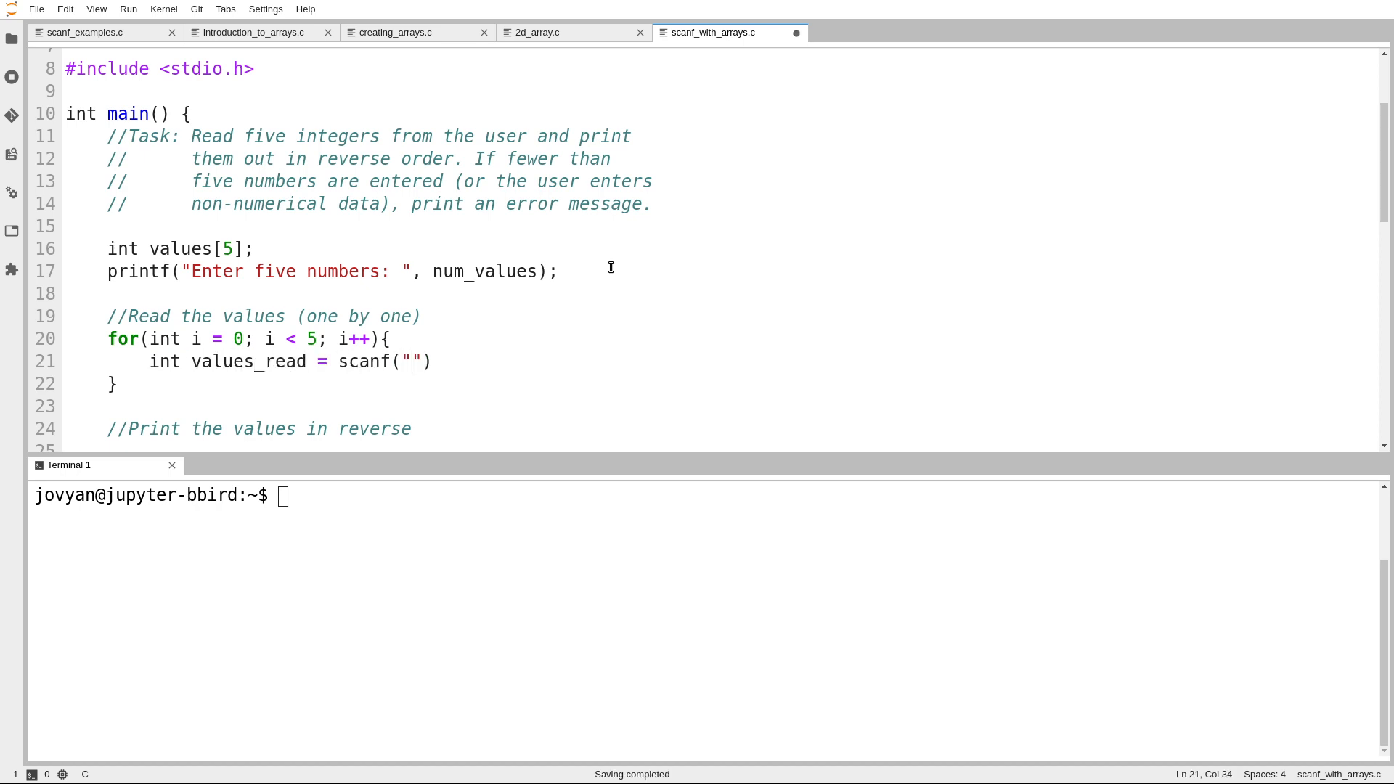
type("%d\",")
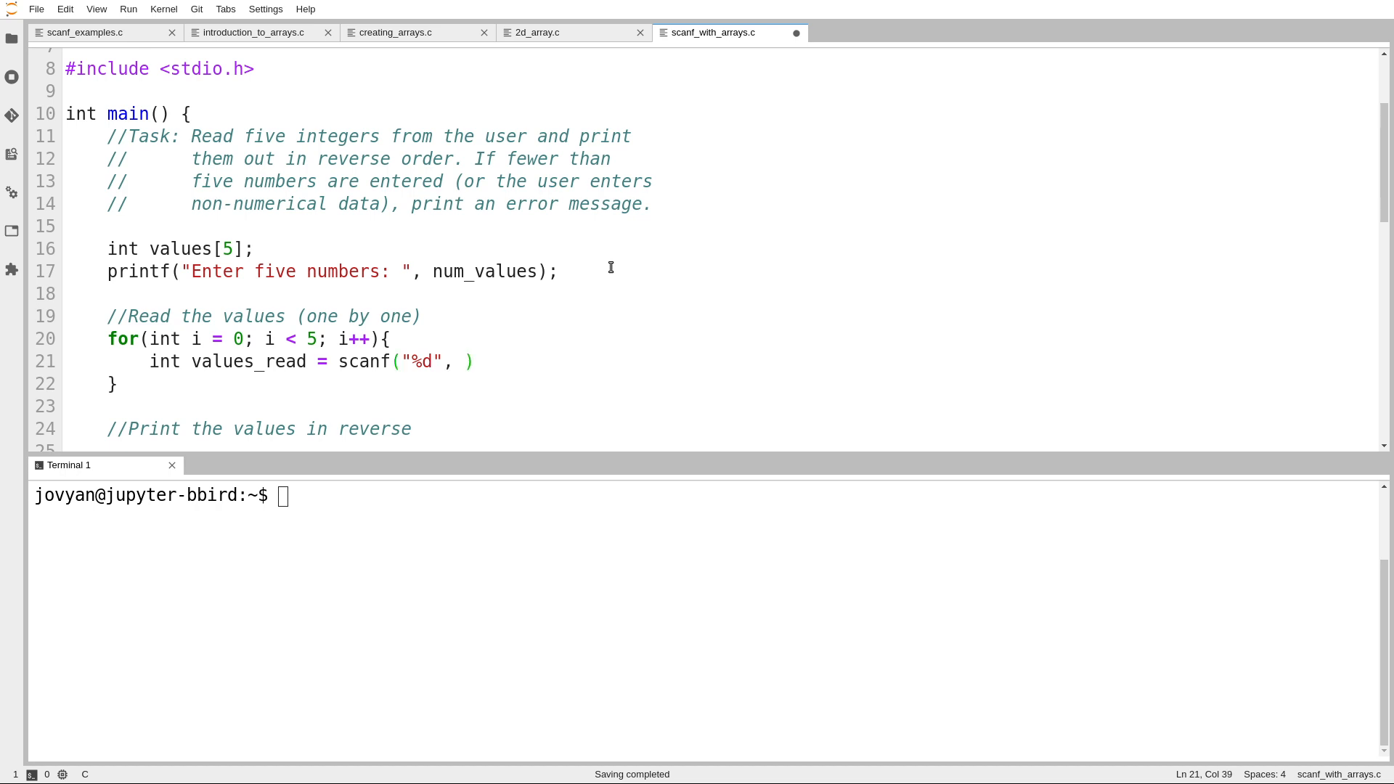
left_click(287, 339)
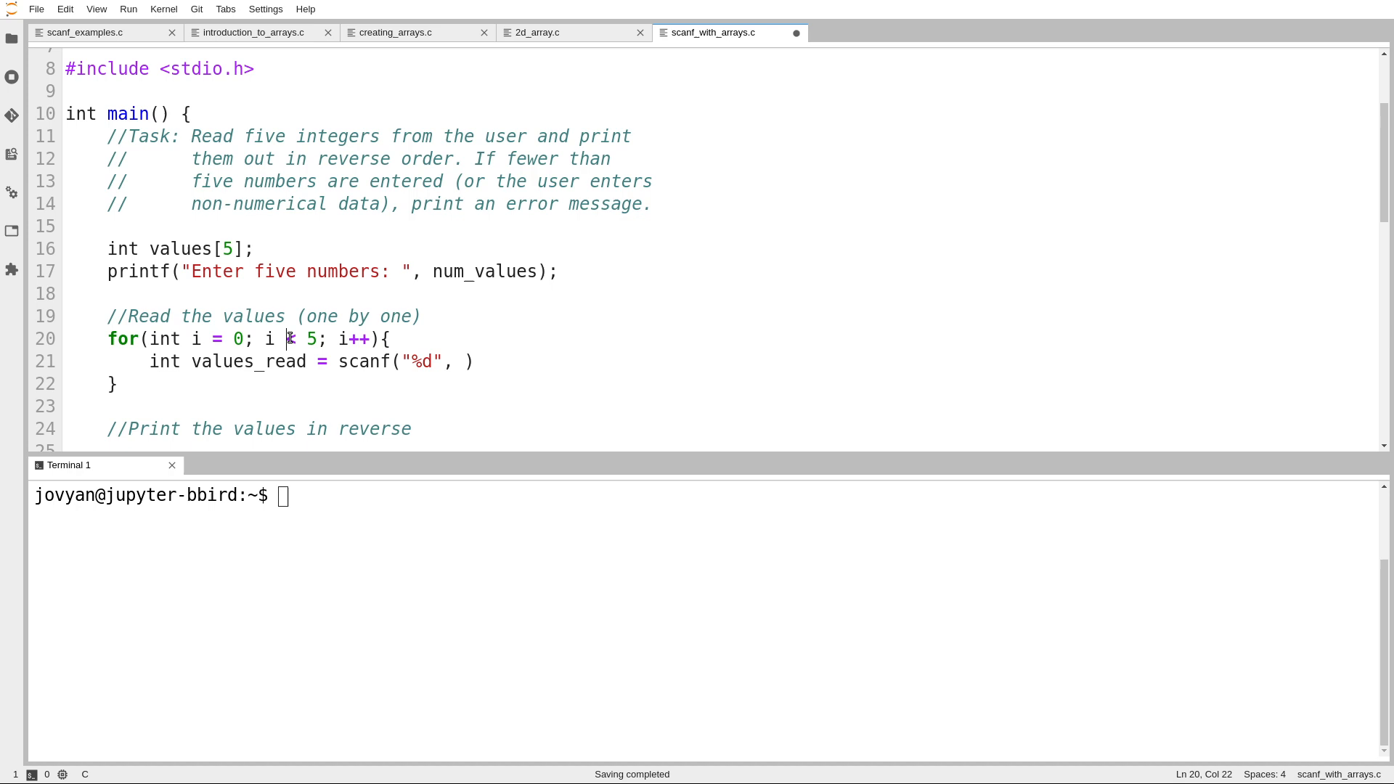
type("value")
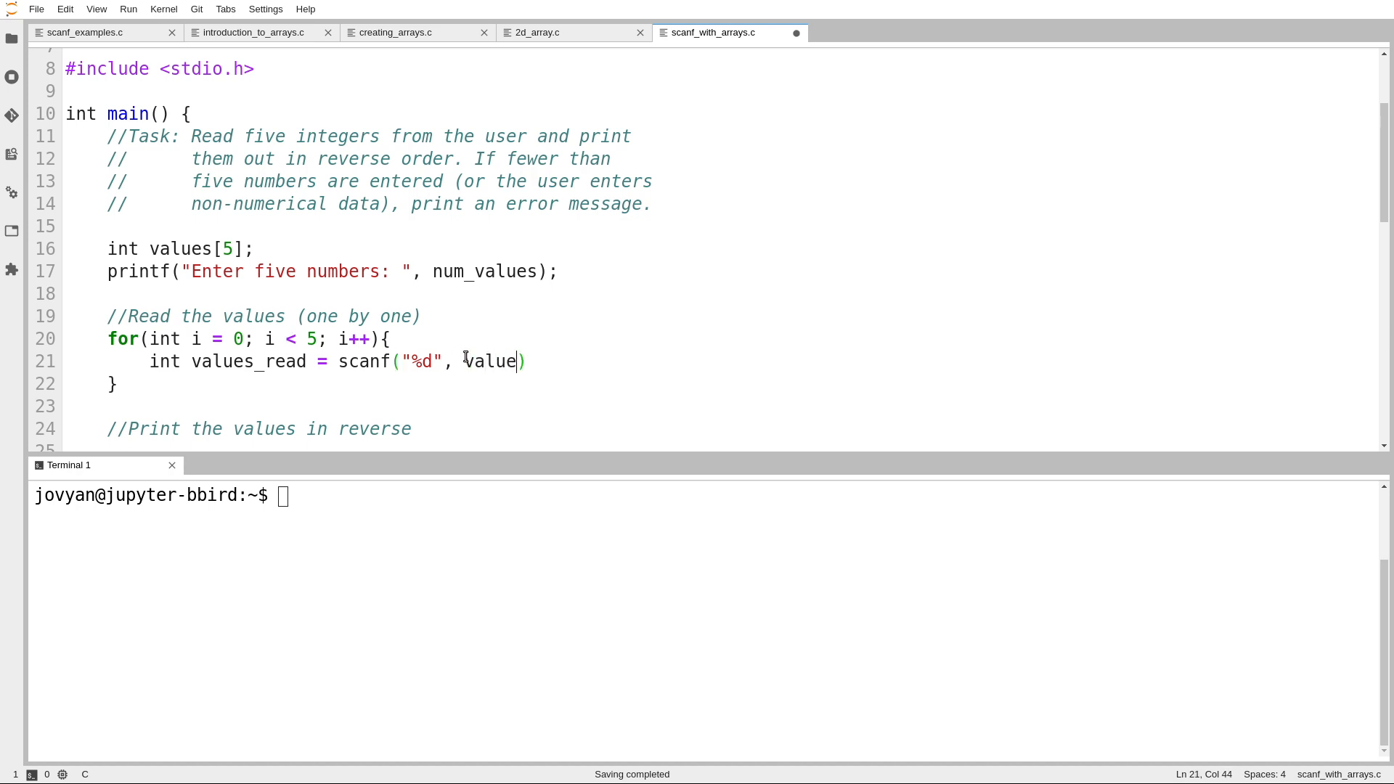
type("s[i]")
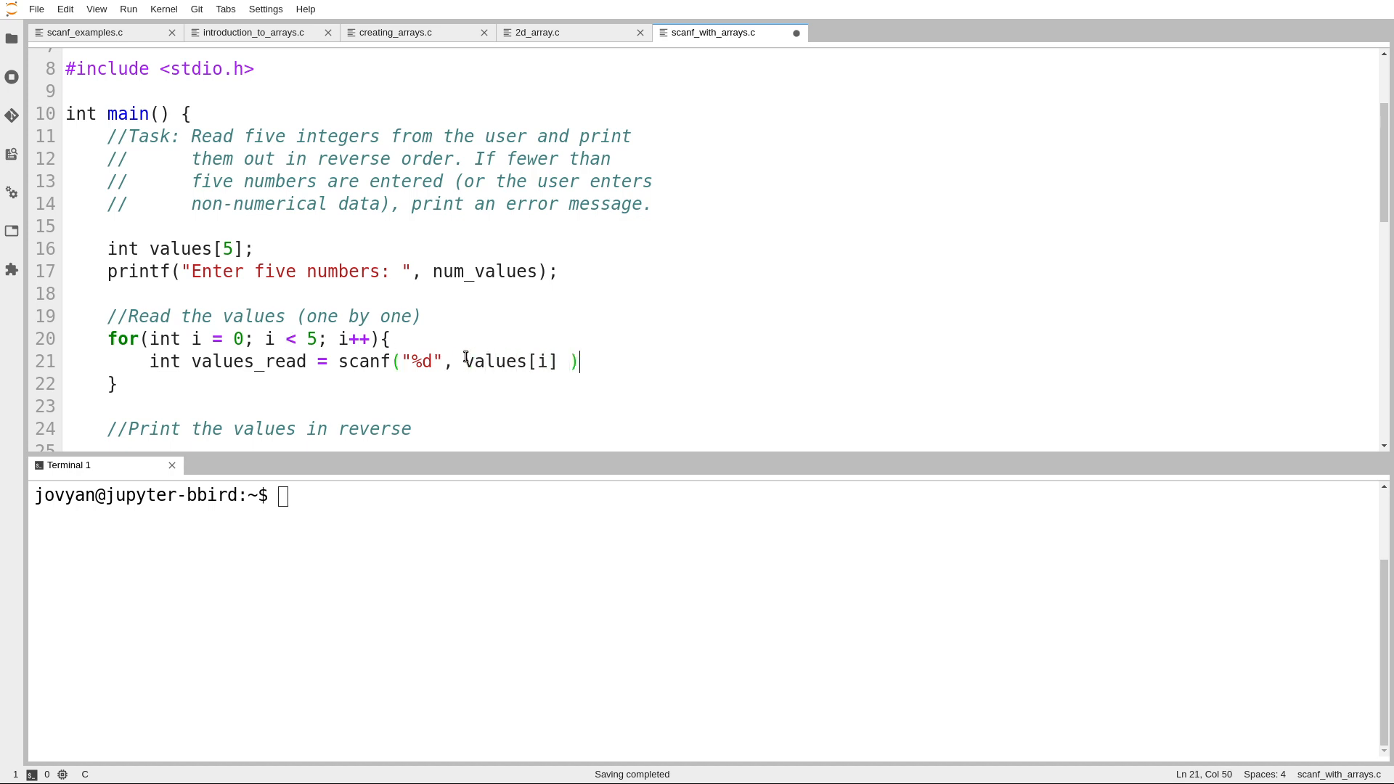
type(";")
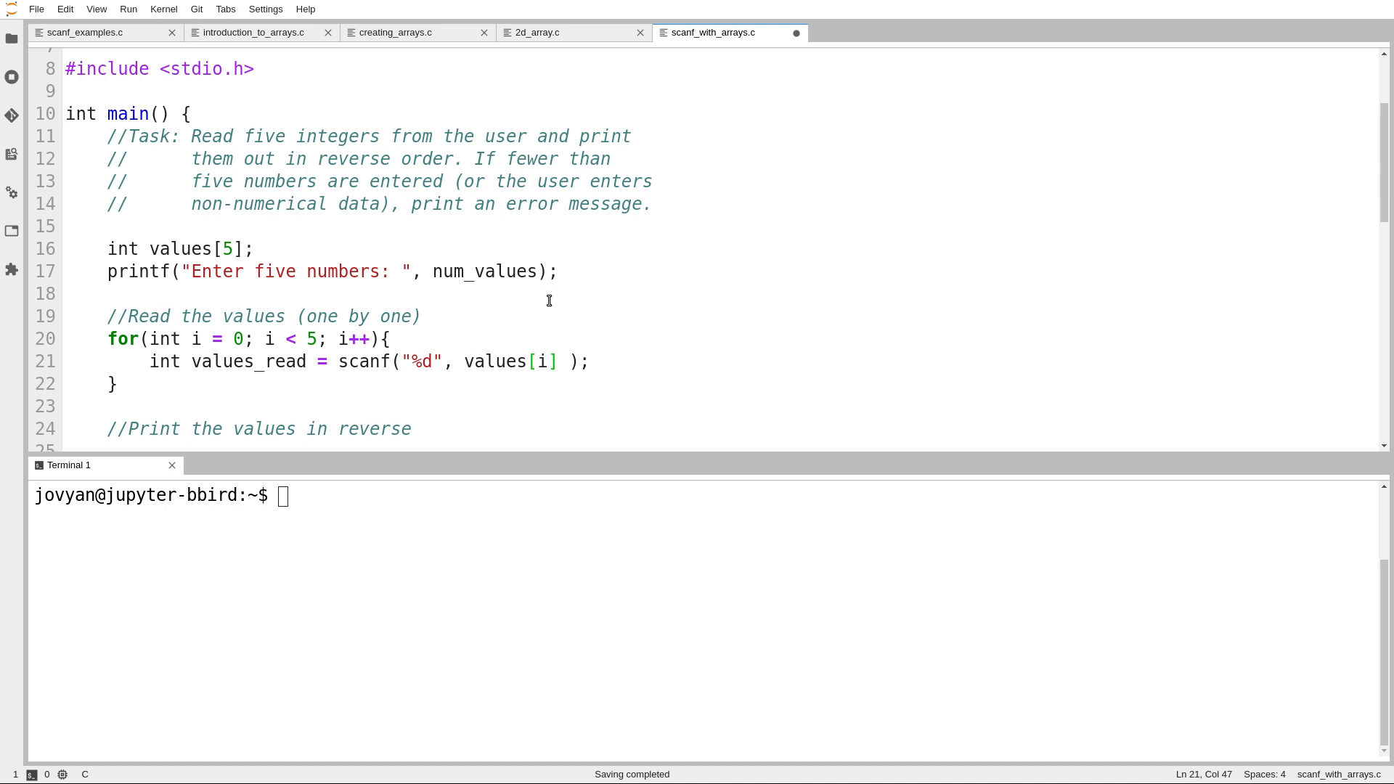
left_click(463, 361)
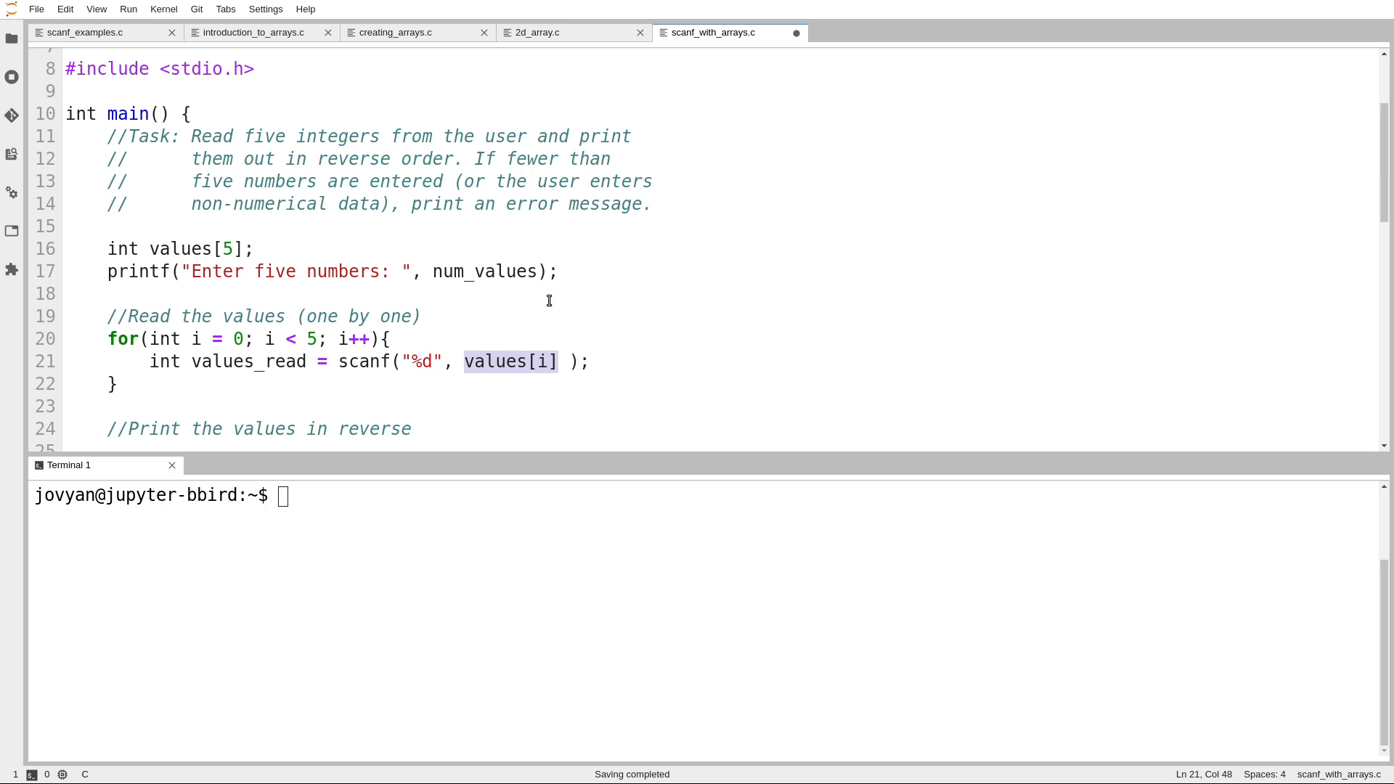
- Change the scanf argument to &values[i] and highlight that address argument
left_click(464, 360)
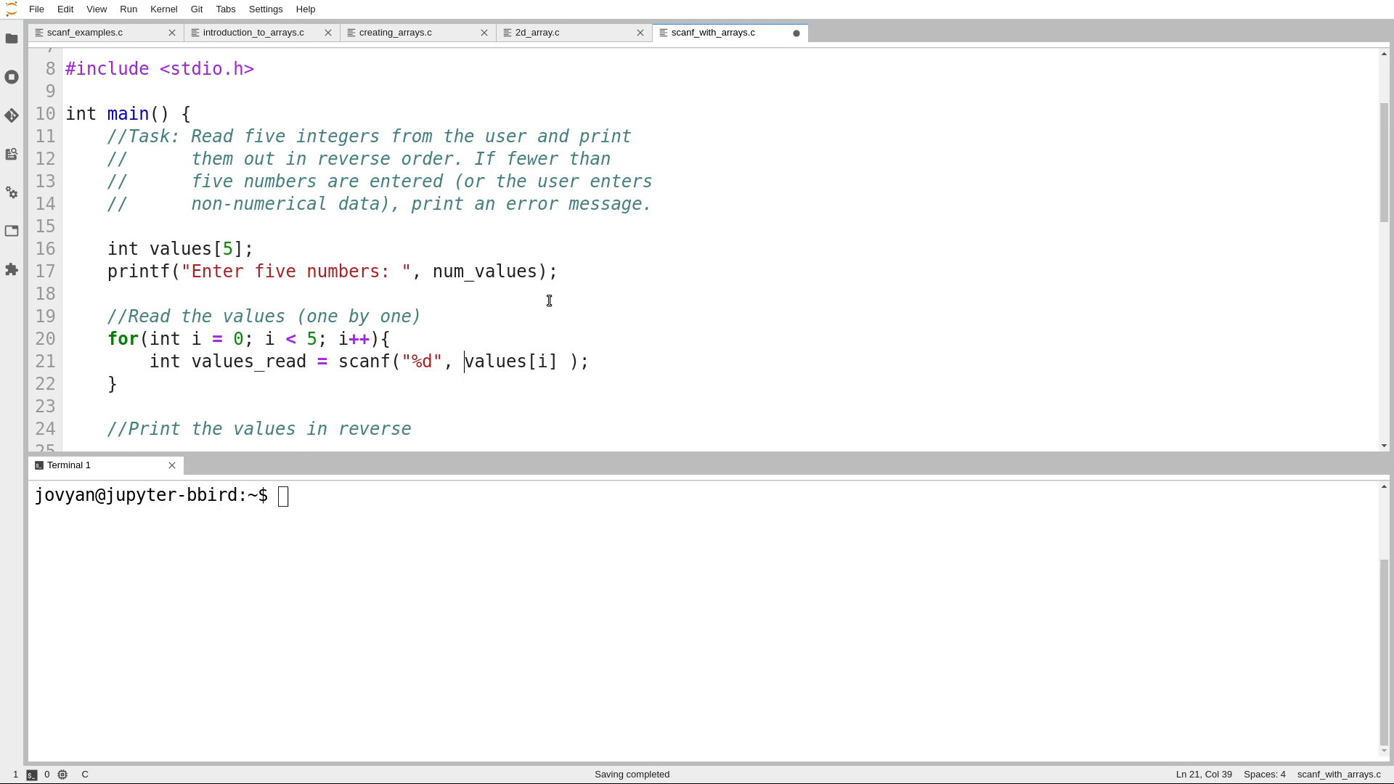
type("&")
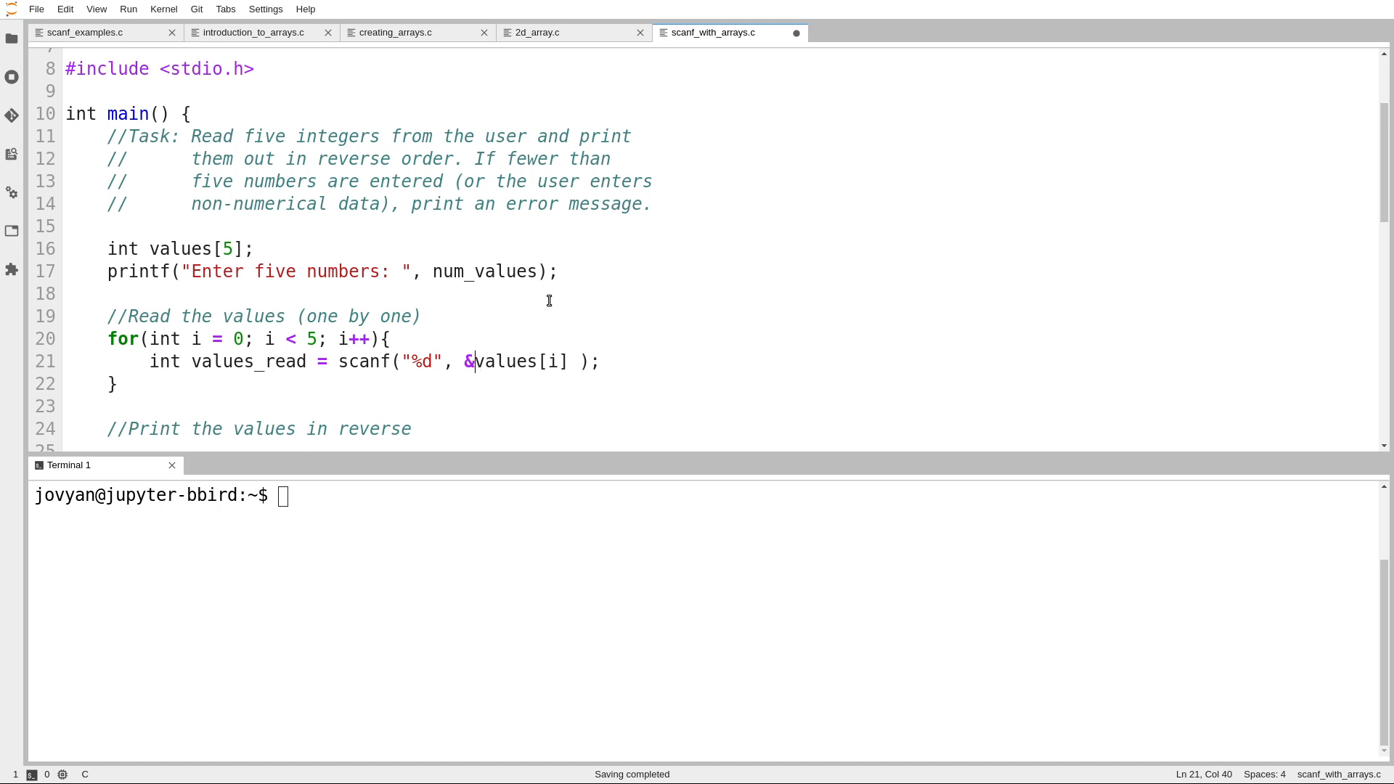
double_click(502, 360)
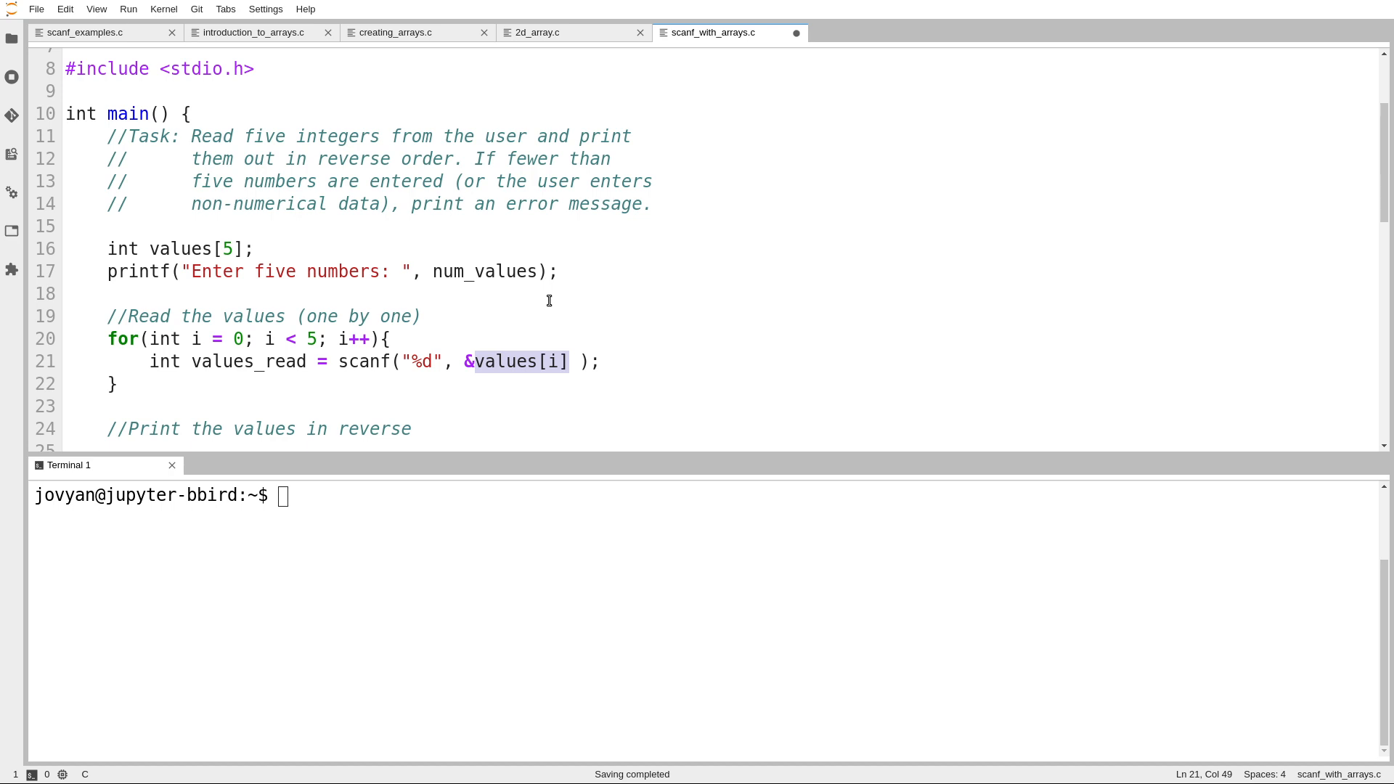
left_click(465, 361)
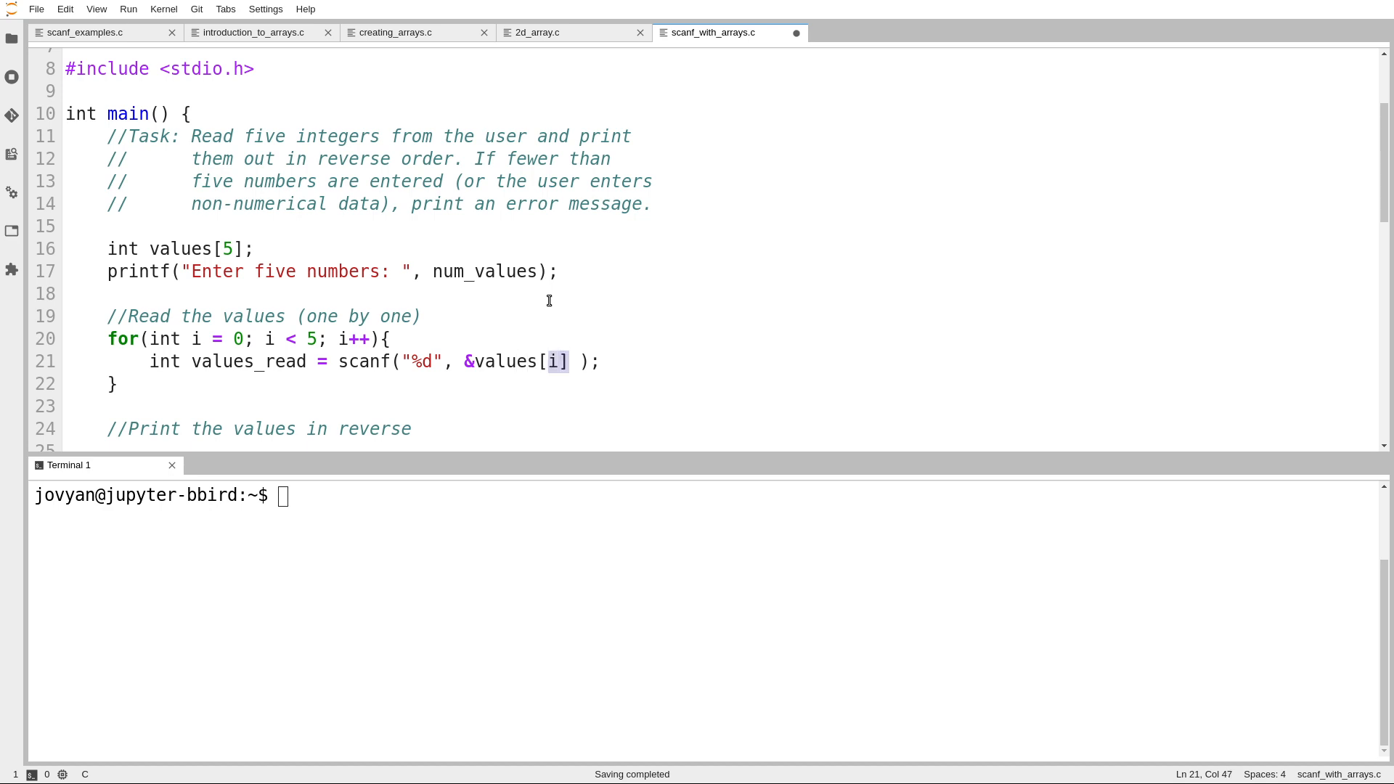
left_click_drag(566, 360, 463, 361)
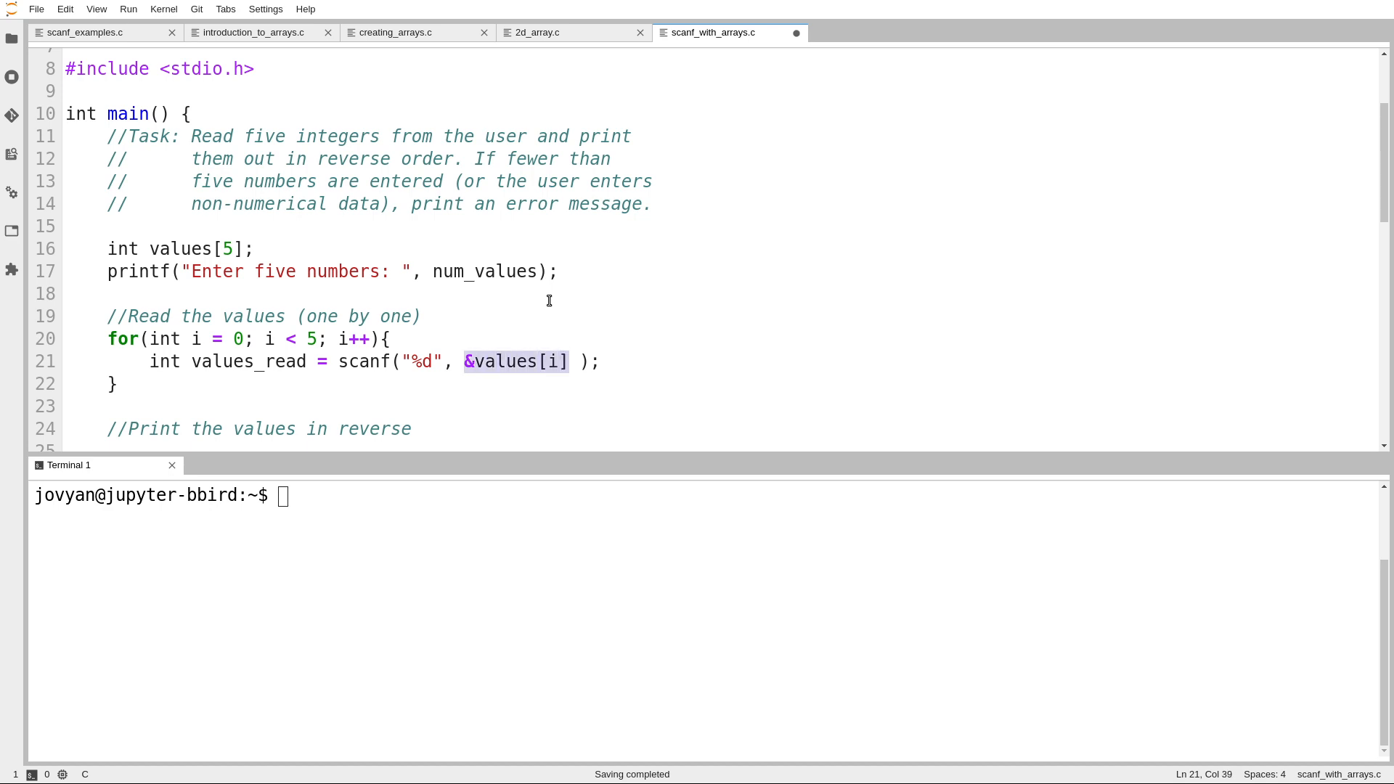
- Open an if block that checks values_read != 1
type("if")
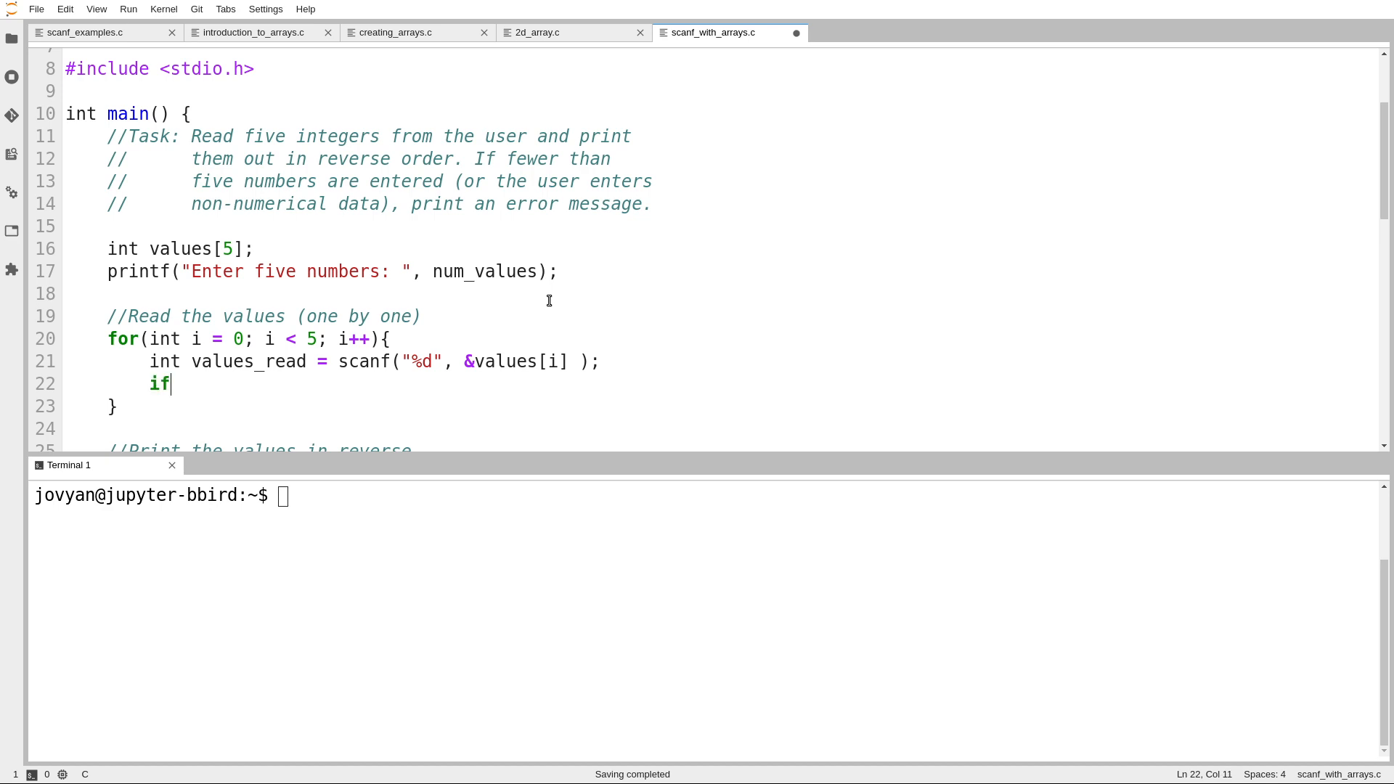
type("(values_")
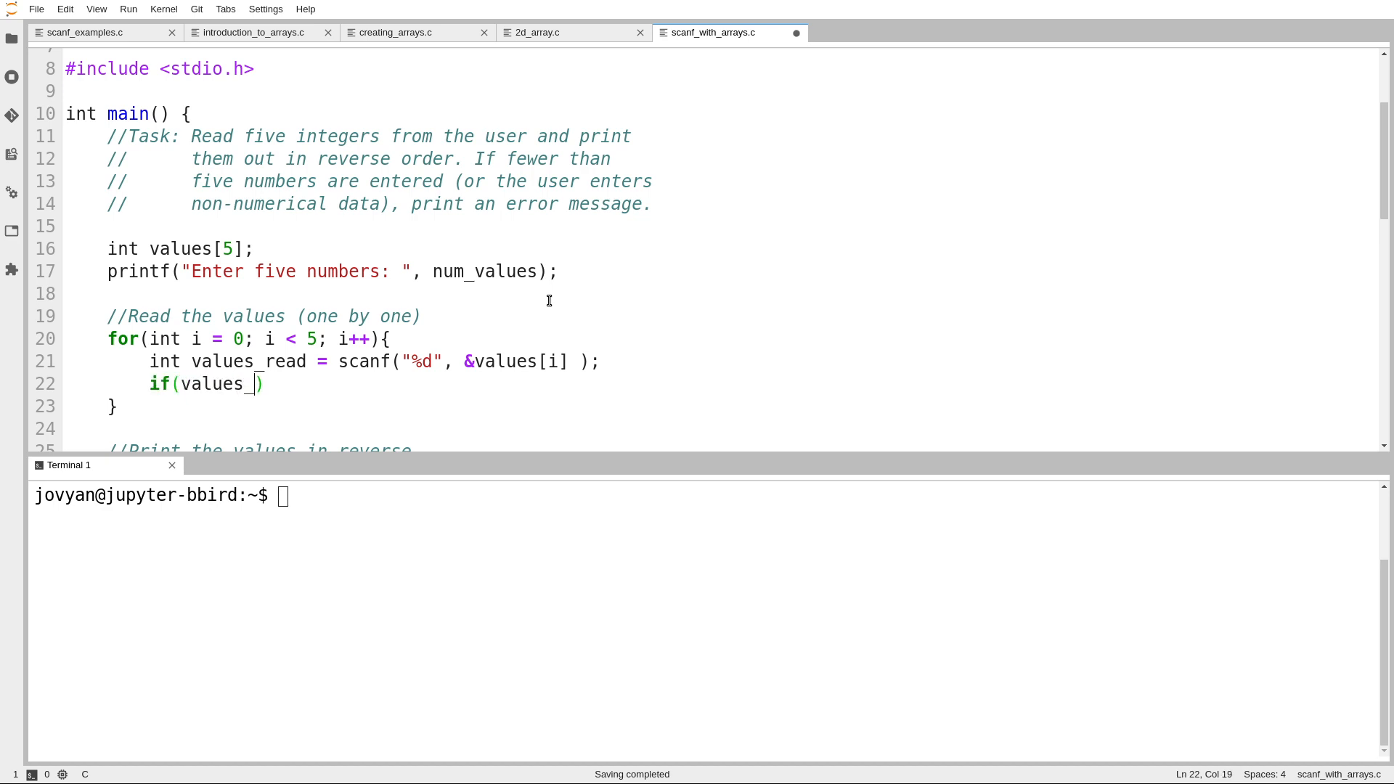
type("read ==")
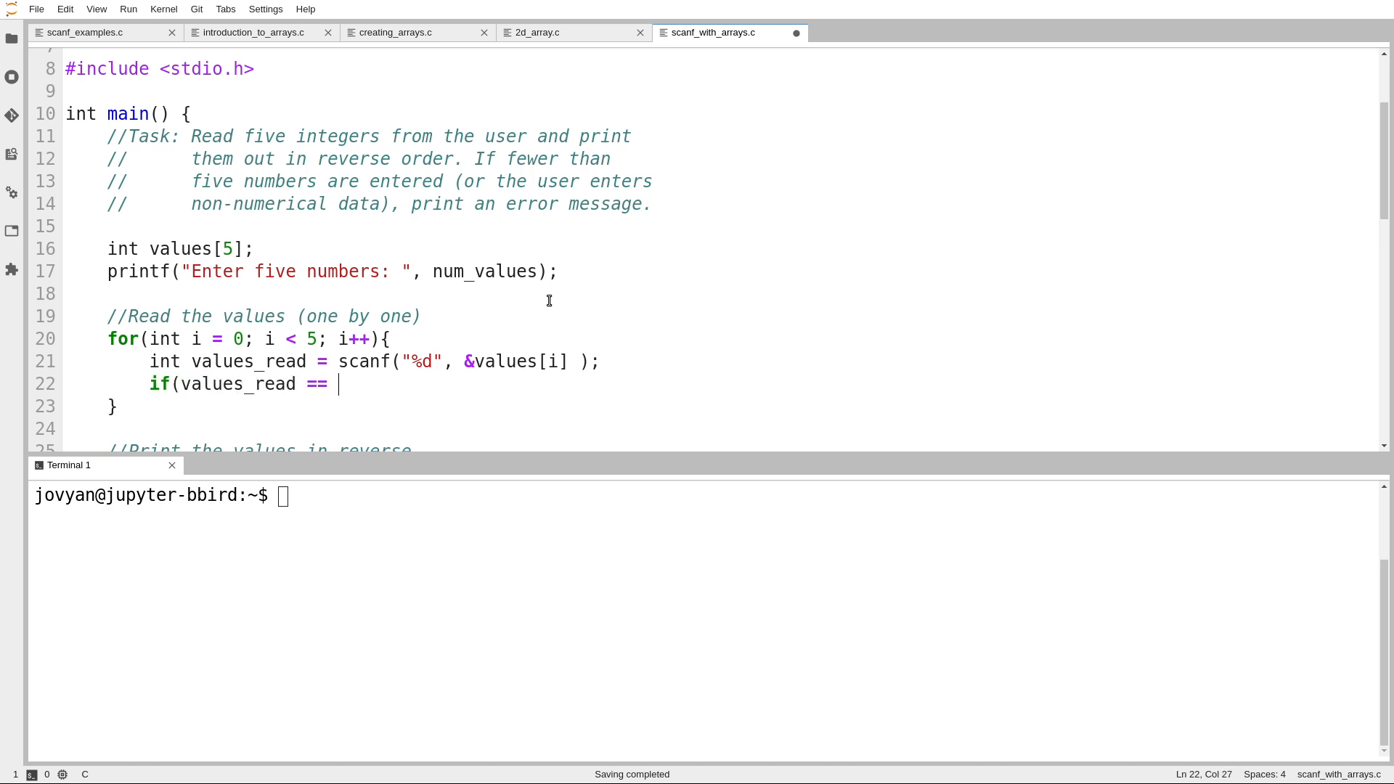
type("!= 1)")
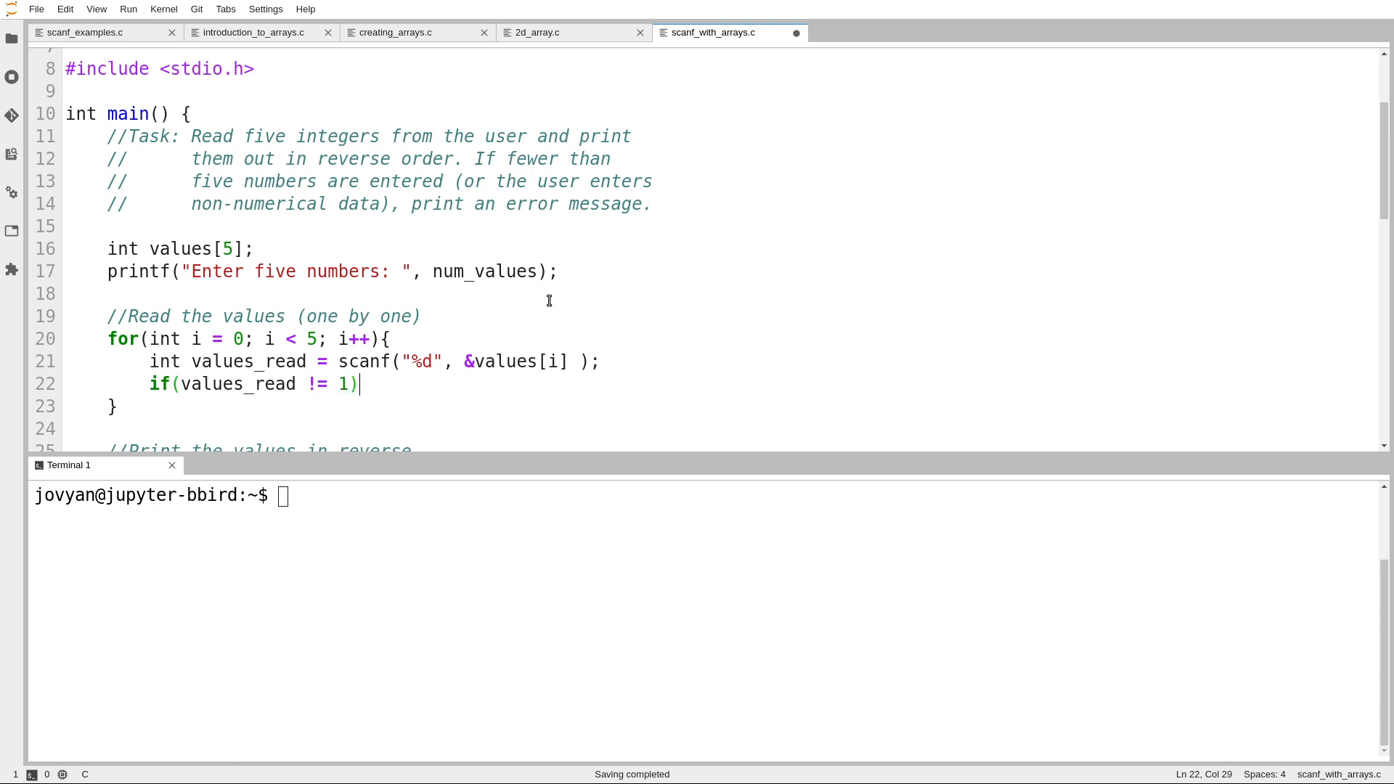
type("{")
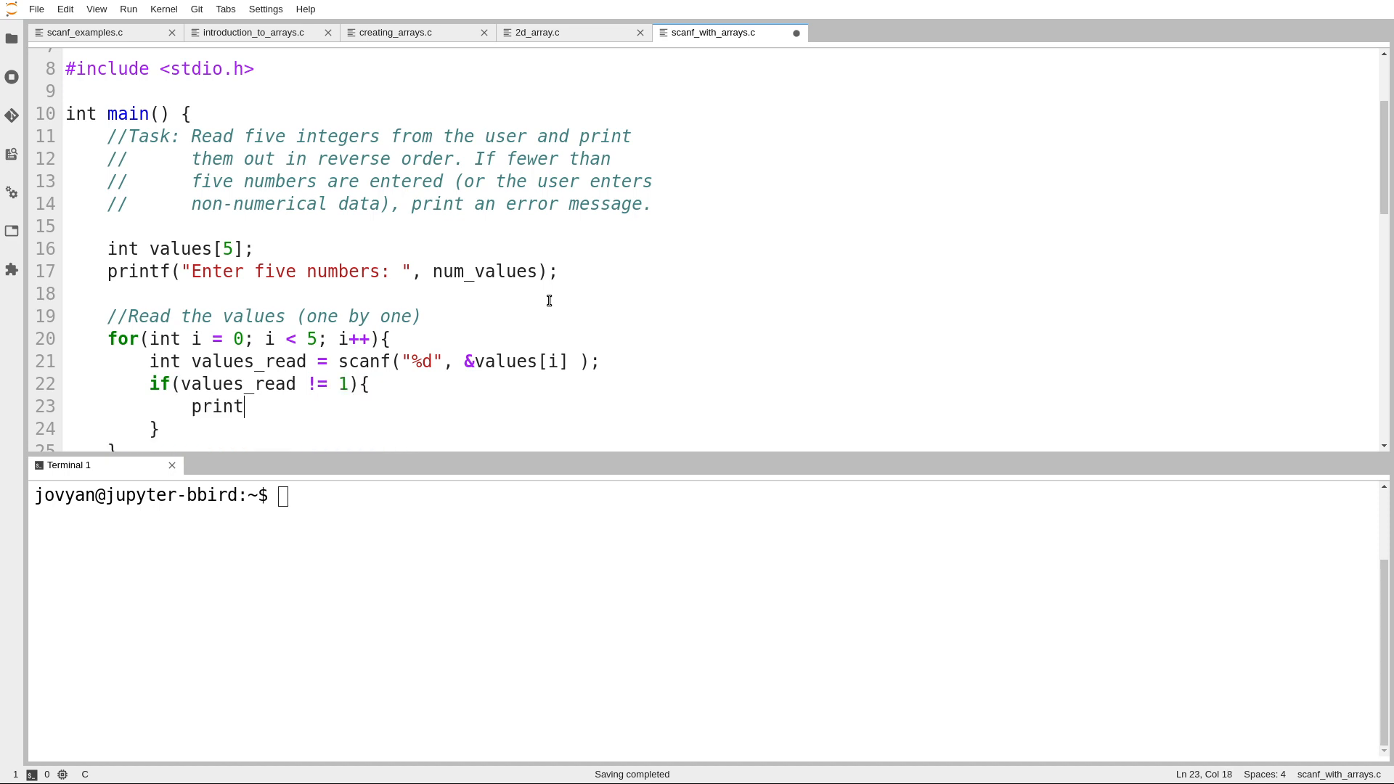
- Inside it, print "Error: Couldn't read index %d\n" with i and return 1
type("f(\"Error \"")
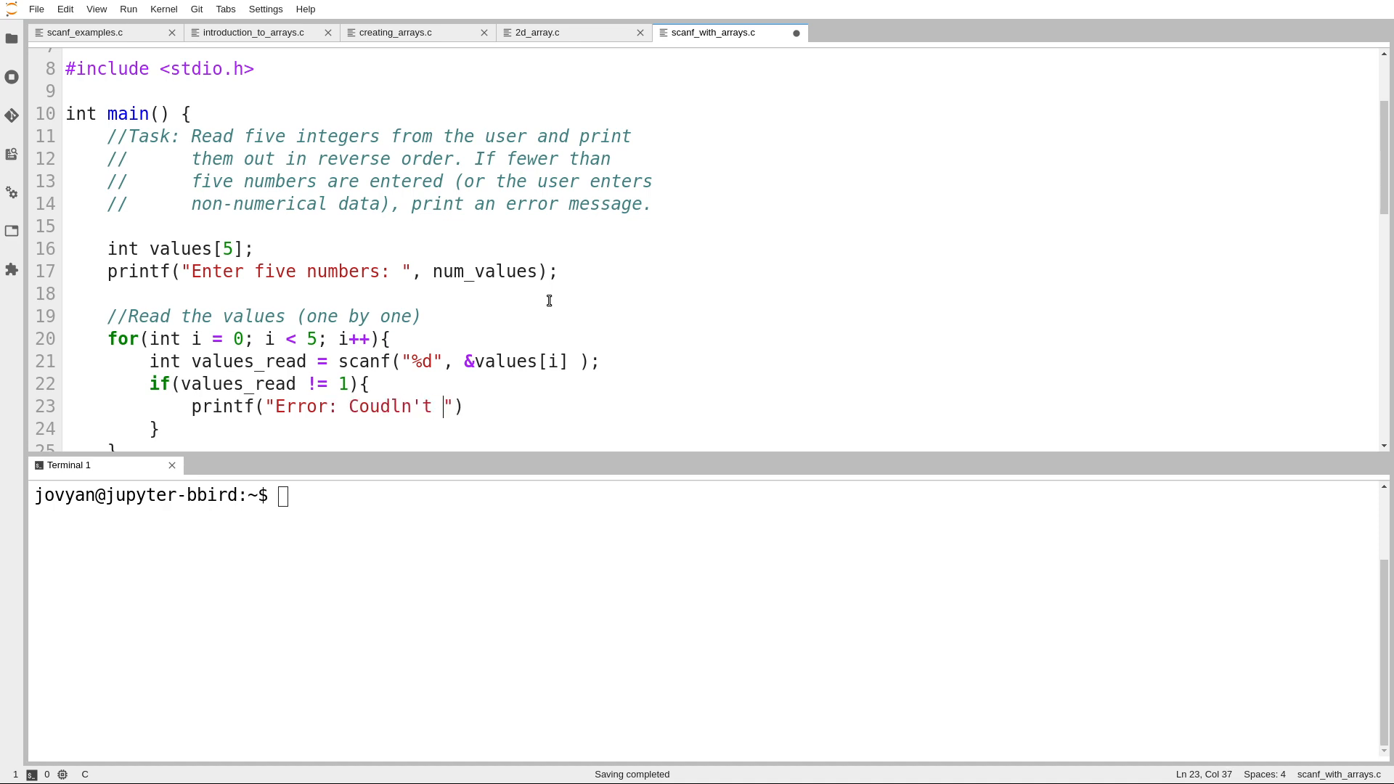
key("Backspace")
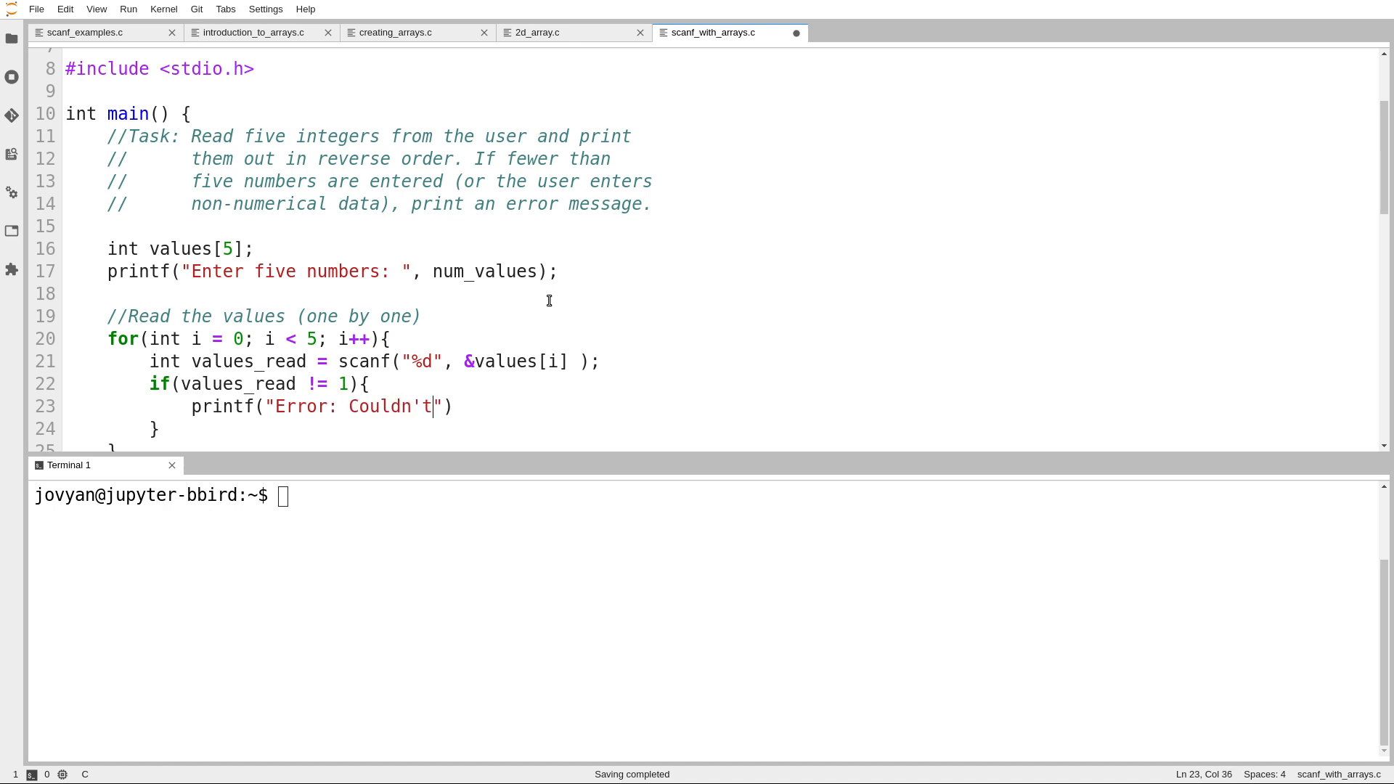
type("read val")
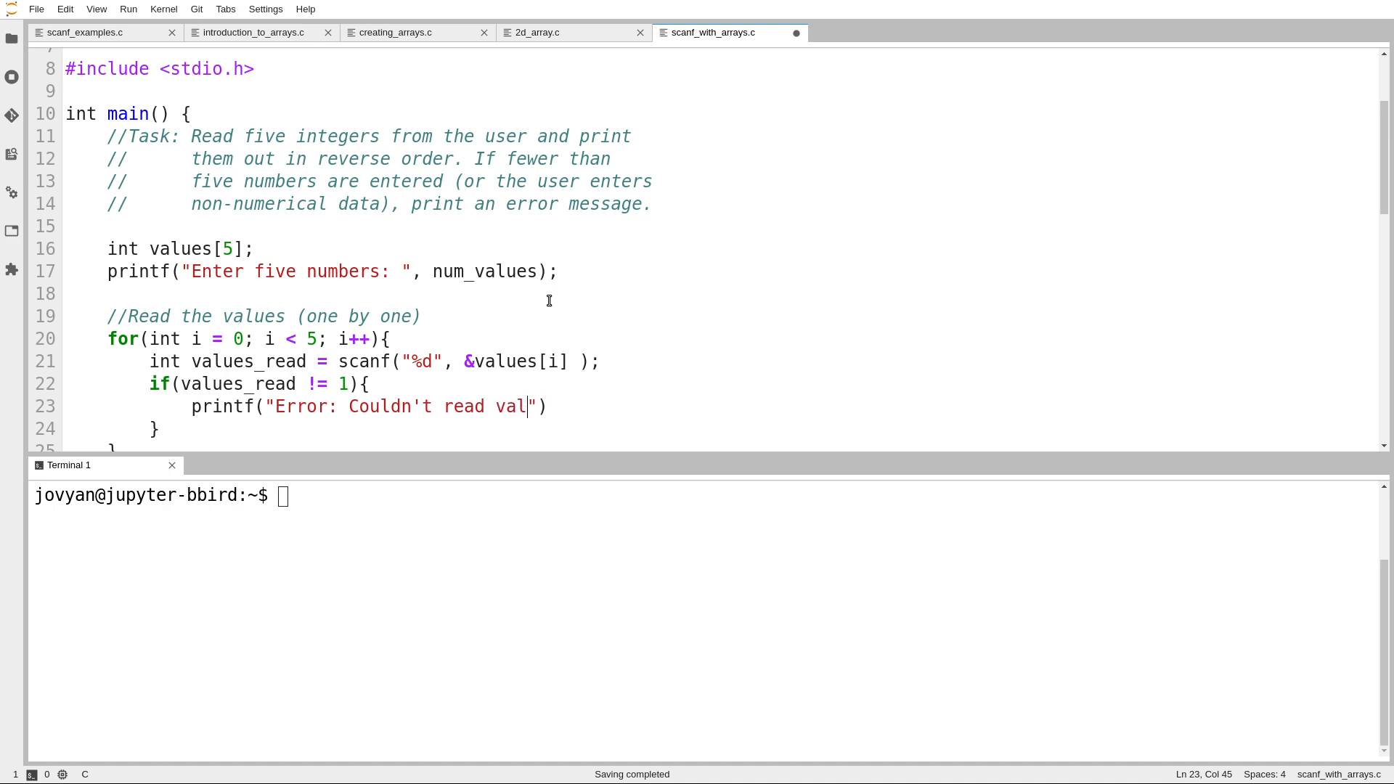
type("inde")
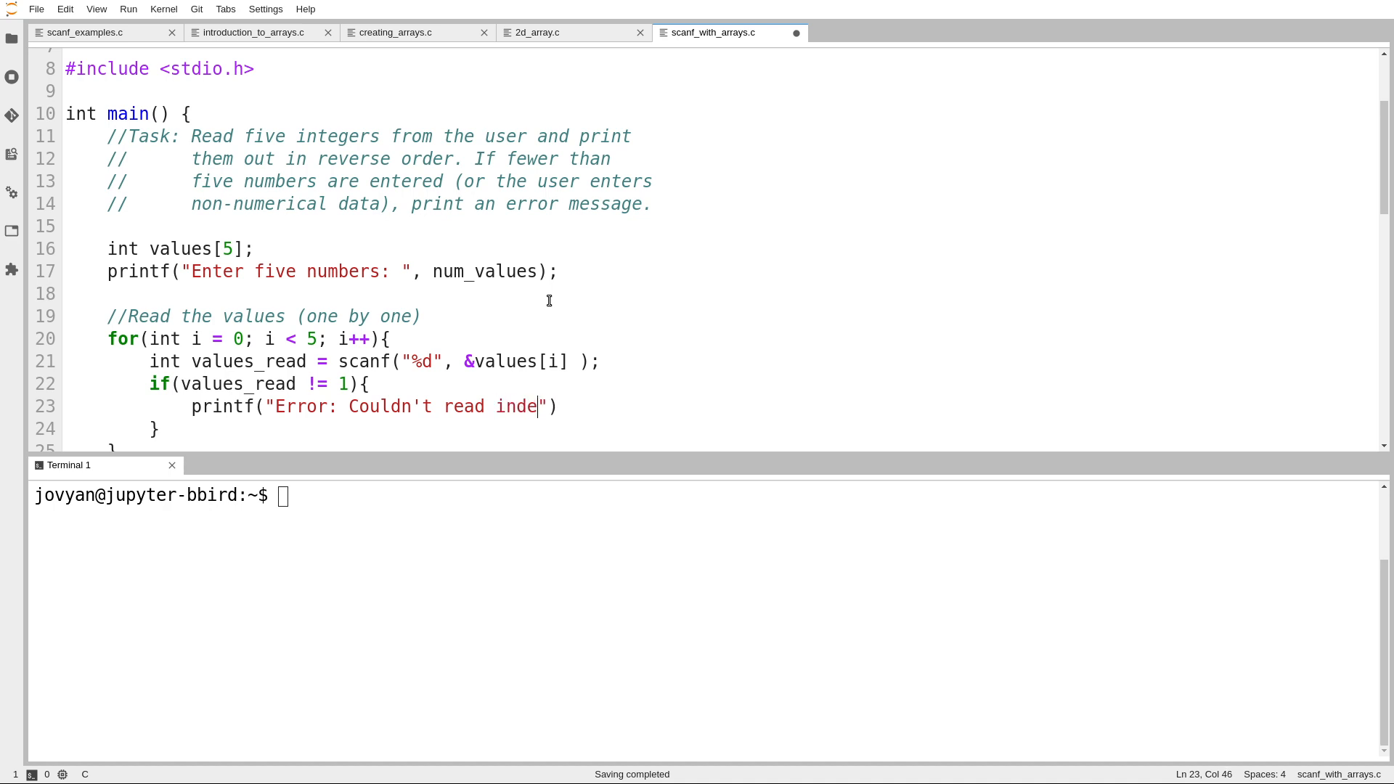
type("x %d\\n")
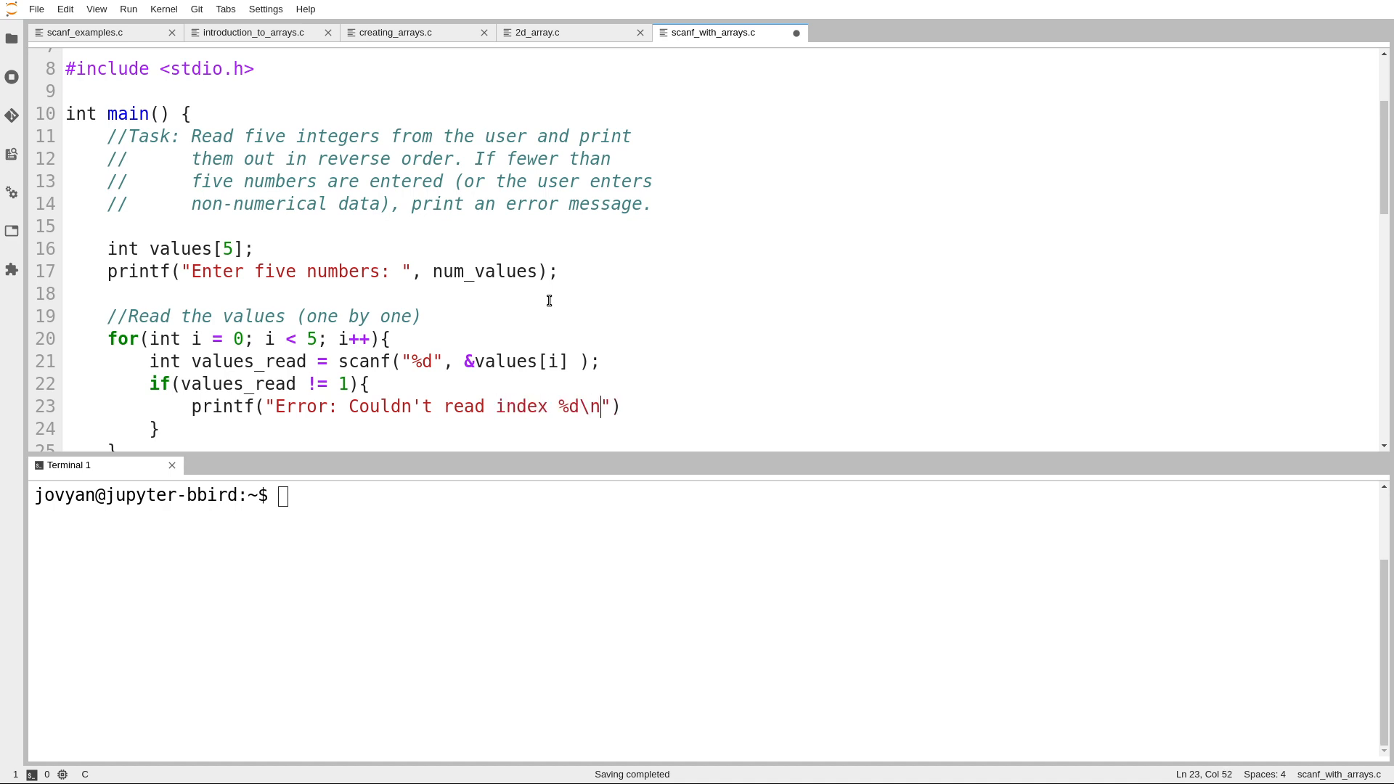
type(", i")
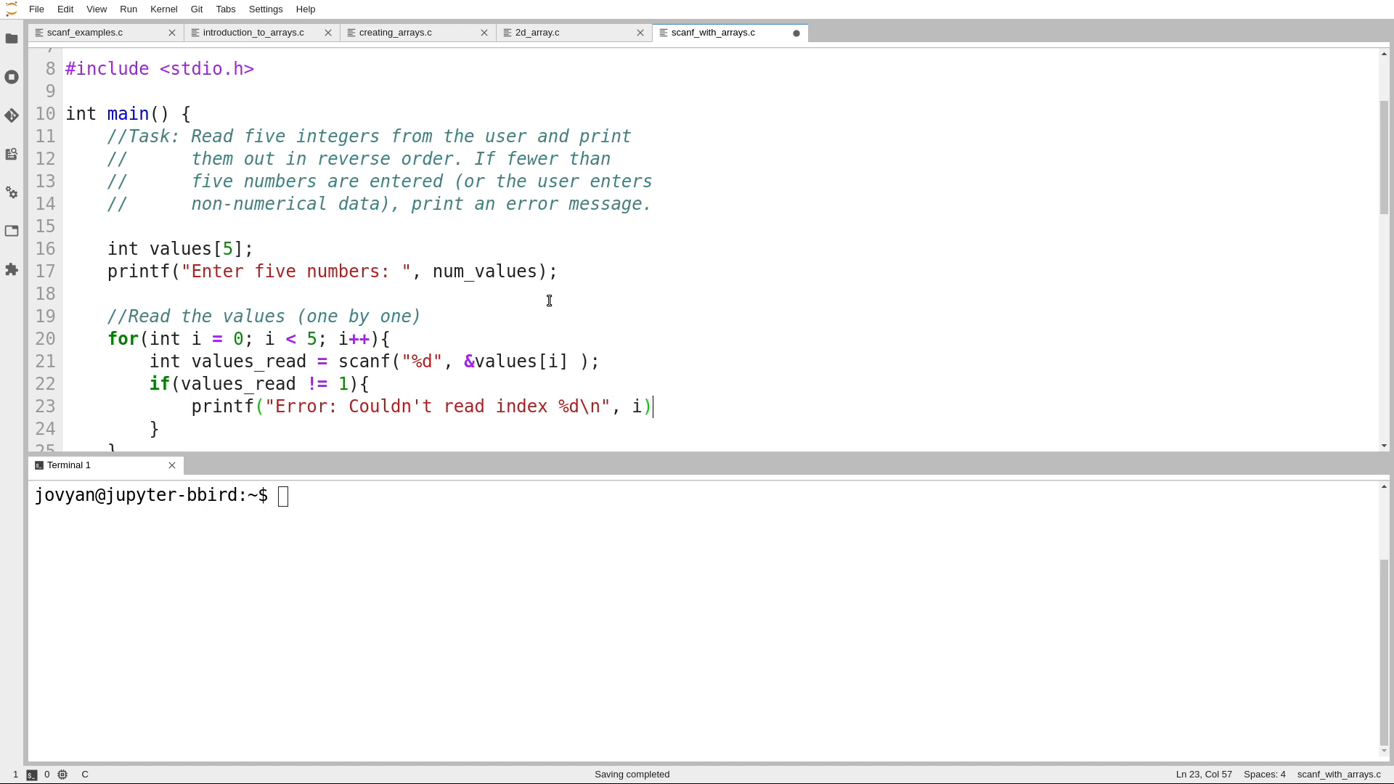
type(";")
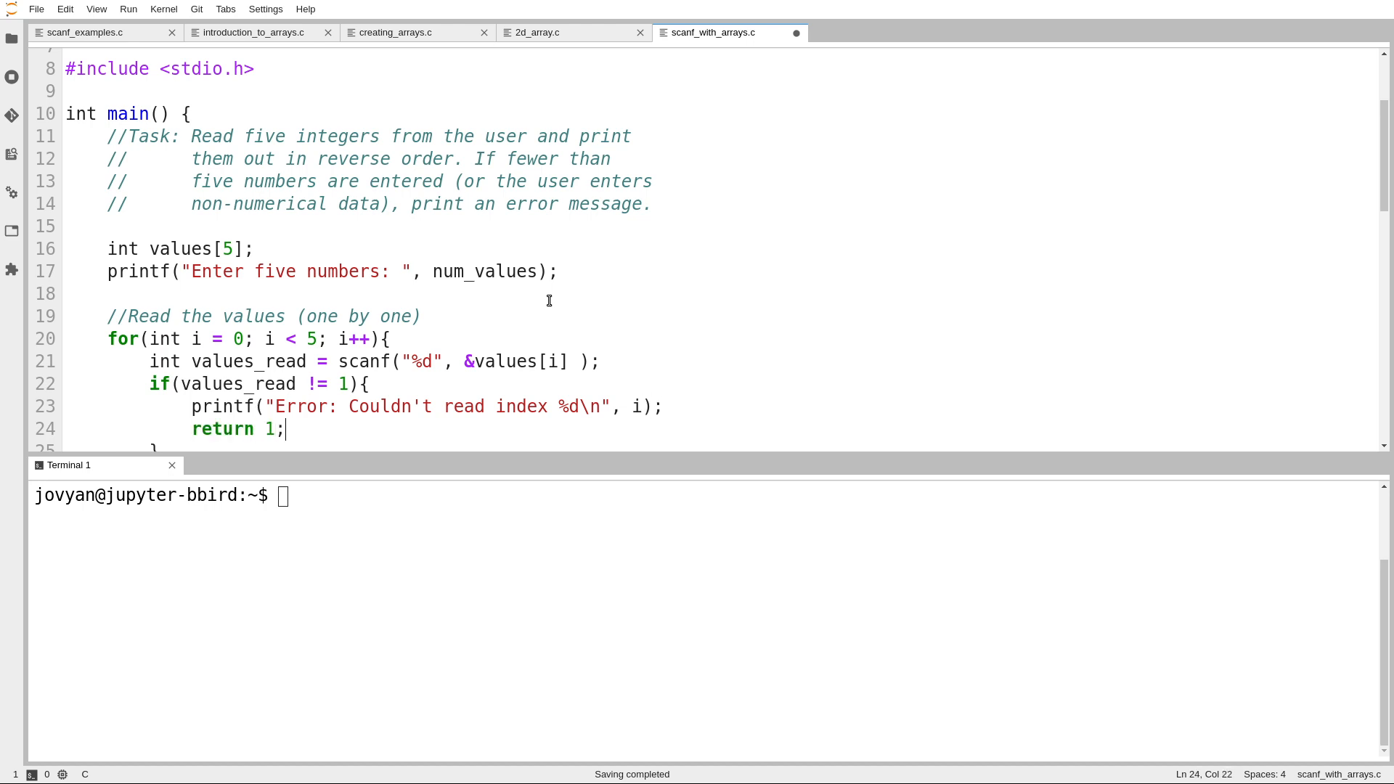
scroll("down", 3)
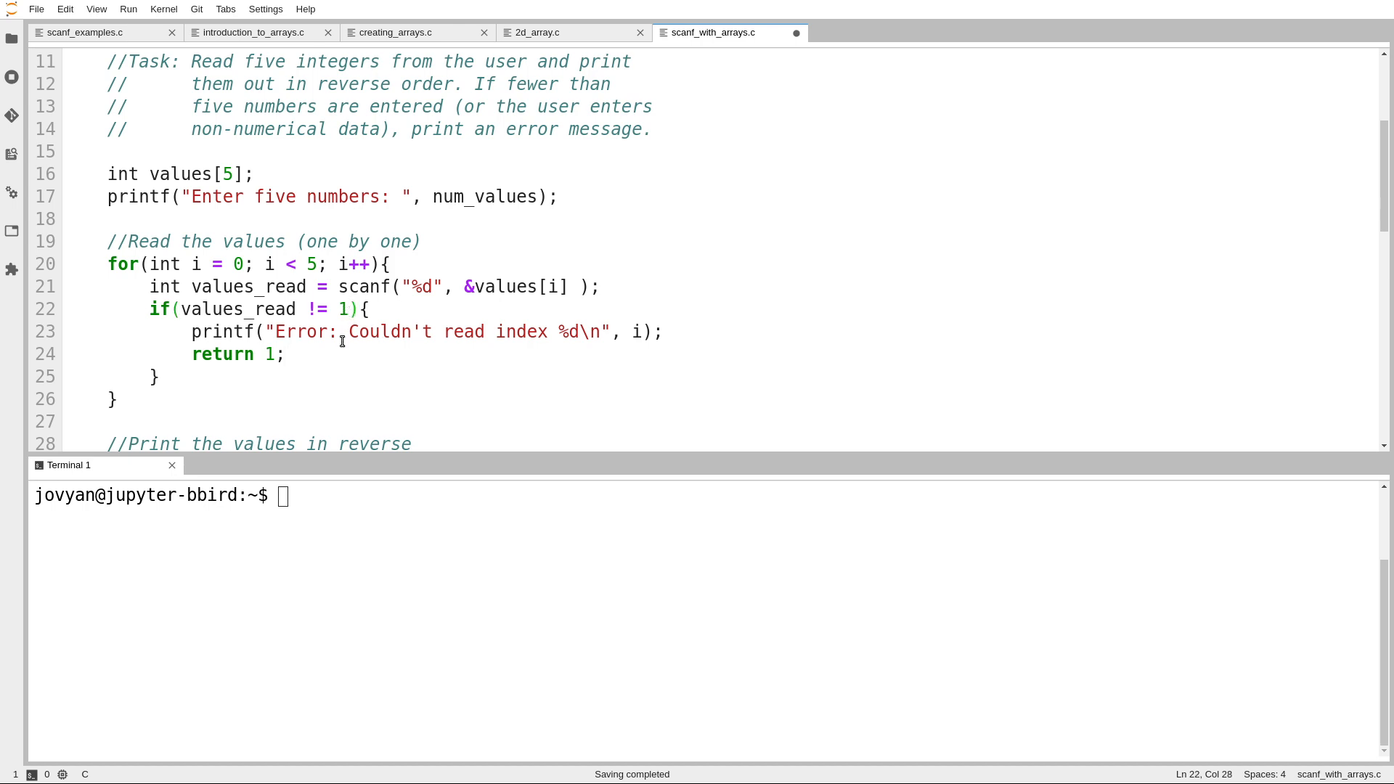
left_click(332, 369)
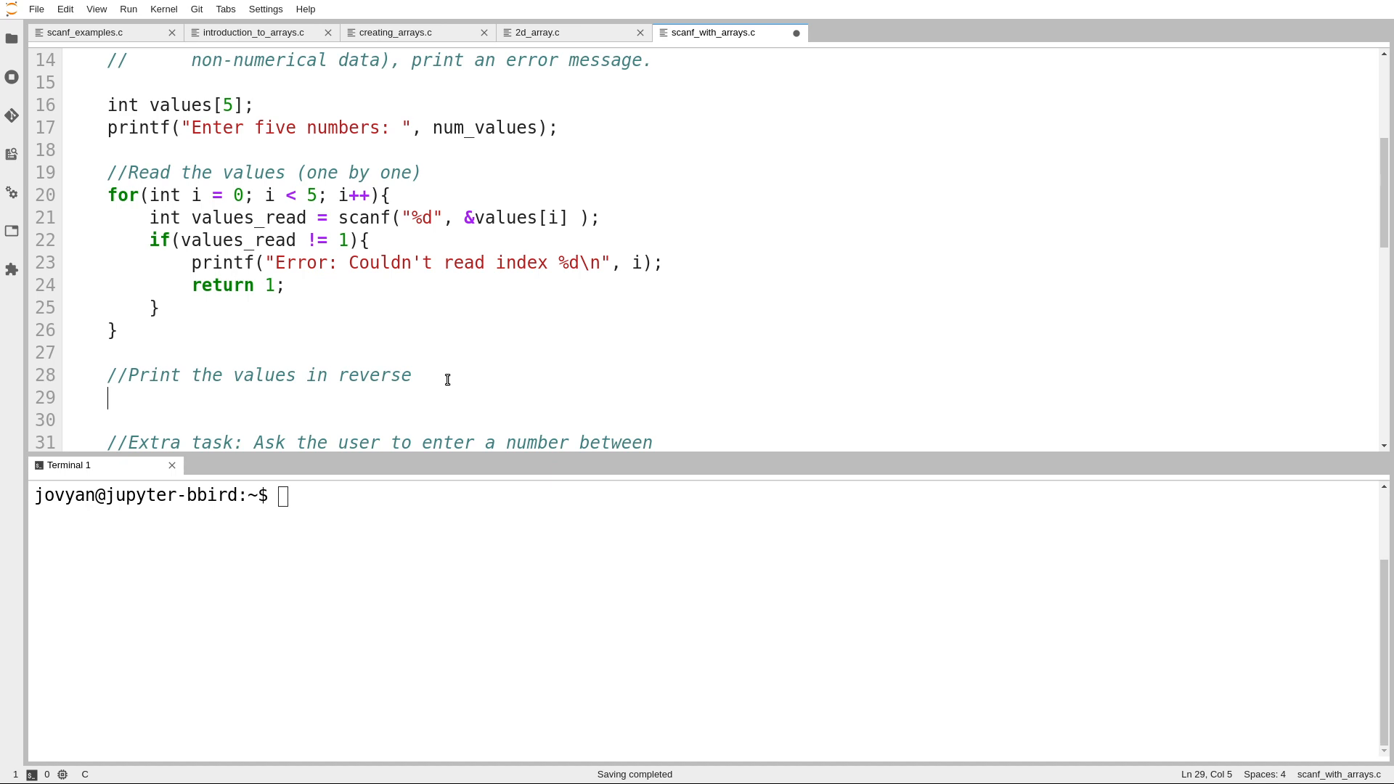
- Write a loop from i = 4 down to 0 printing values[i] with "%d "
type("for(i")
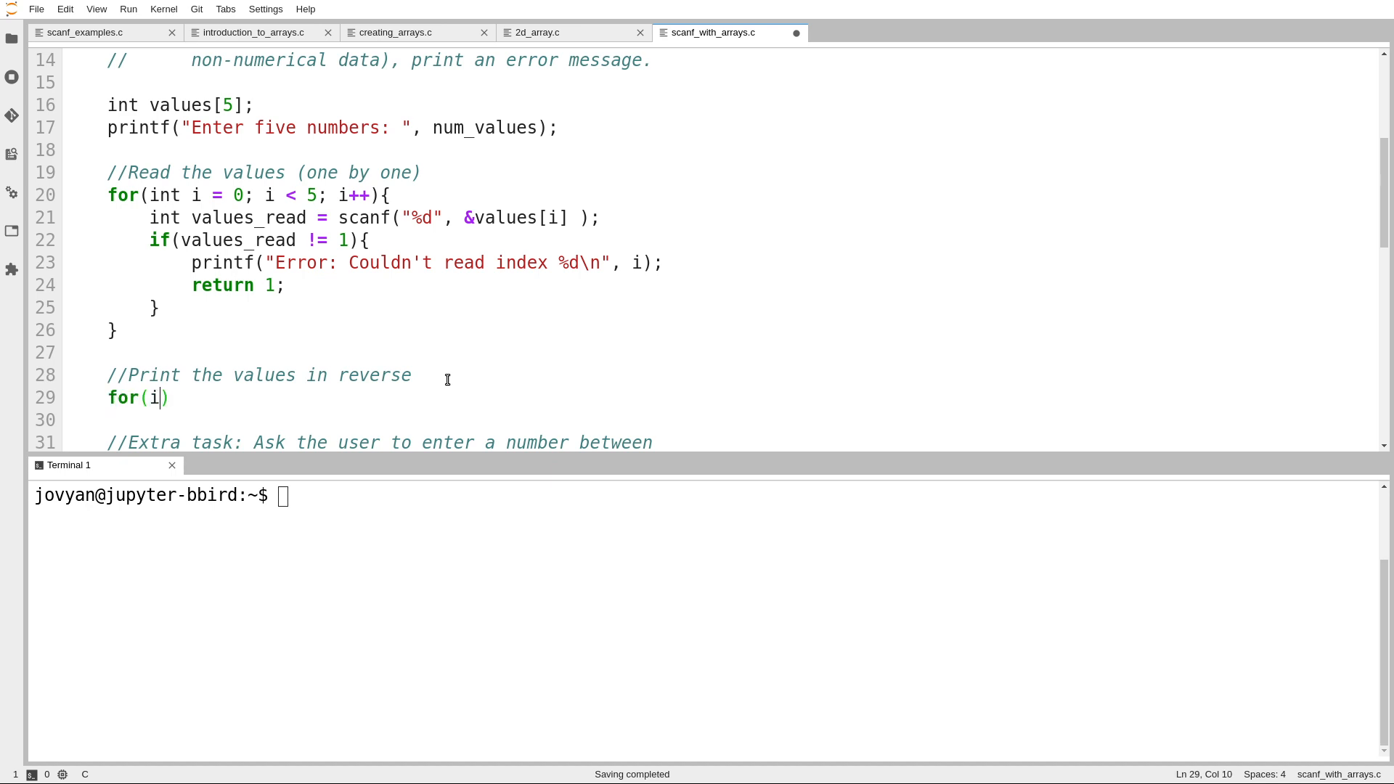
type("nt i = 4; i")
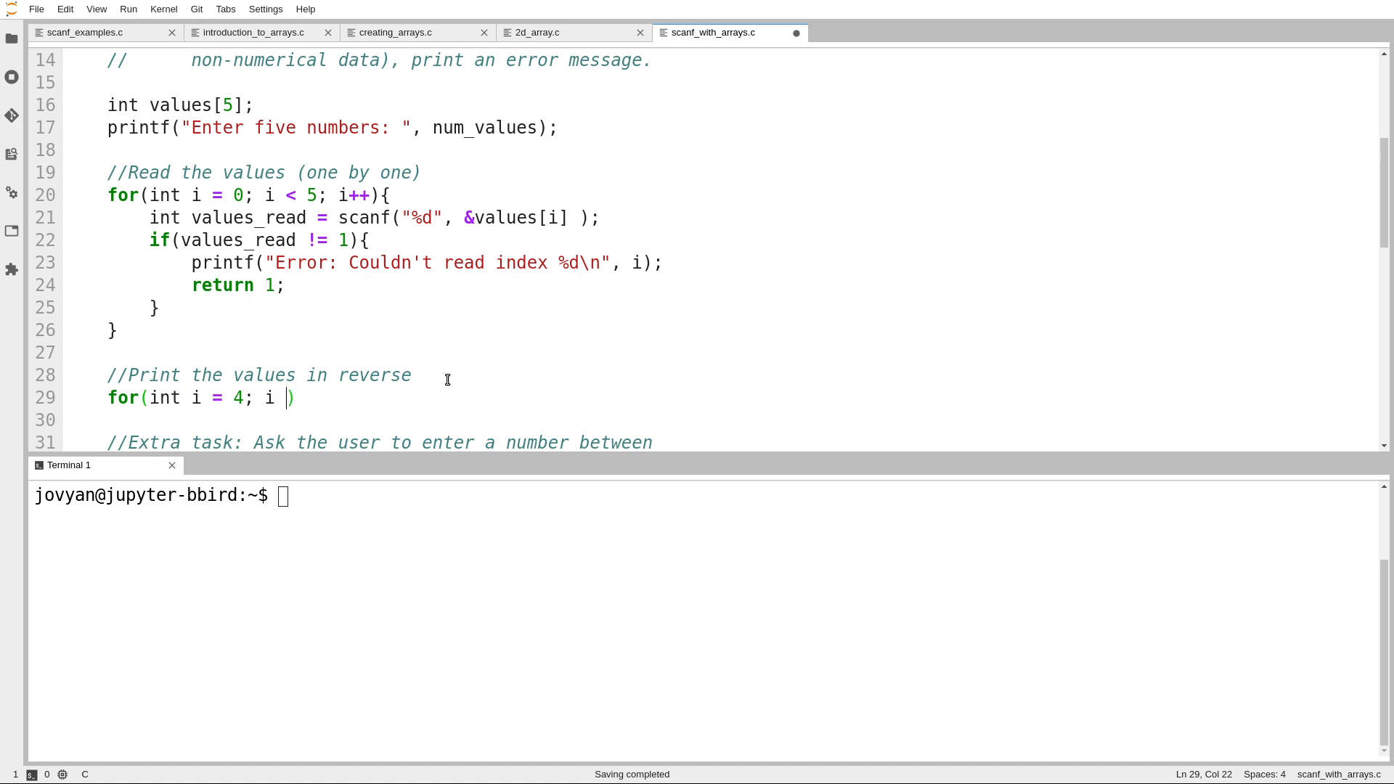
type(">= 0; i-")
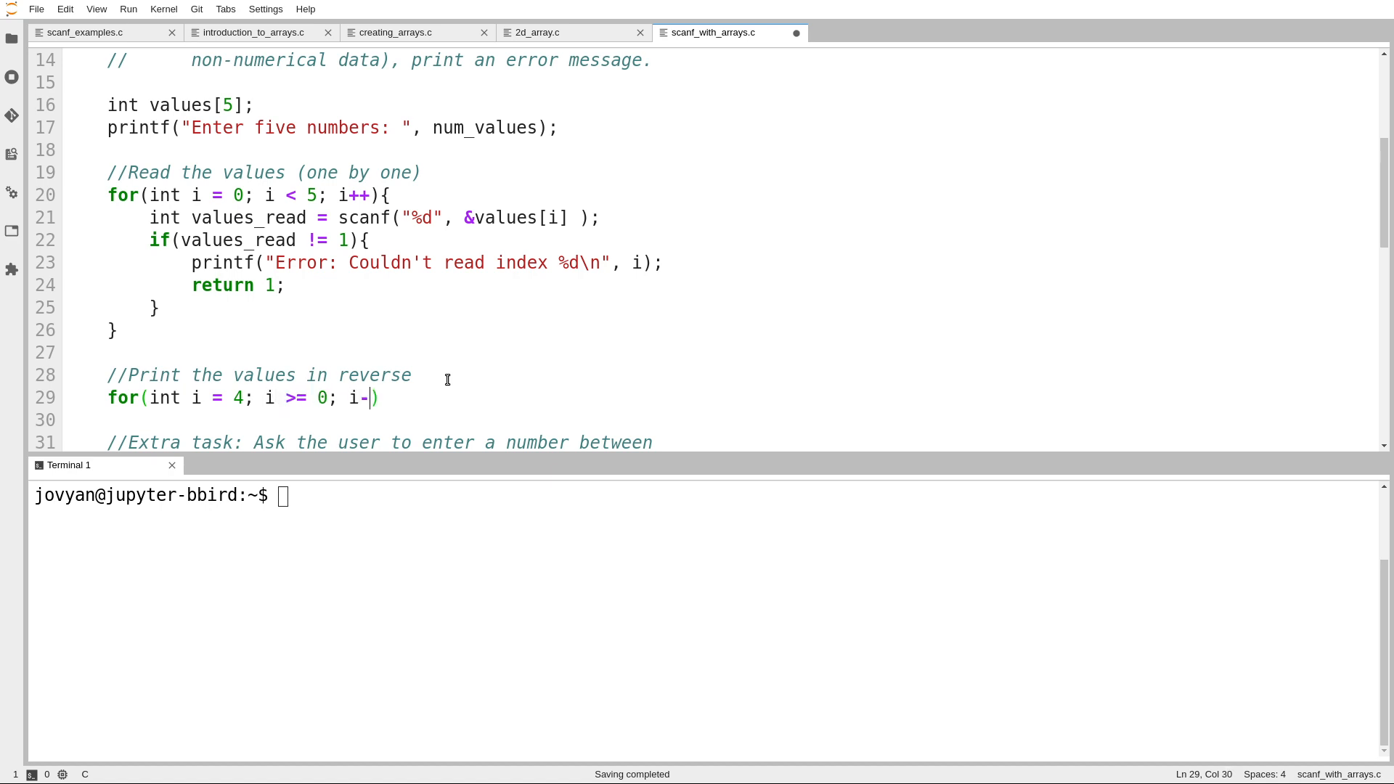
type("-{")
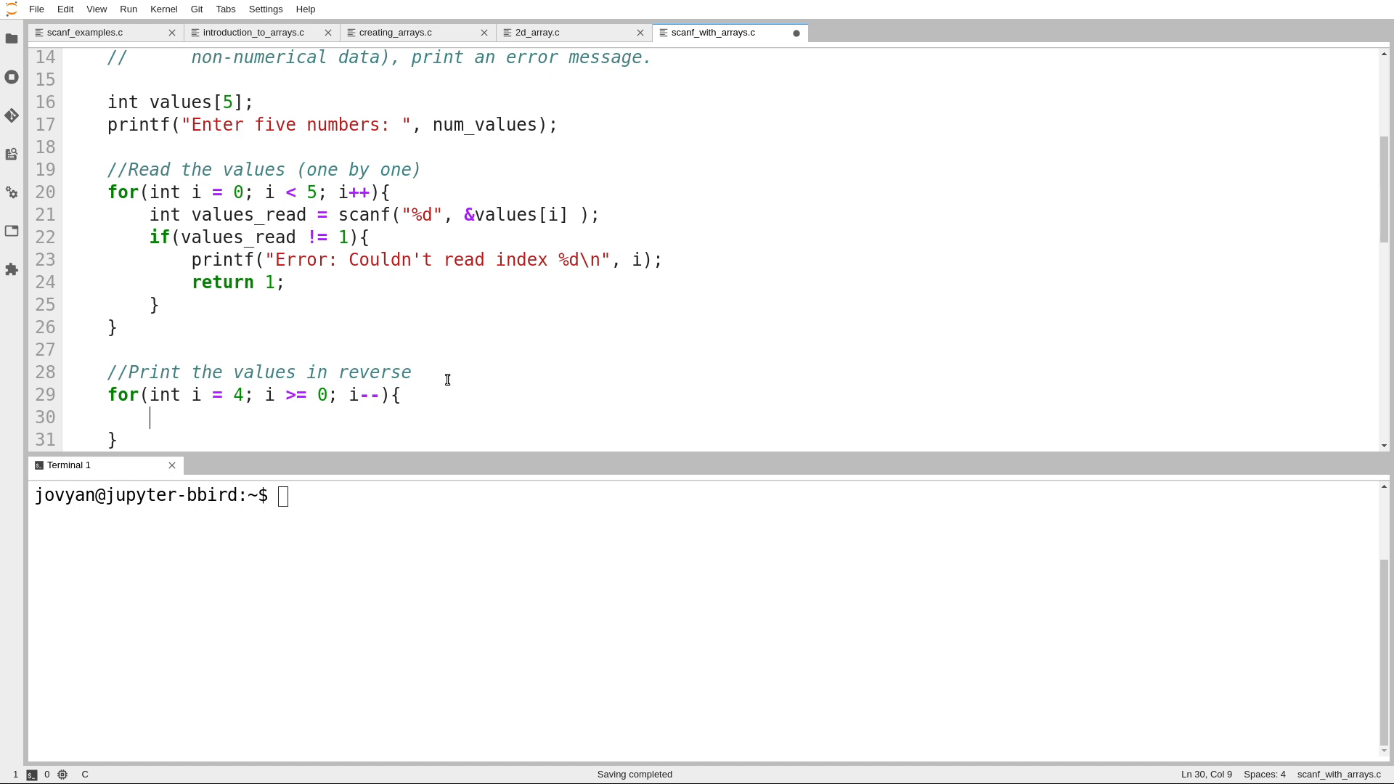
type("pr")
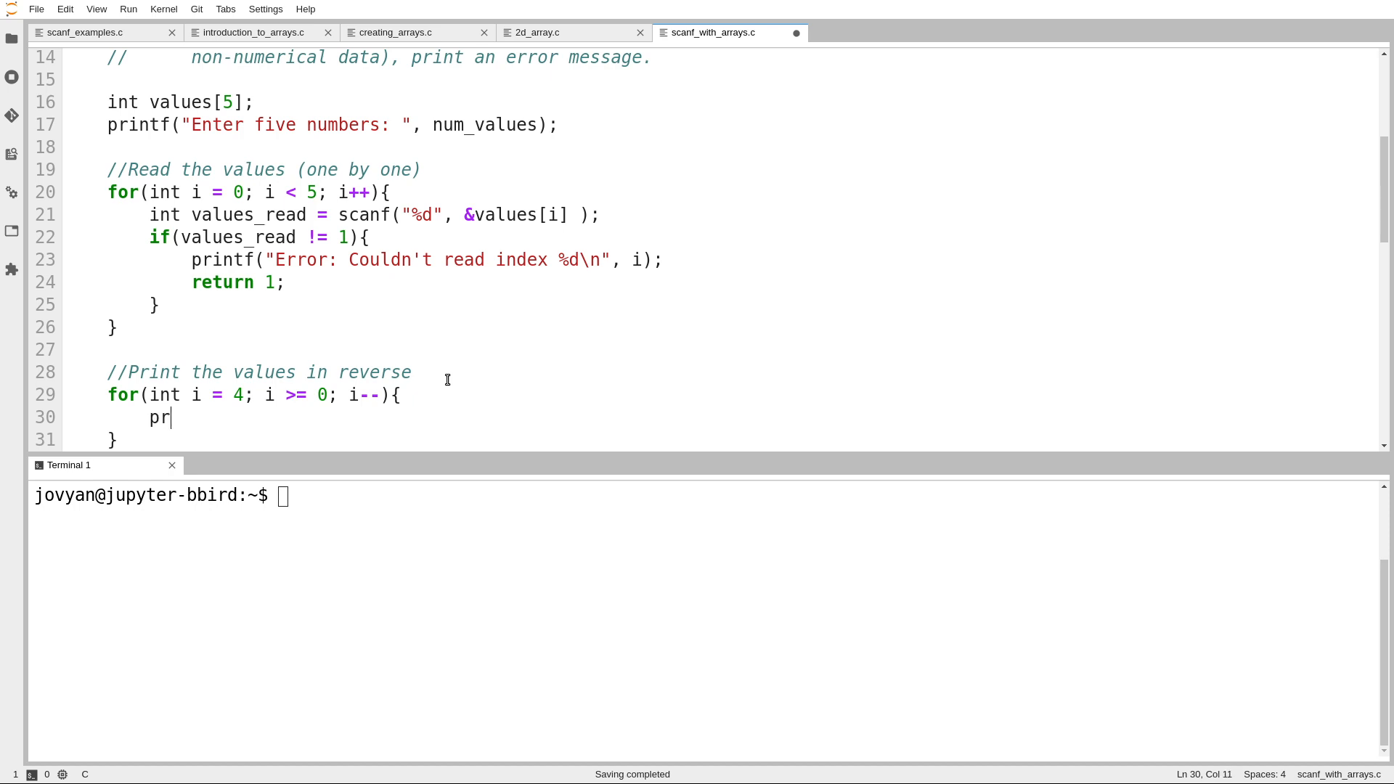
type("intf(\"%d\"")
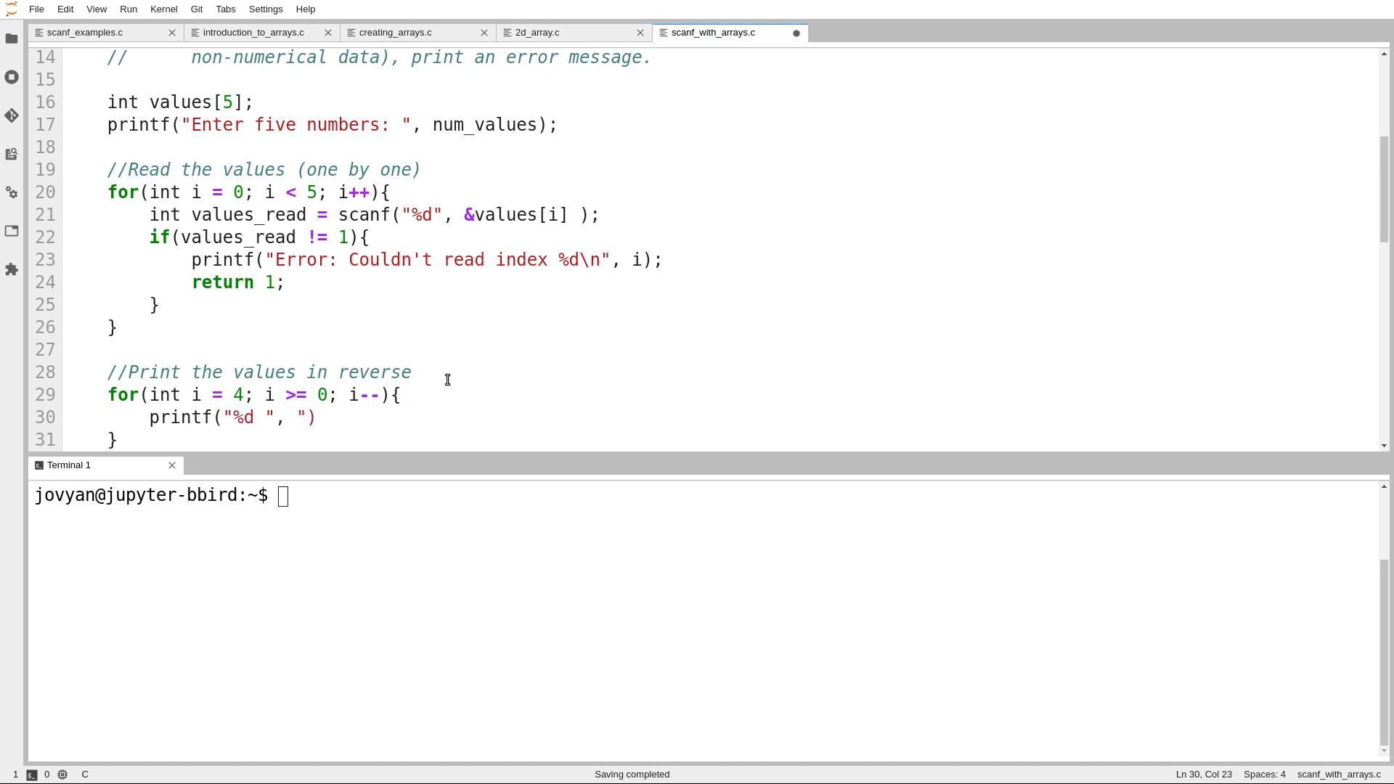
type("values[i])")
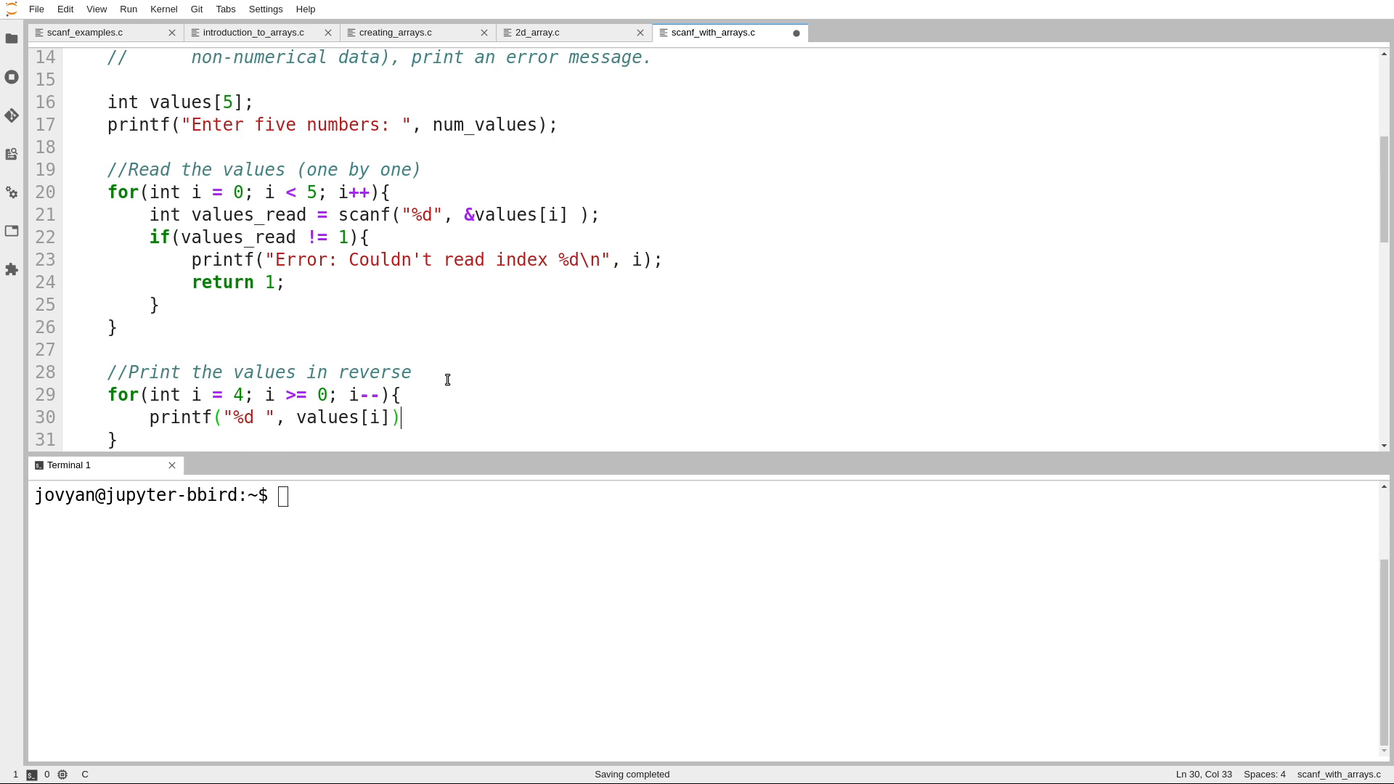
type(";")
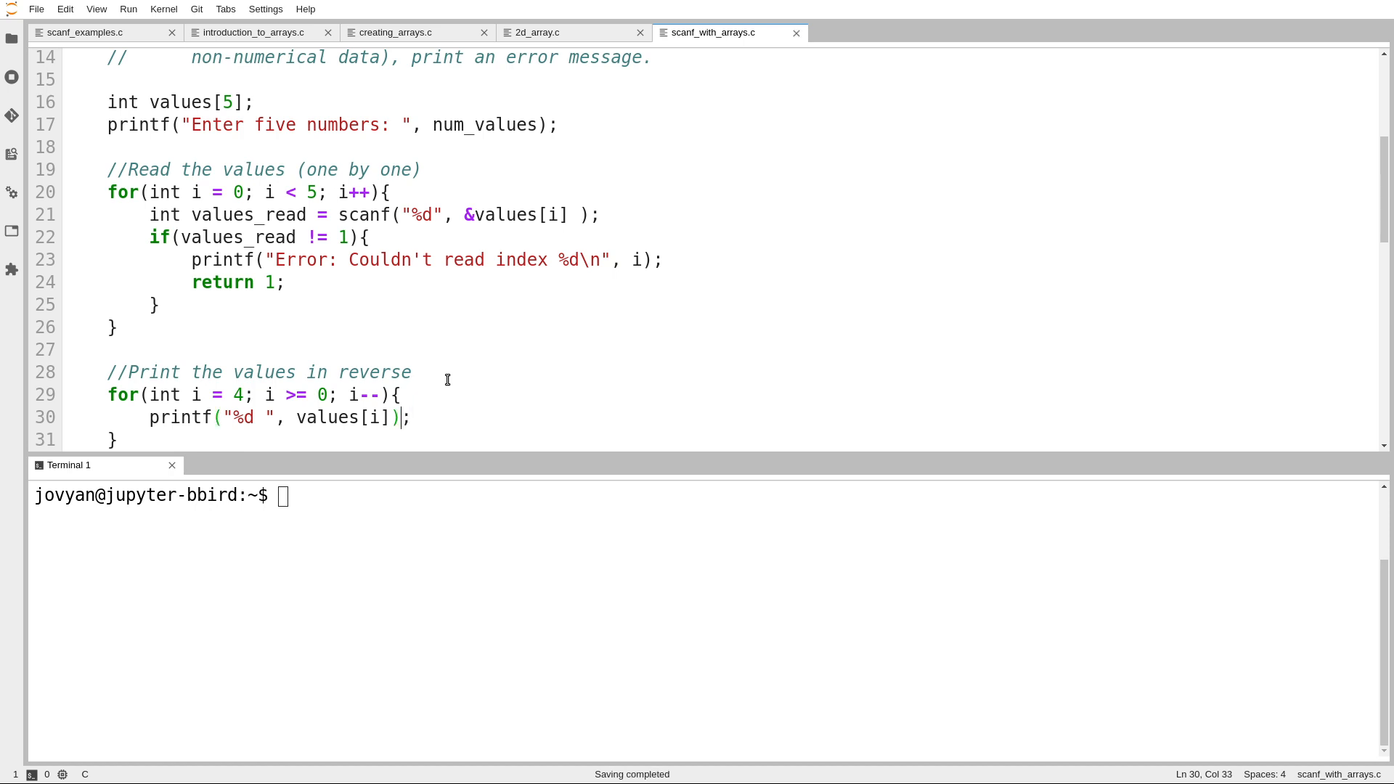
- Add printf("\n"); after the reverse loop
double_click(373, 418)
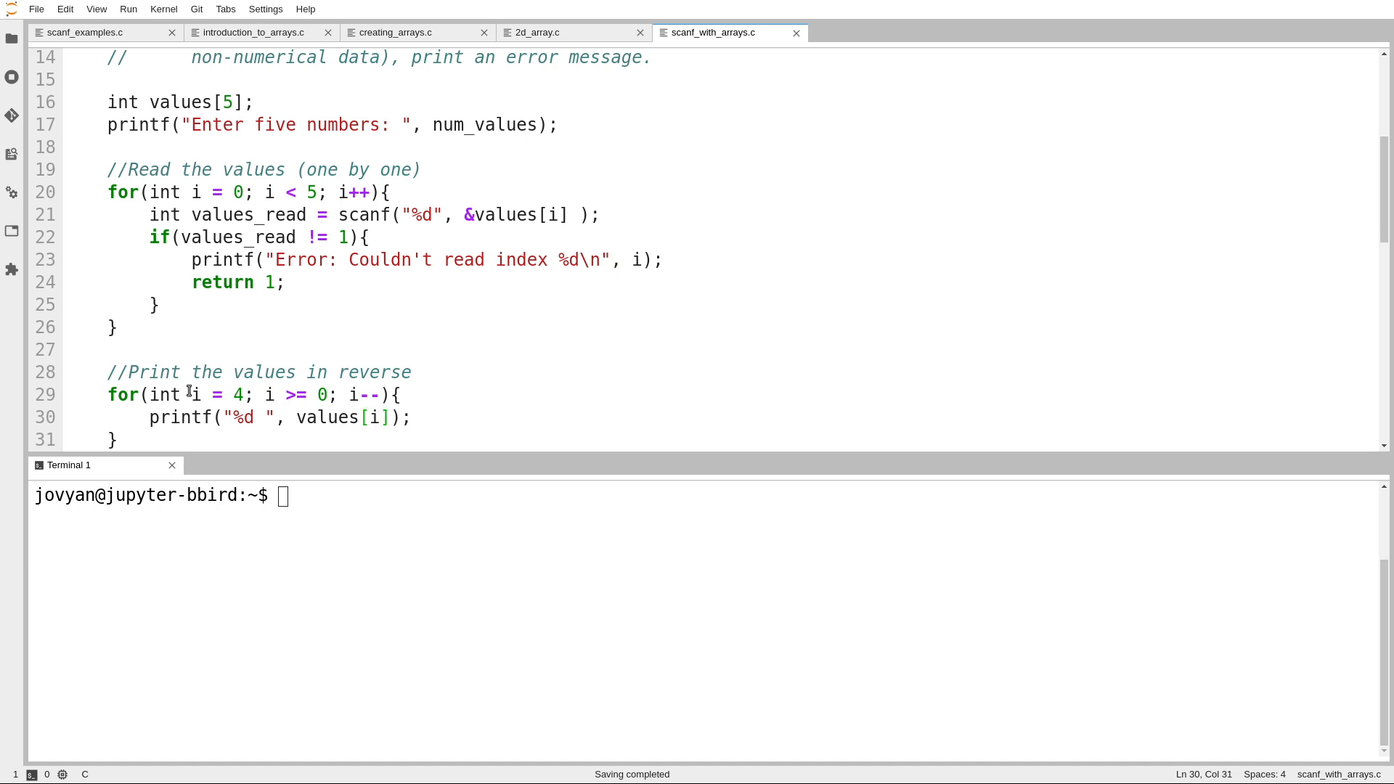
left_click_drag(151, 395, 392, 395)
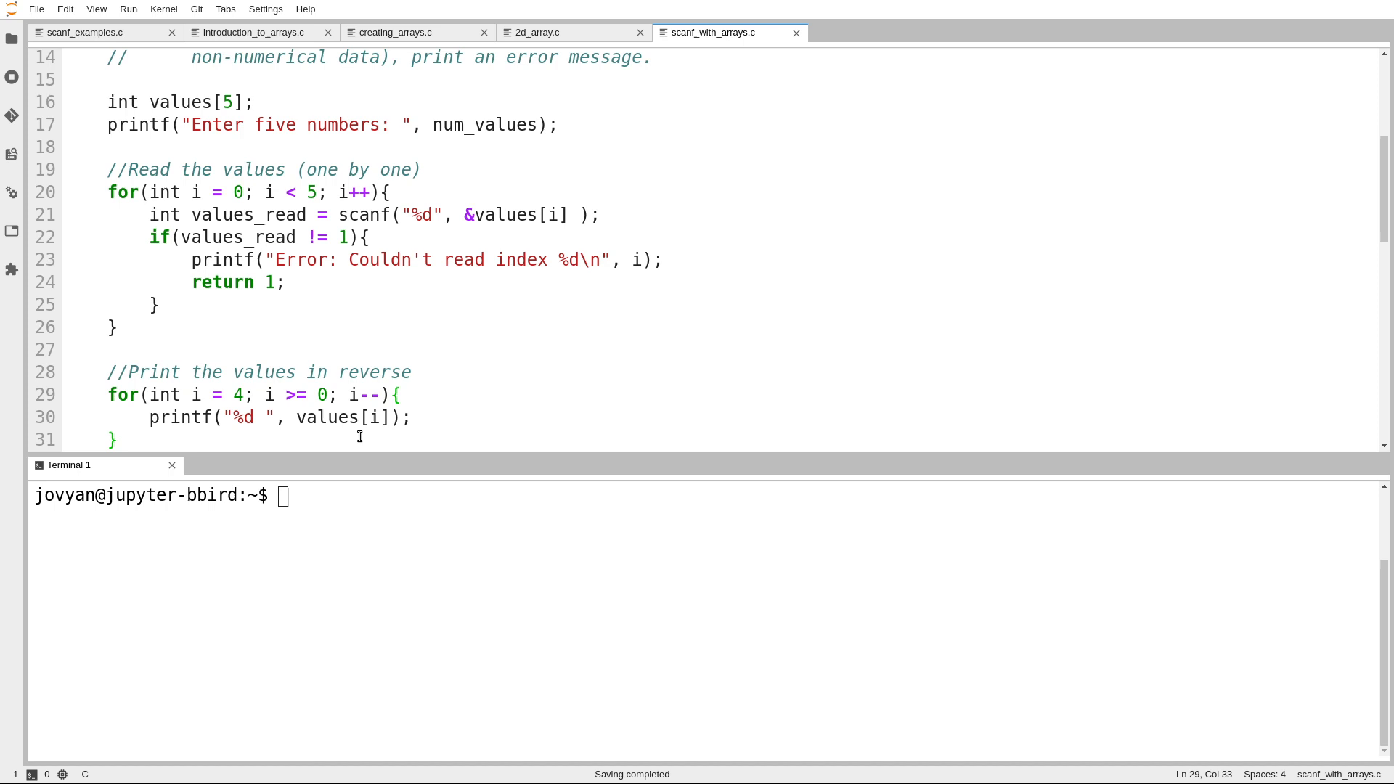
key("enter")
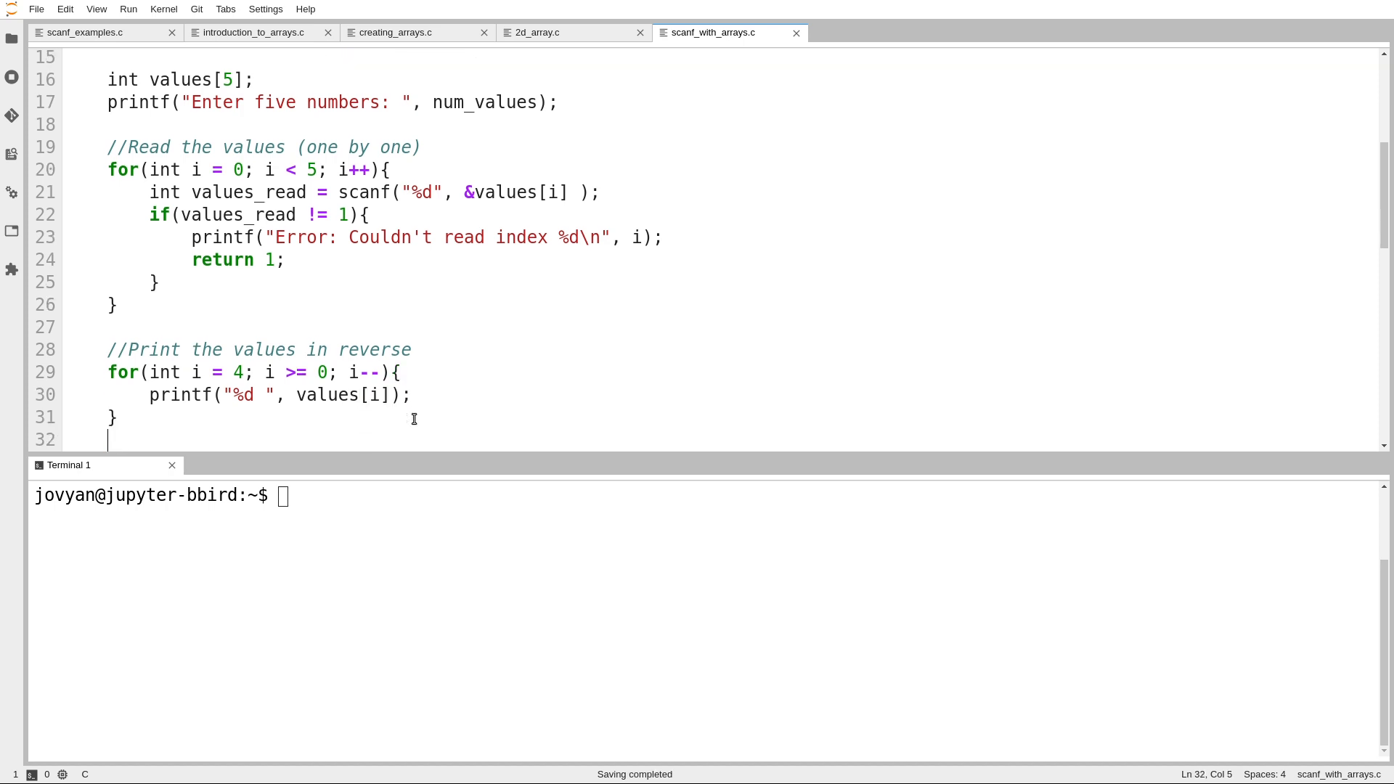
type("printf(\"\\n\")")
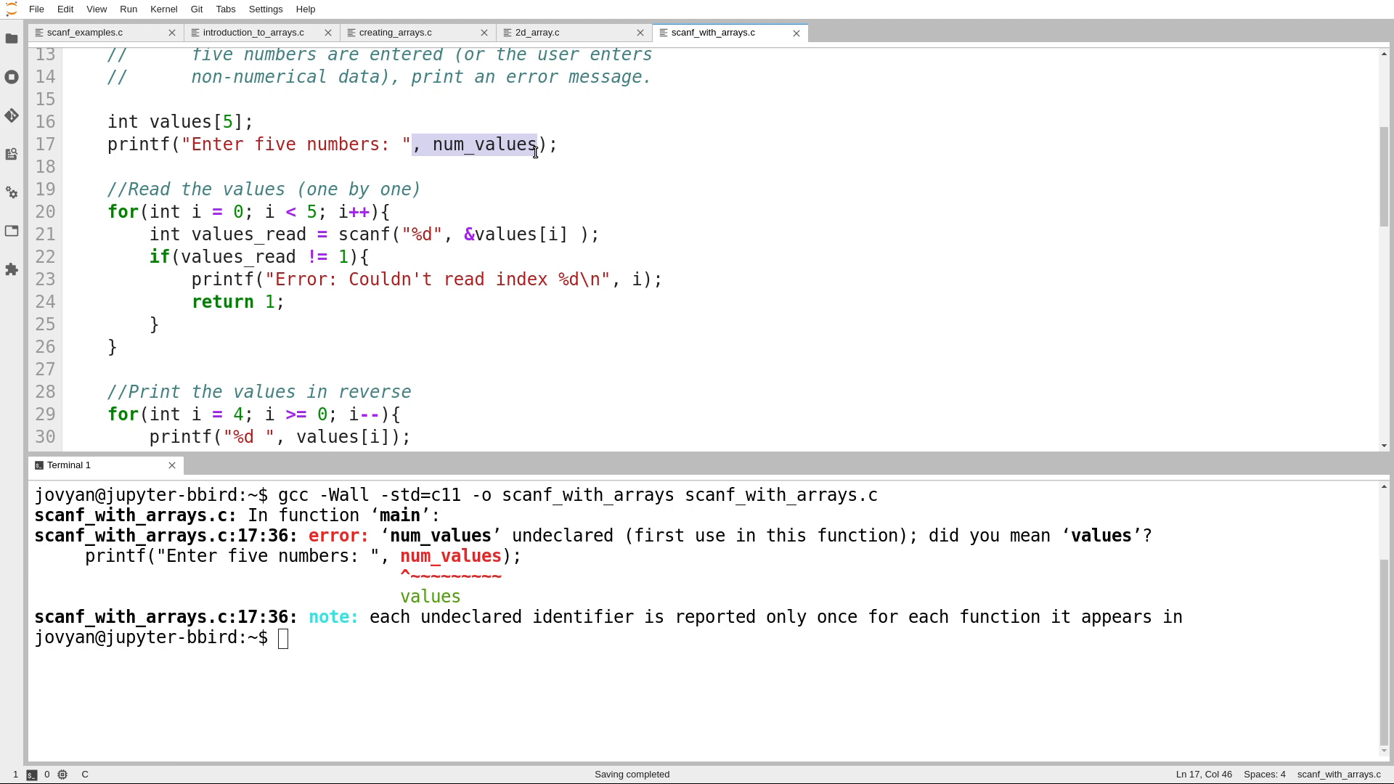
key("Delete")
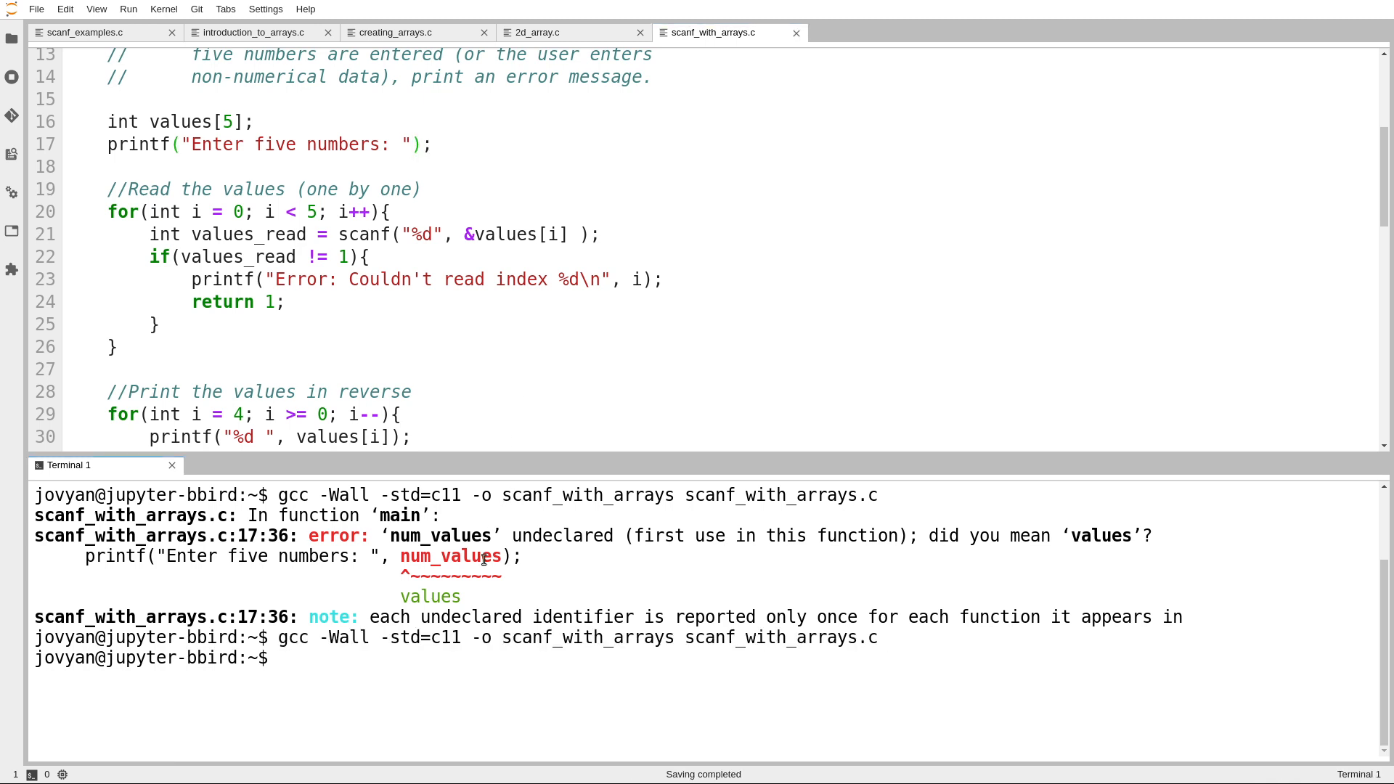
type("./scanf_with_arrays")
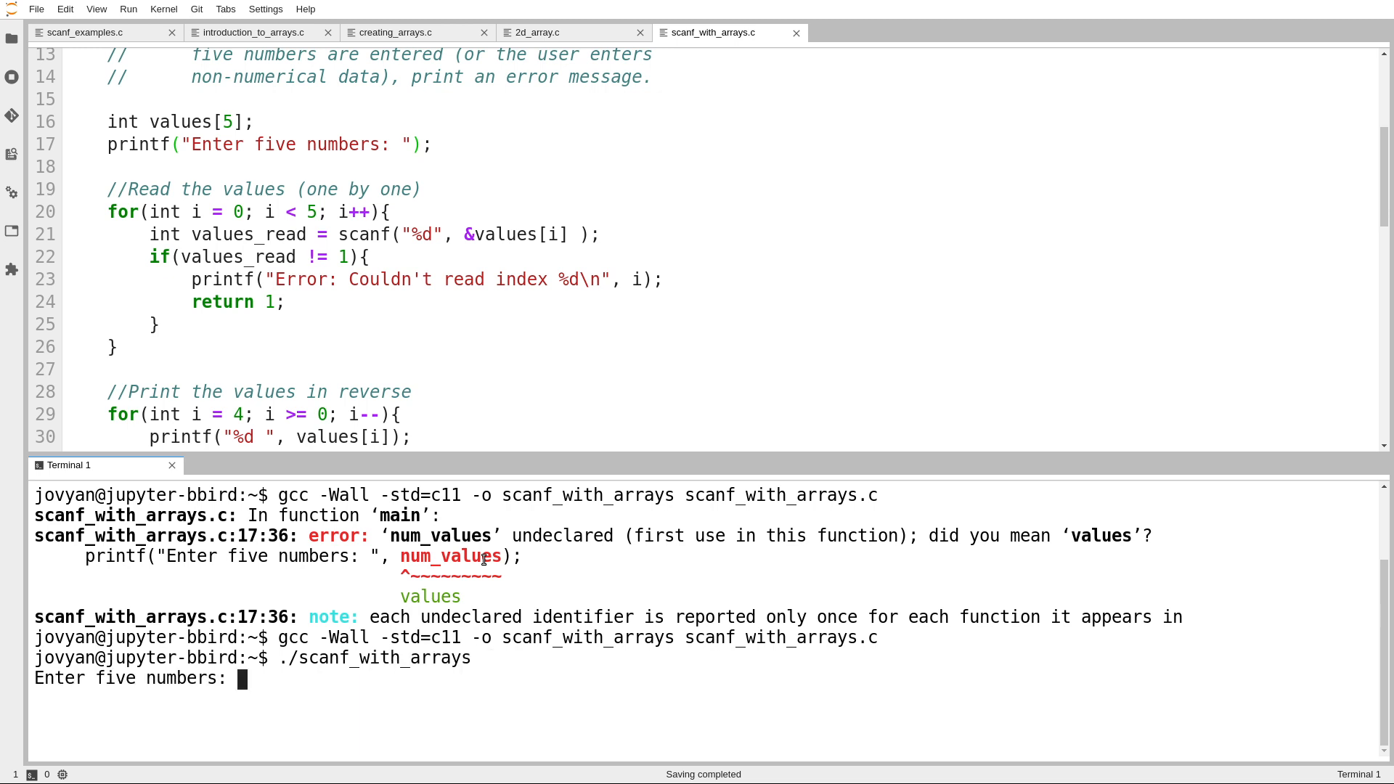
type("6 10 17 187 111")
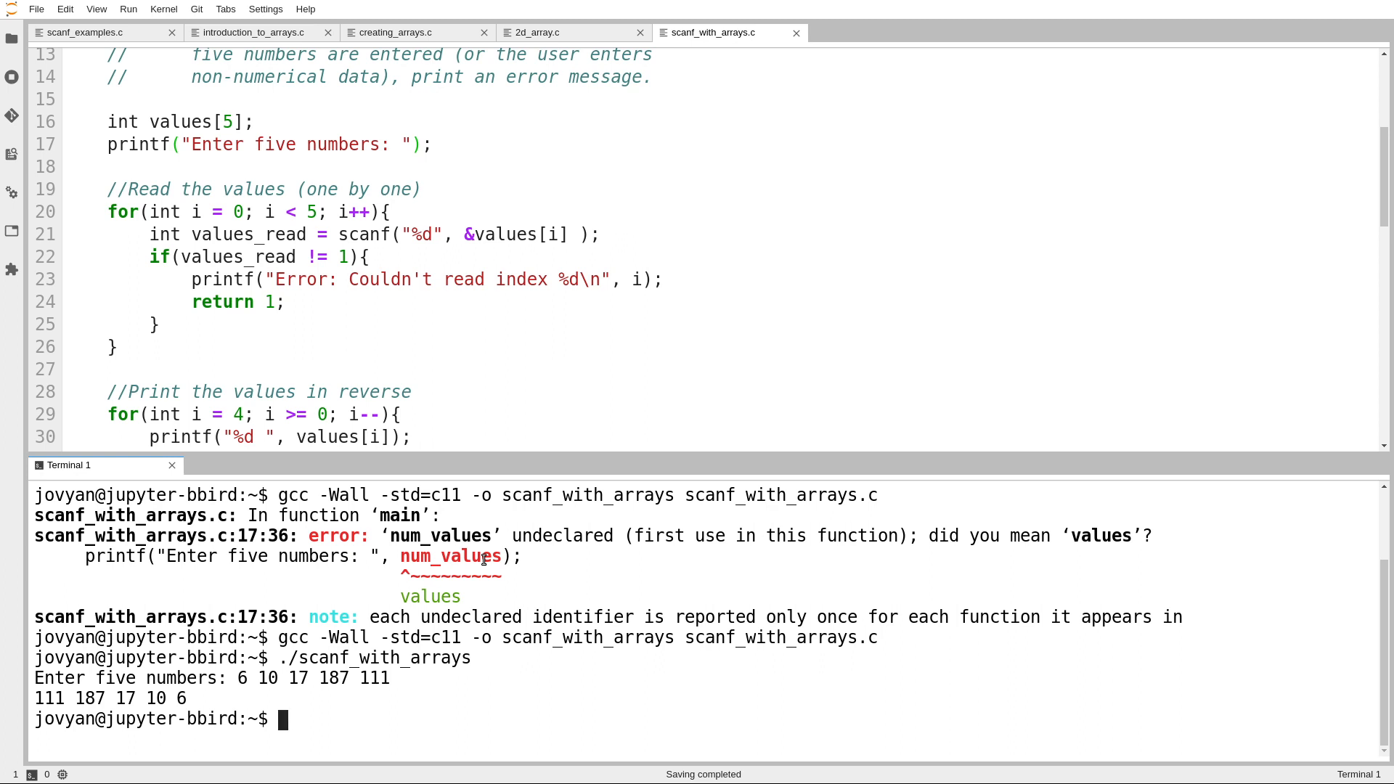
- Run with a few numbers then letters, getting "Couldn't read index 3"
type("60 10 17 asdfasdfadf")
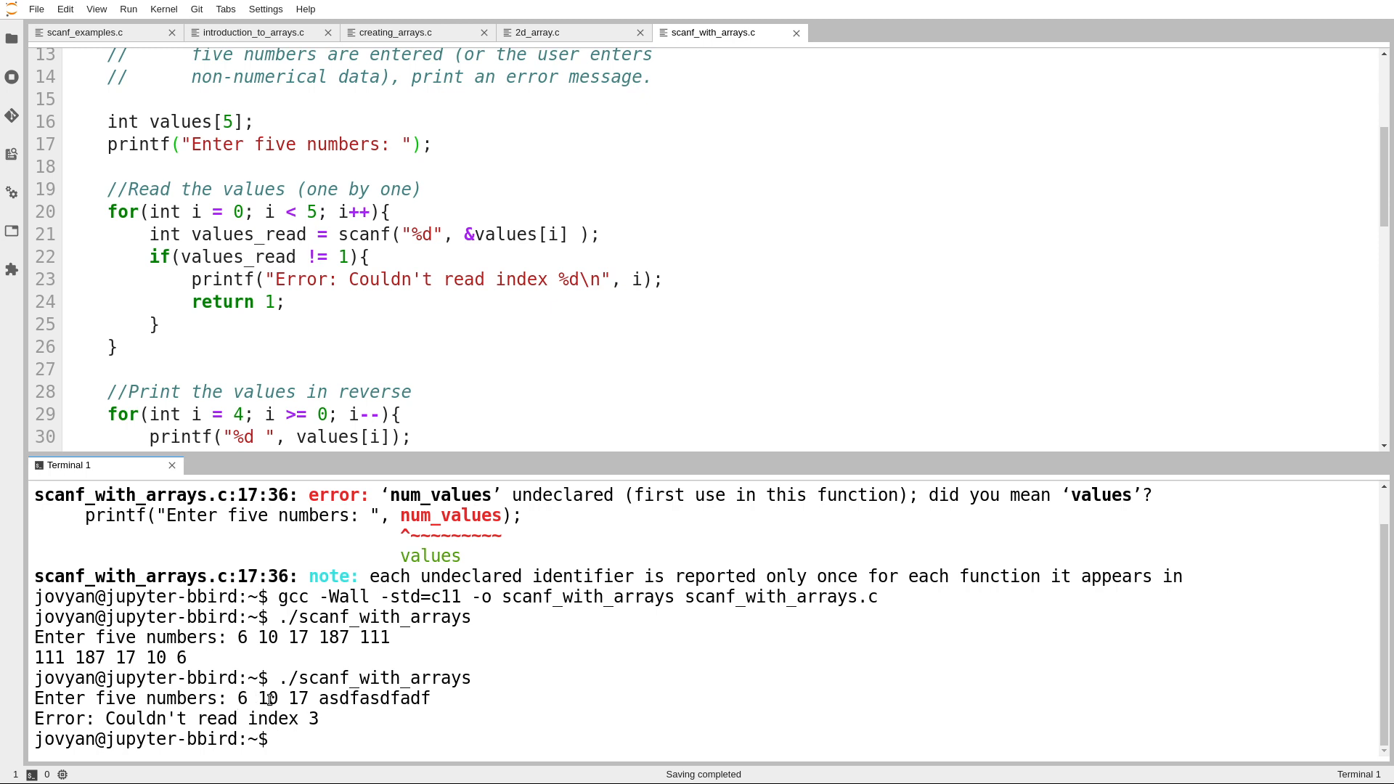
double_click(376, 698)
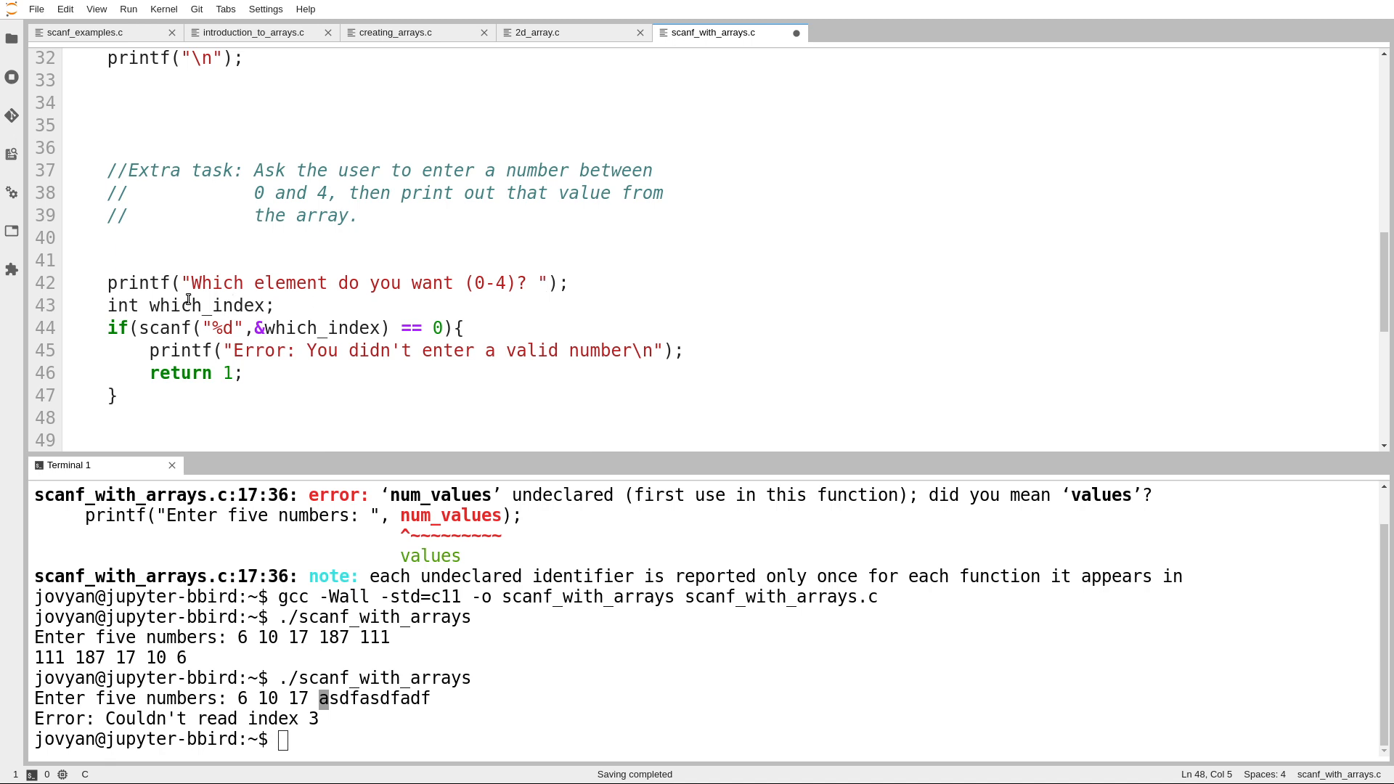
- Add printf("The element at index %d is %d\n", which_index, values[which_index]);
left_click_drag(237, 350, 421, 350)
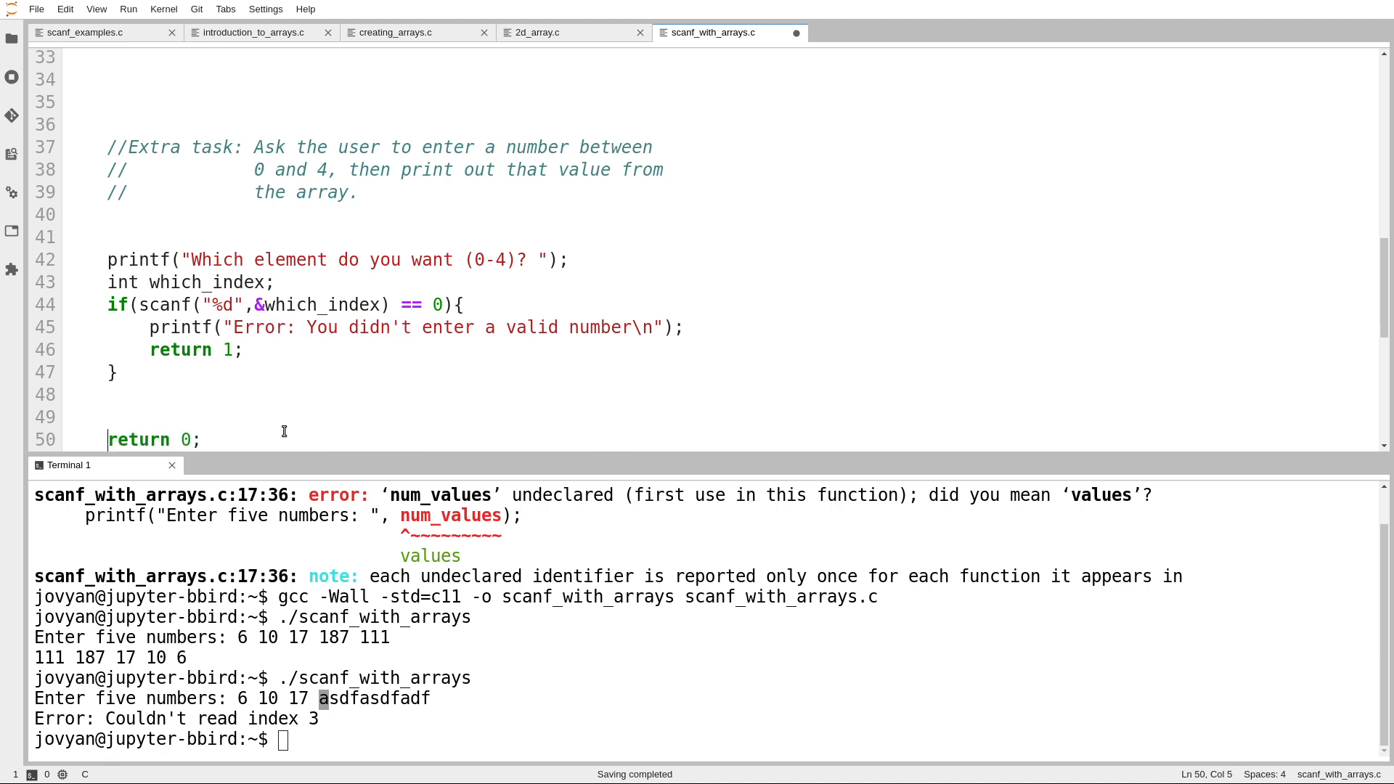
type("printf(\"T\")")
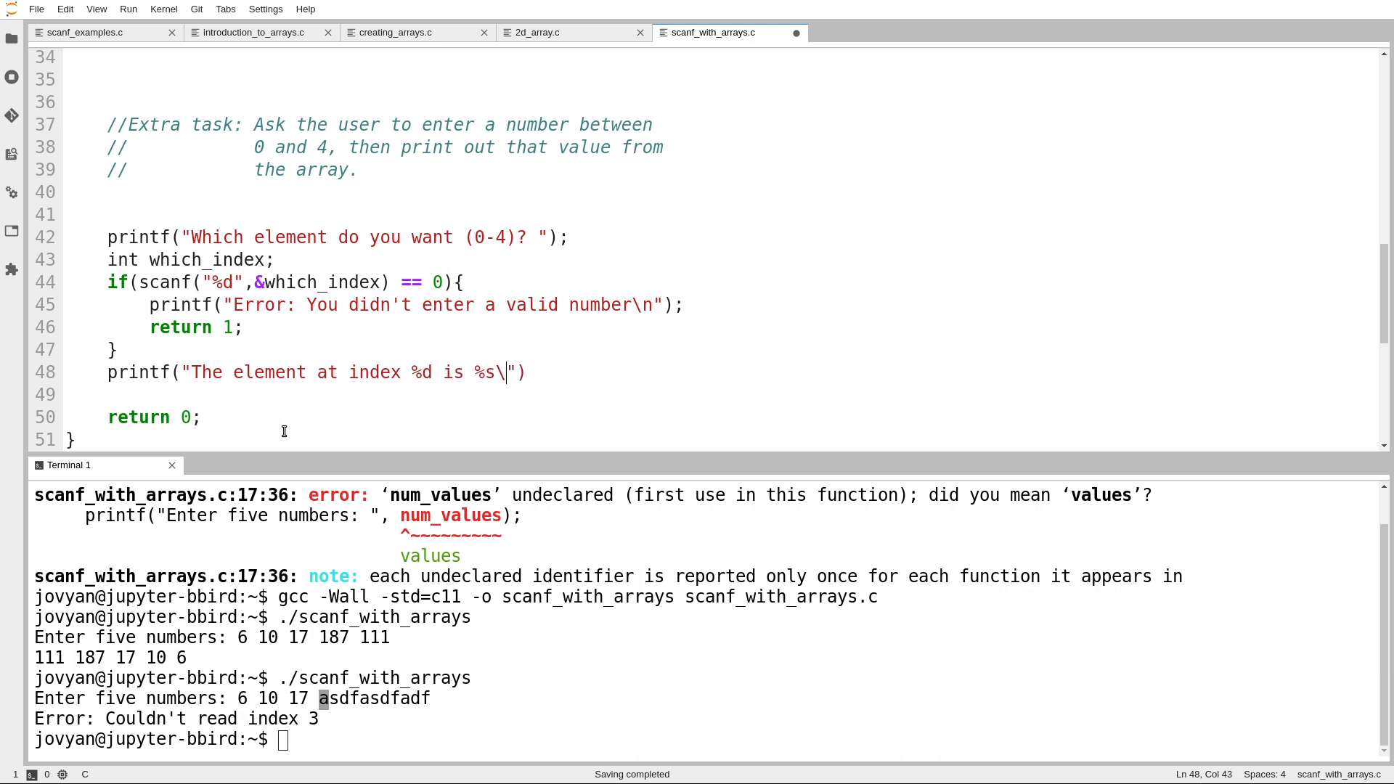
type("%d\\n\",")
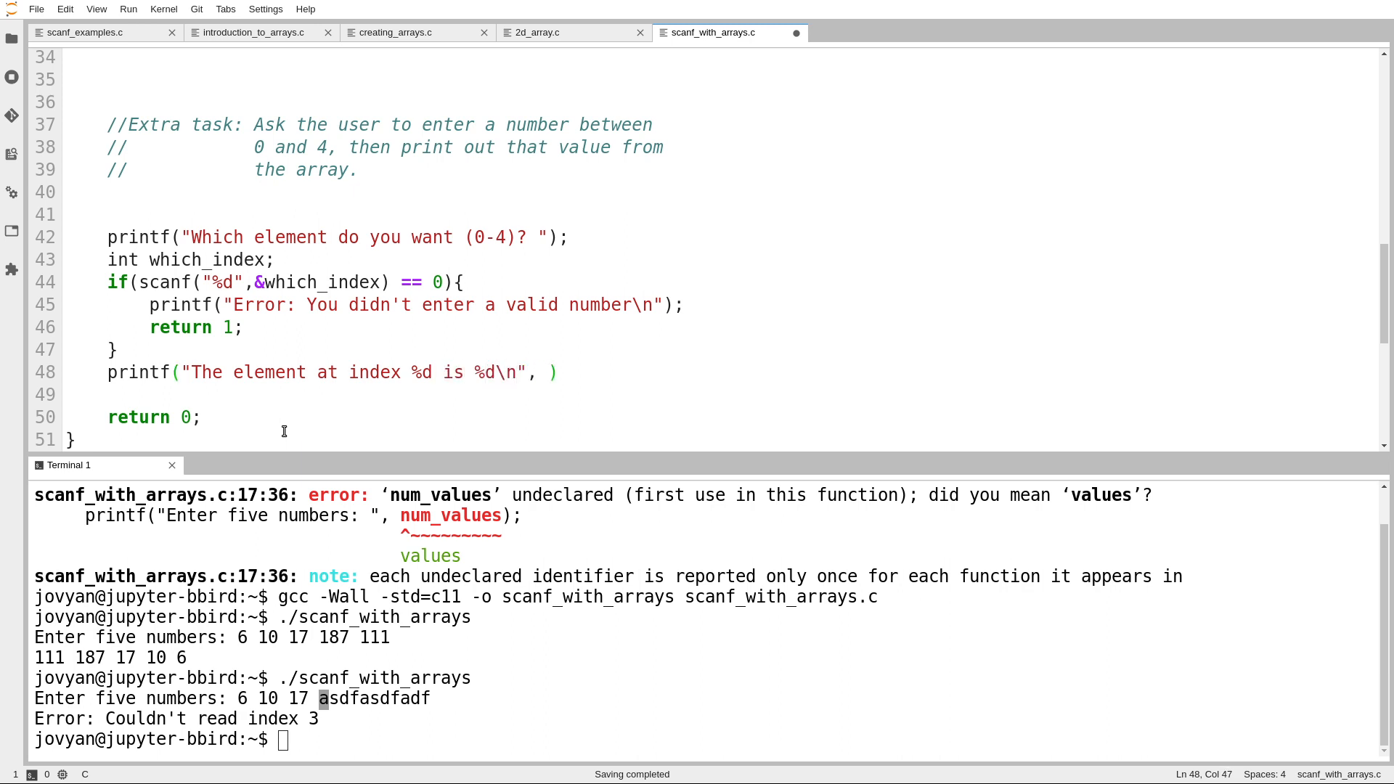
type("wch")
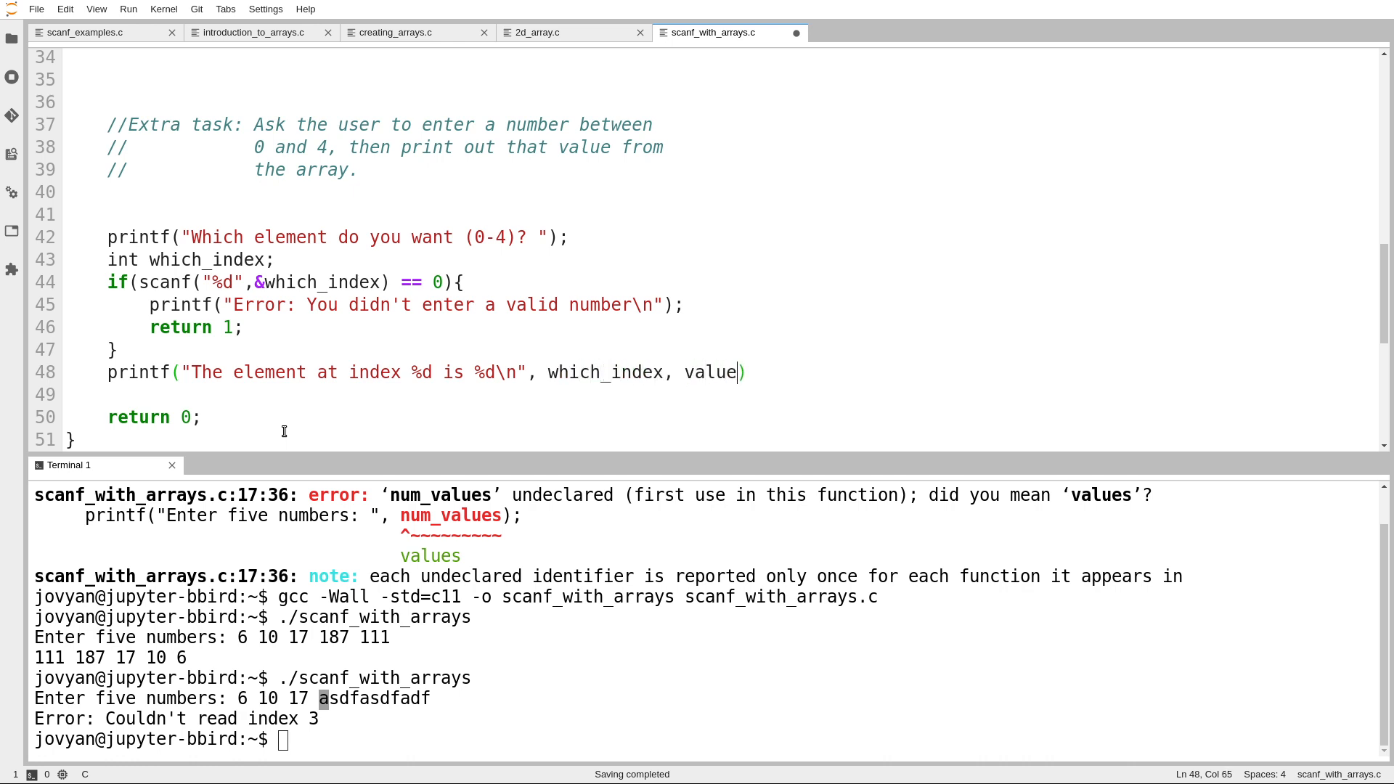
type("[which_ind")
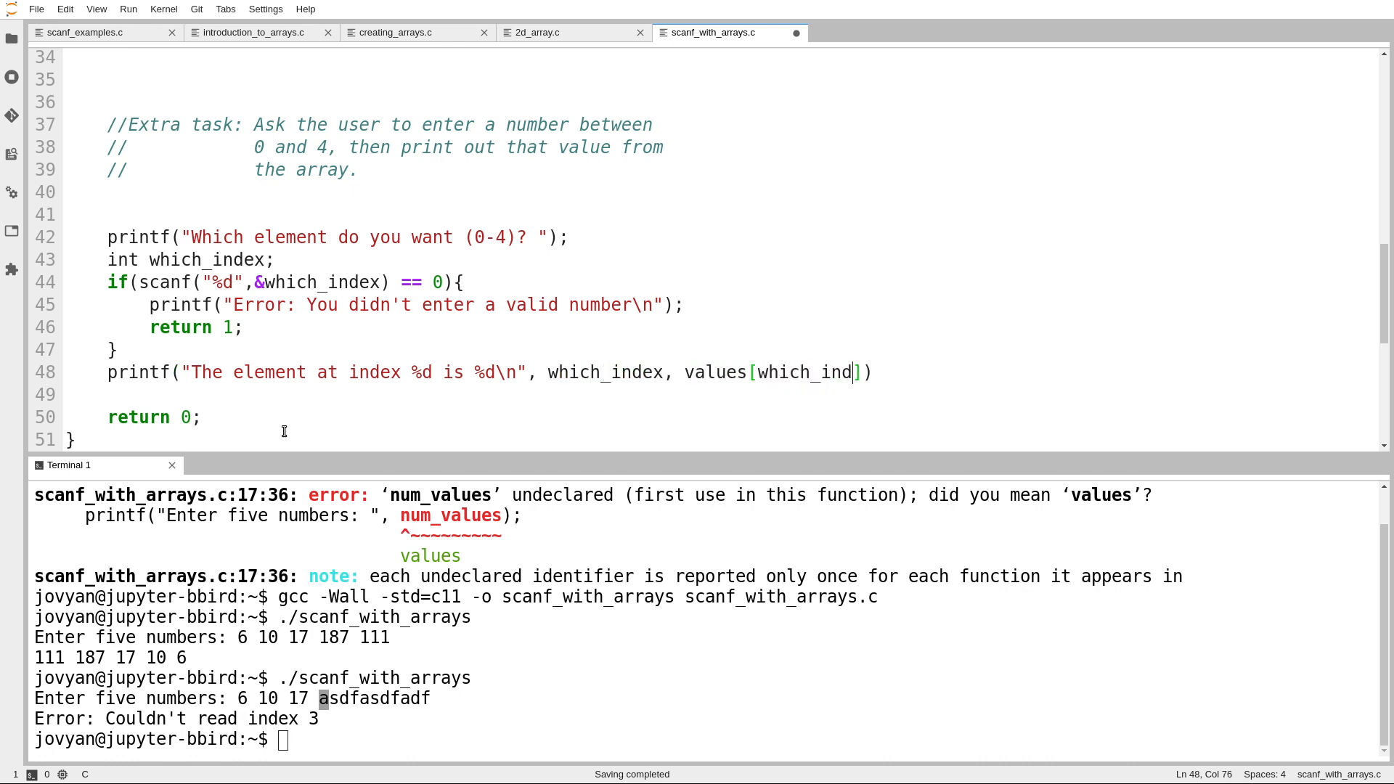
type("ex]);")
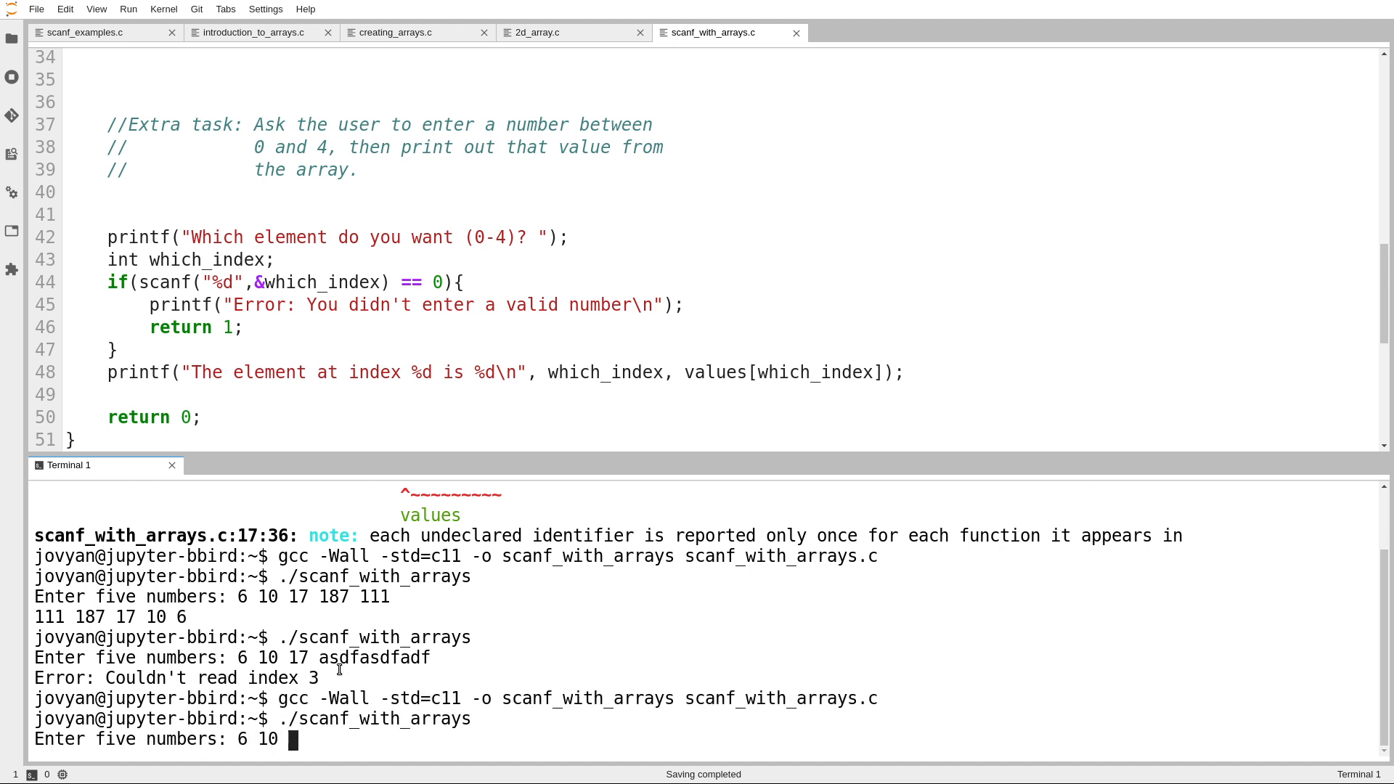
- Test runs choosing index 2 (prints 17) and index 4 (prints 111)
type("17 234 454")
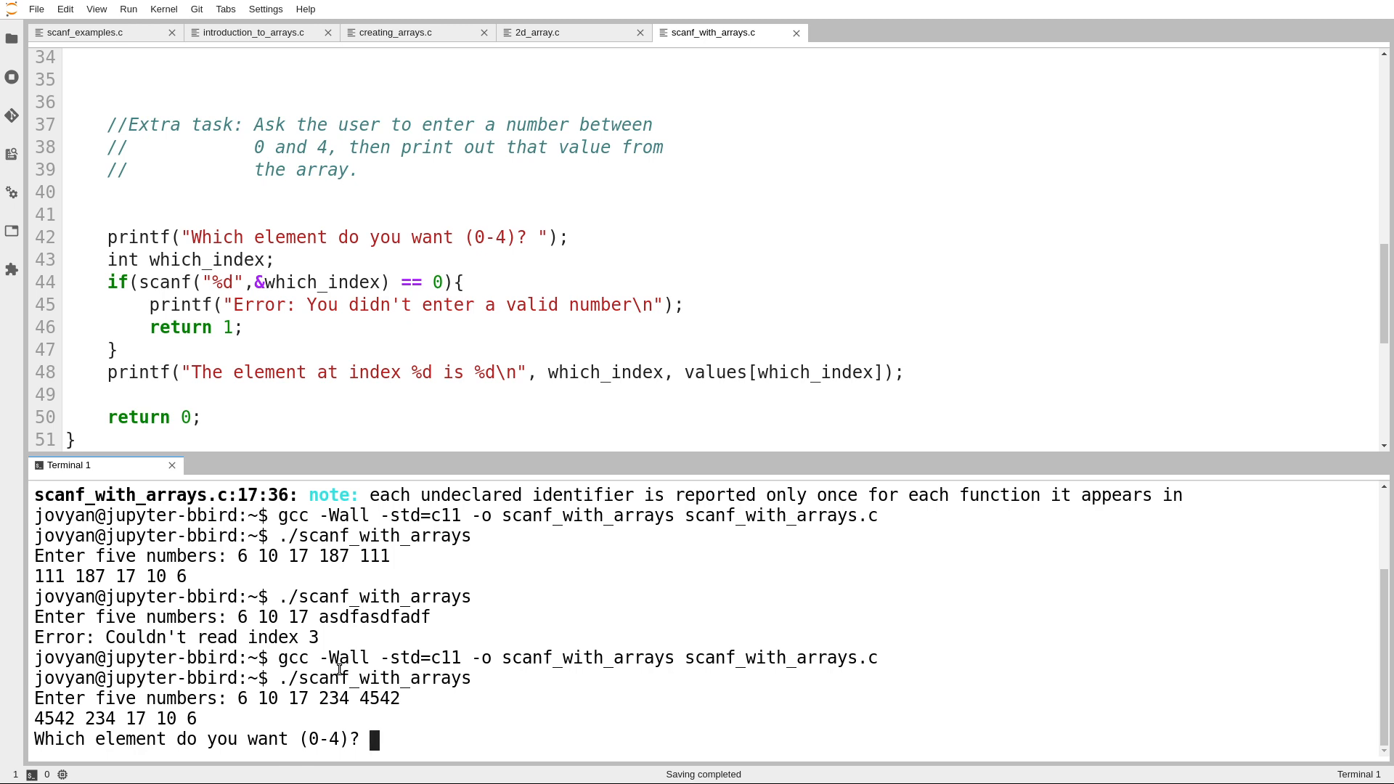
type("2")
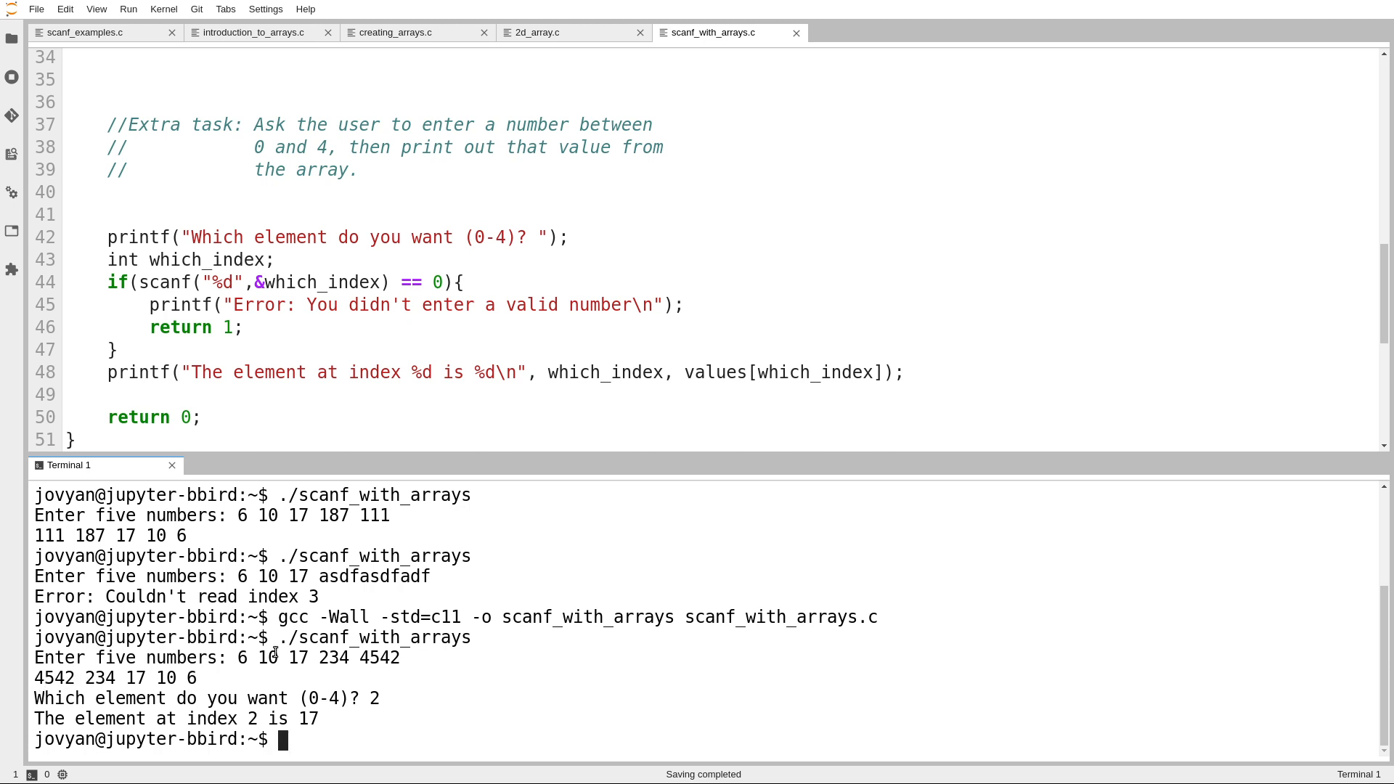
double_click(265, 657)
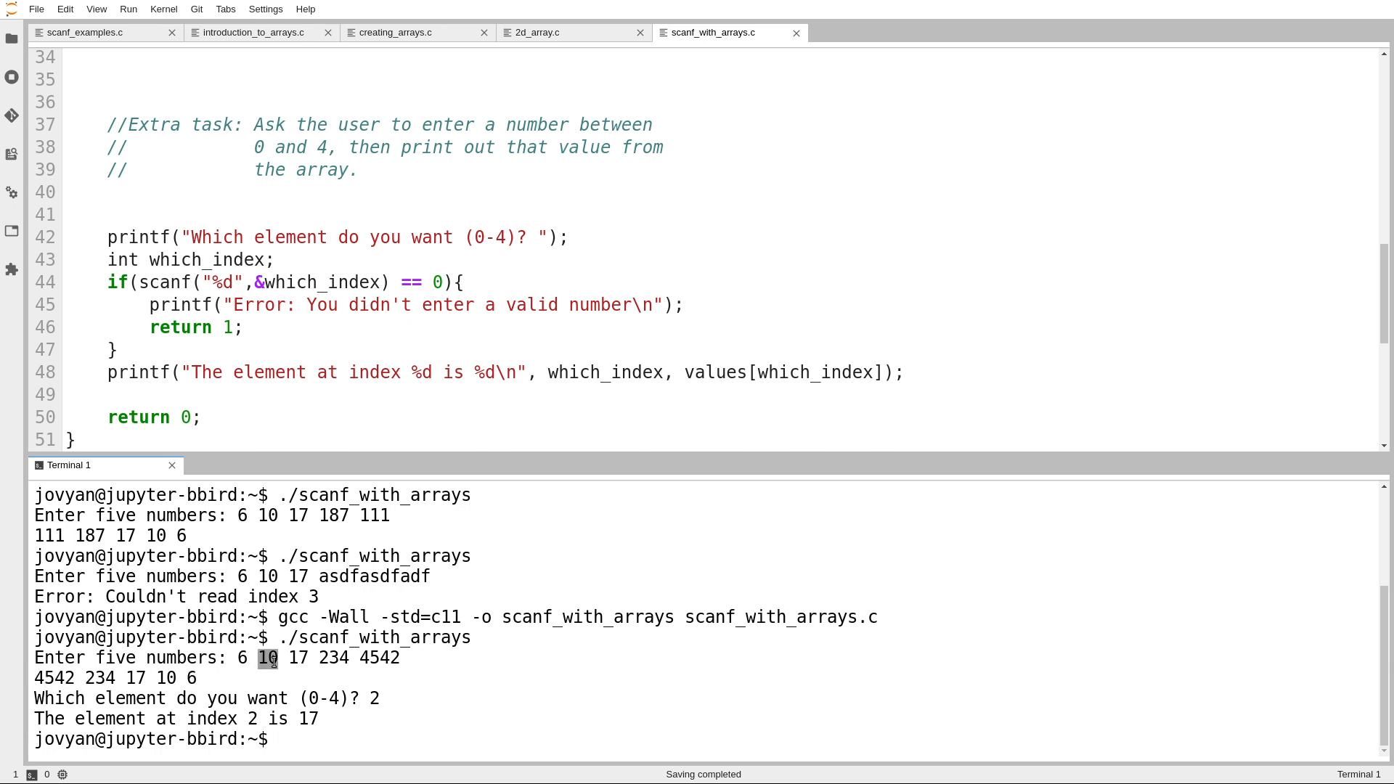
double_click(298, 657)
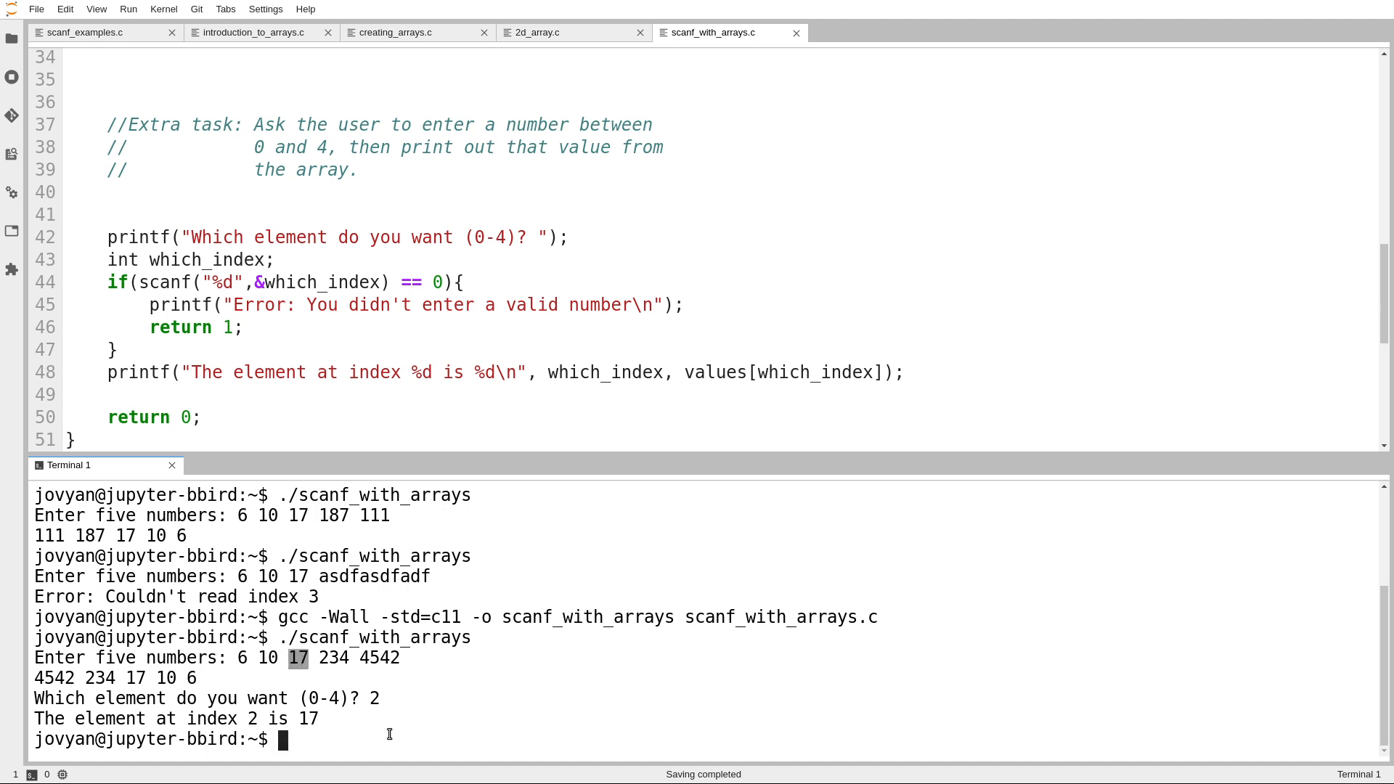
type("./scanf_with_arrays")
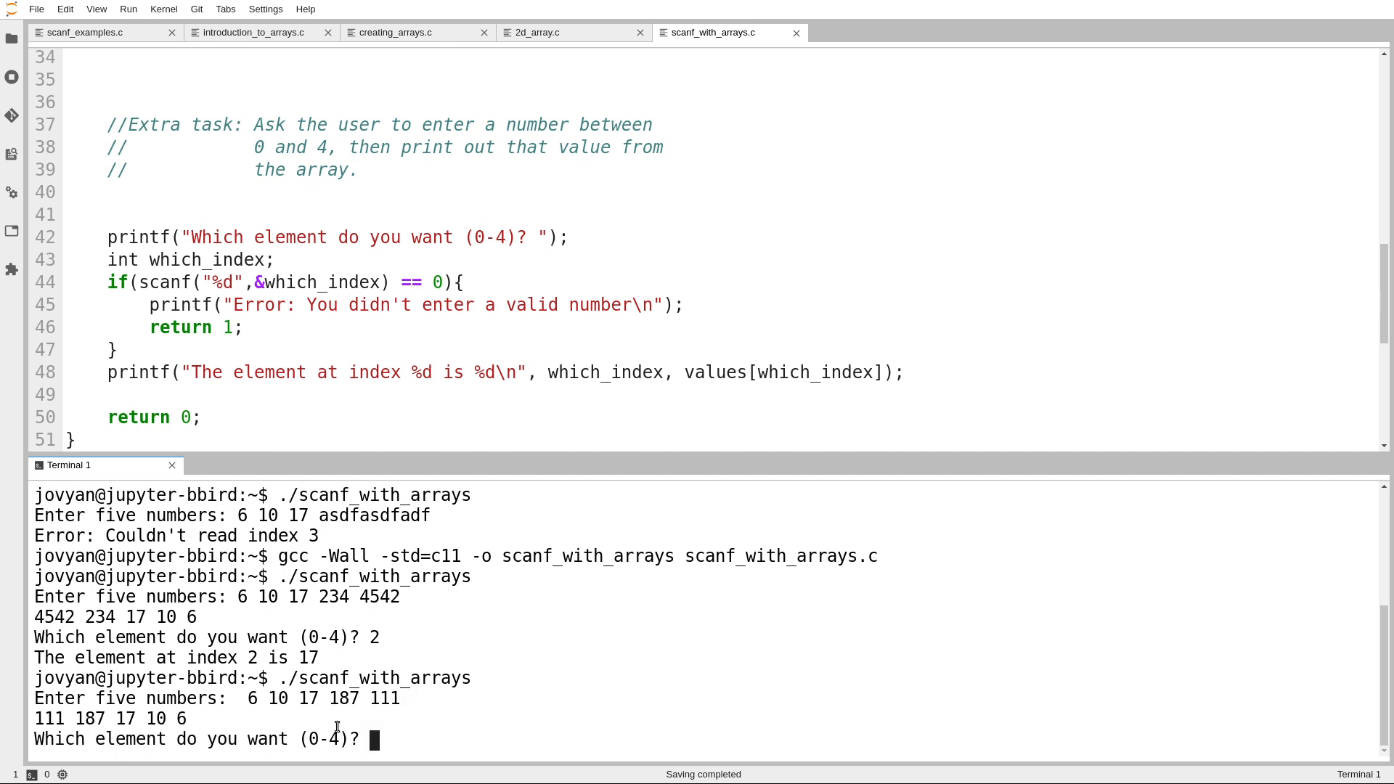
type("4")
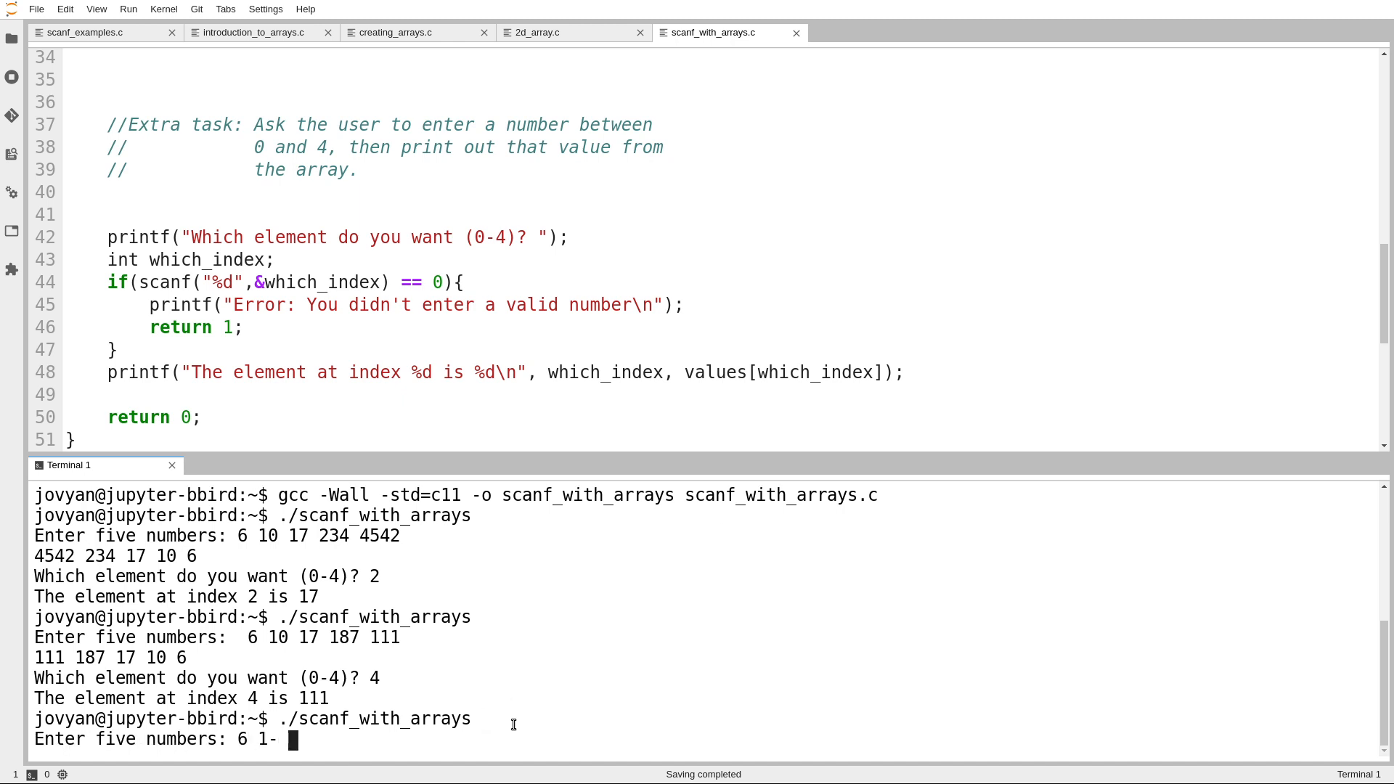
- Finish the numbers, enter 'asdfasdfasdfd' as the index, and get the invalid-number error
type("0 17 187 1")
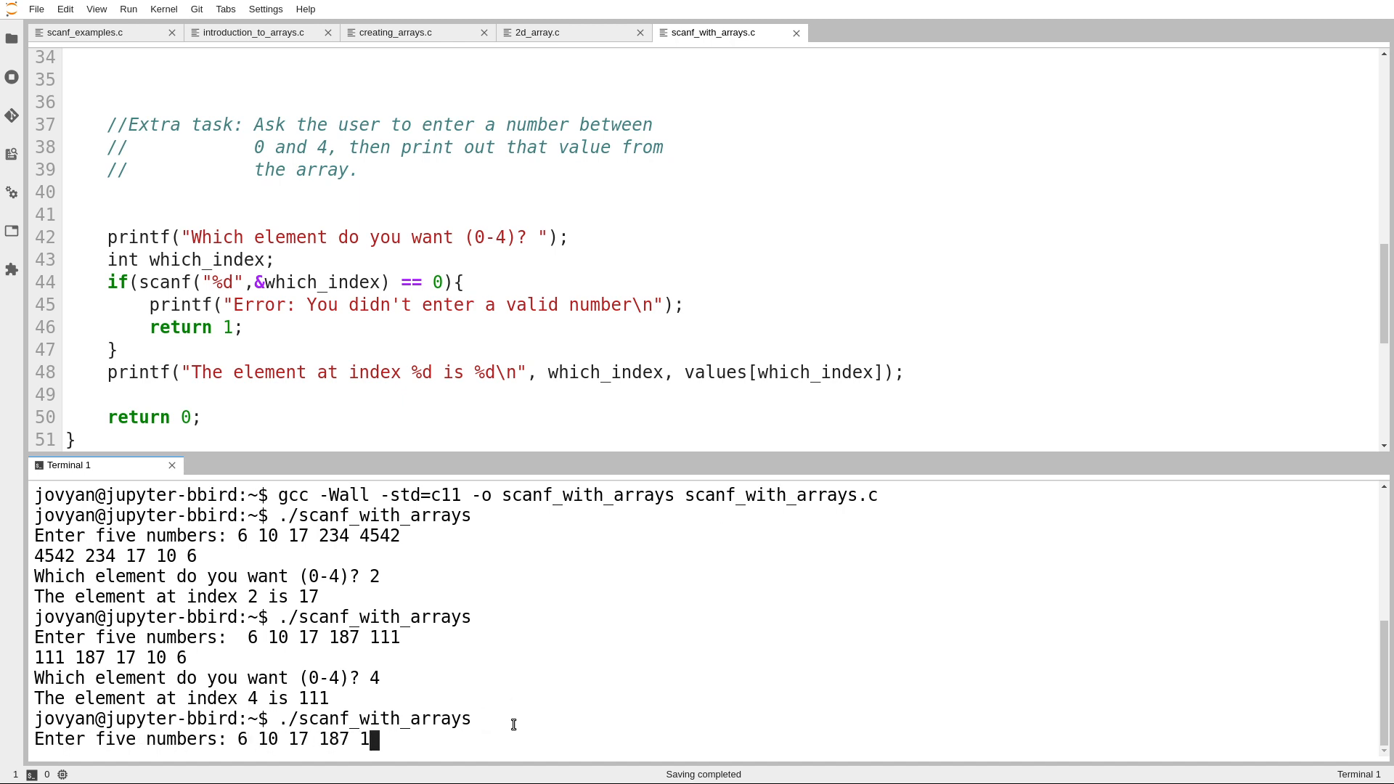
type("asdfasdfasdfd")
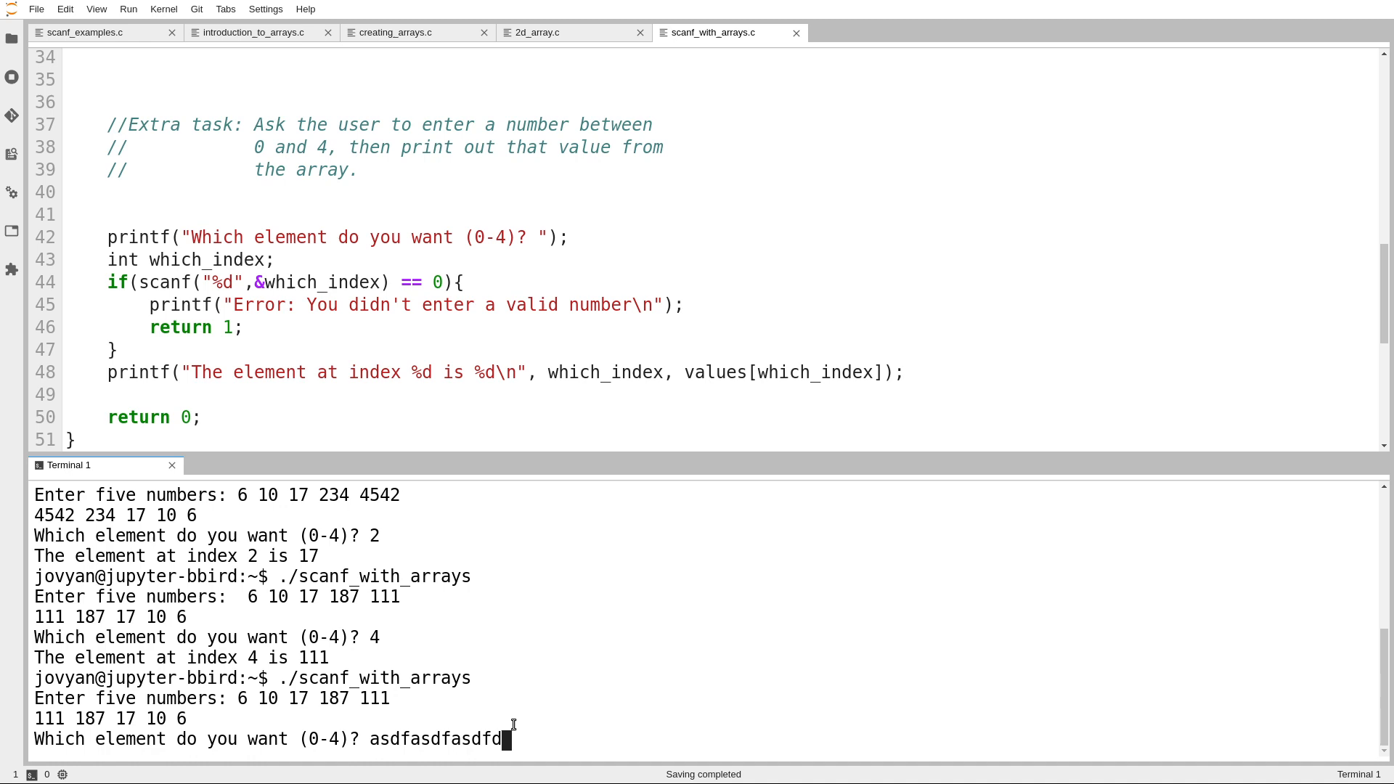
key("Return")
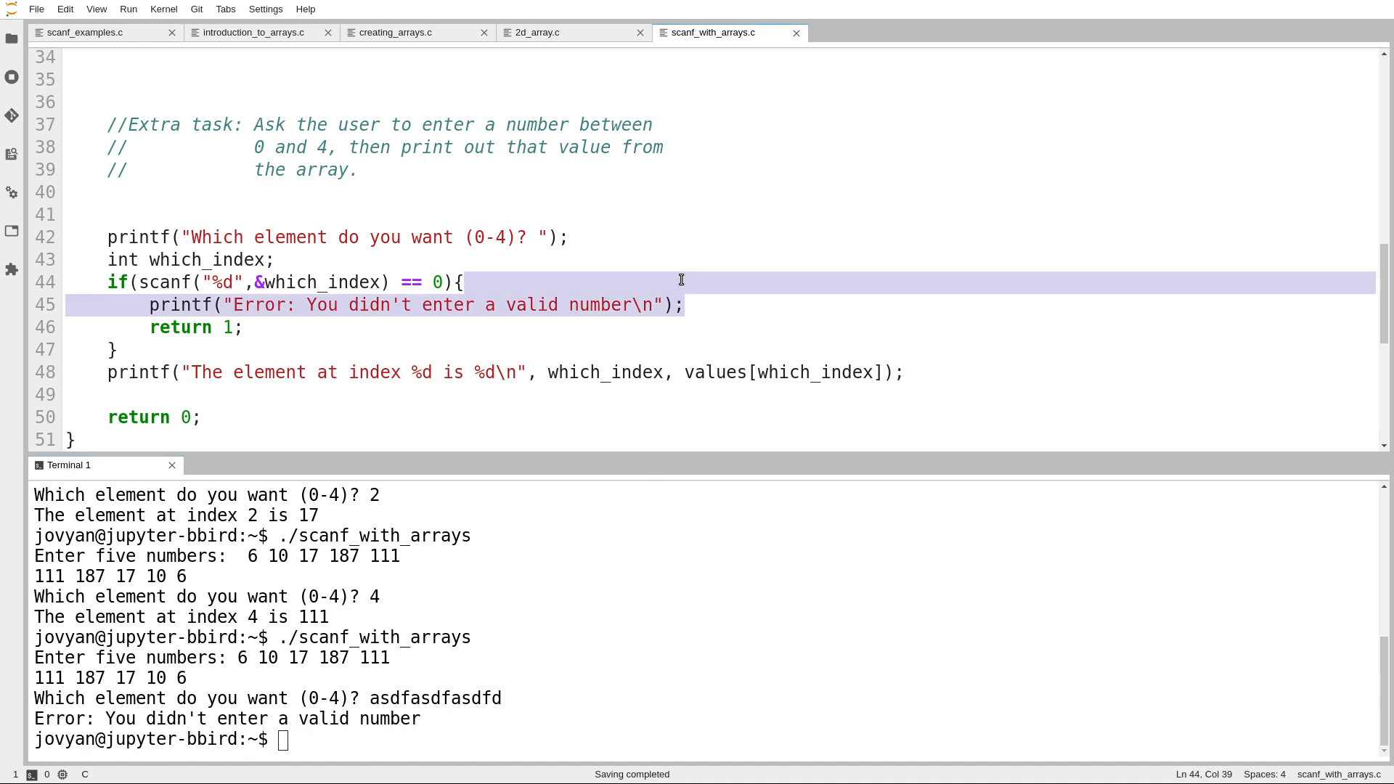
left_click(530, 521)
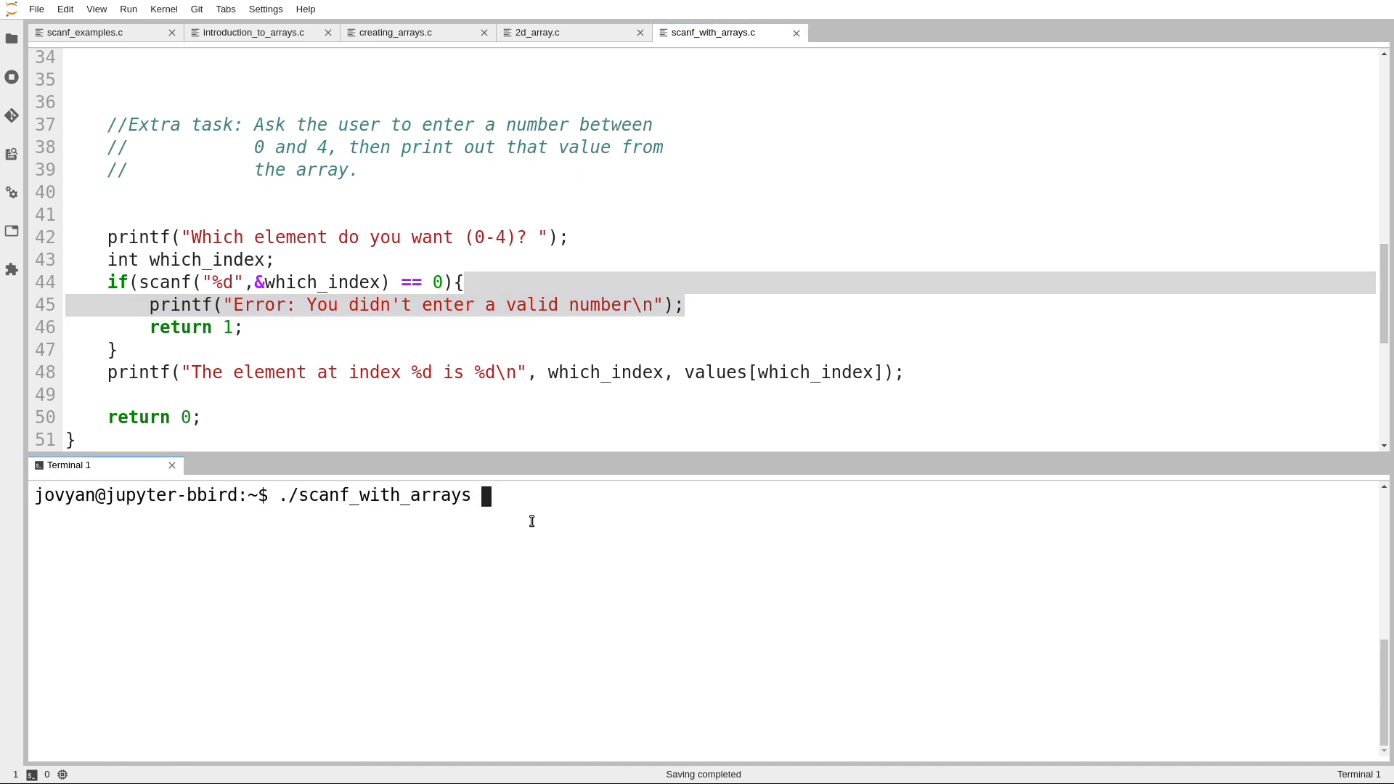
key("Return")
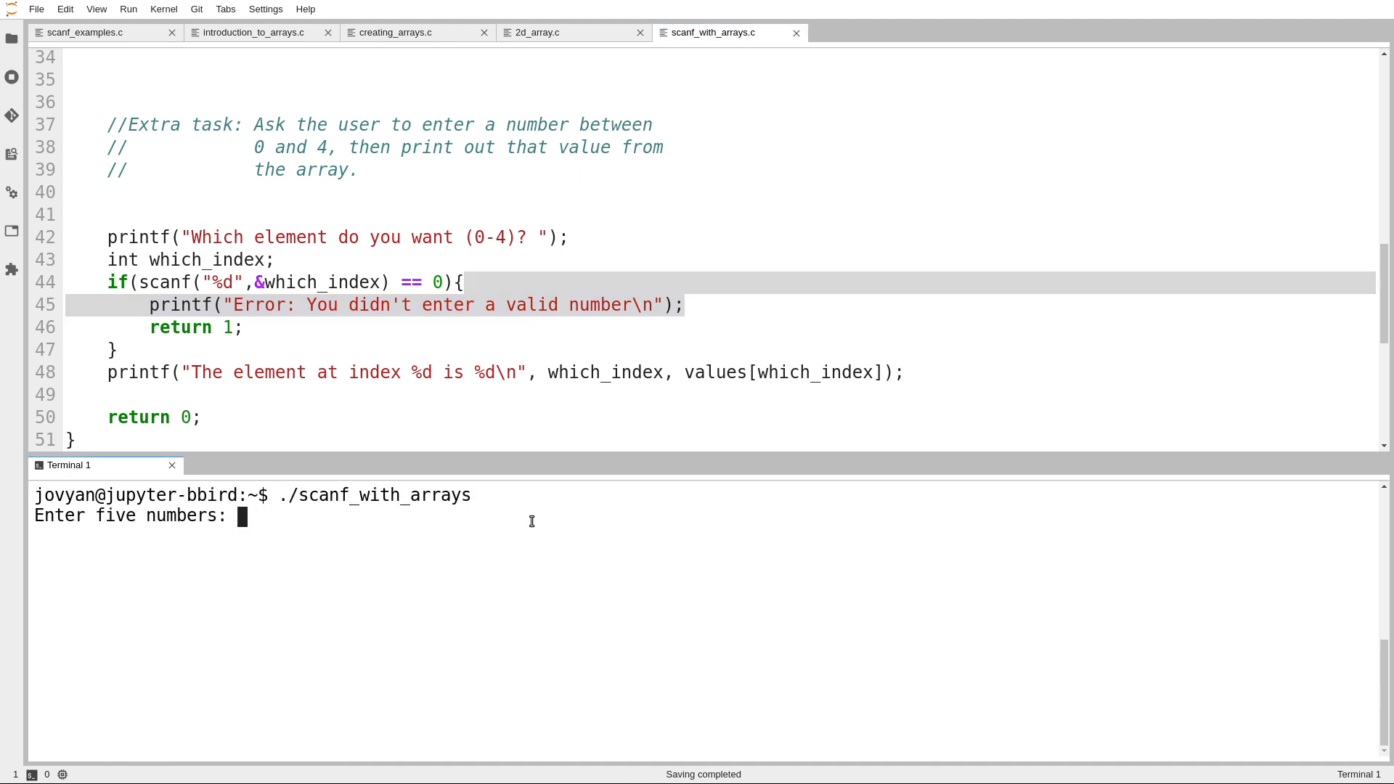
type("6 10 17")
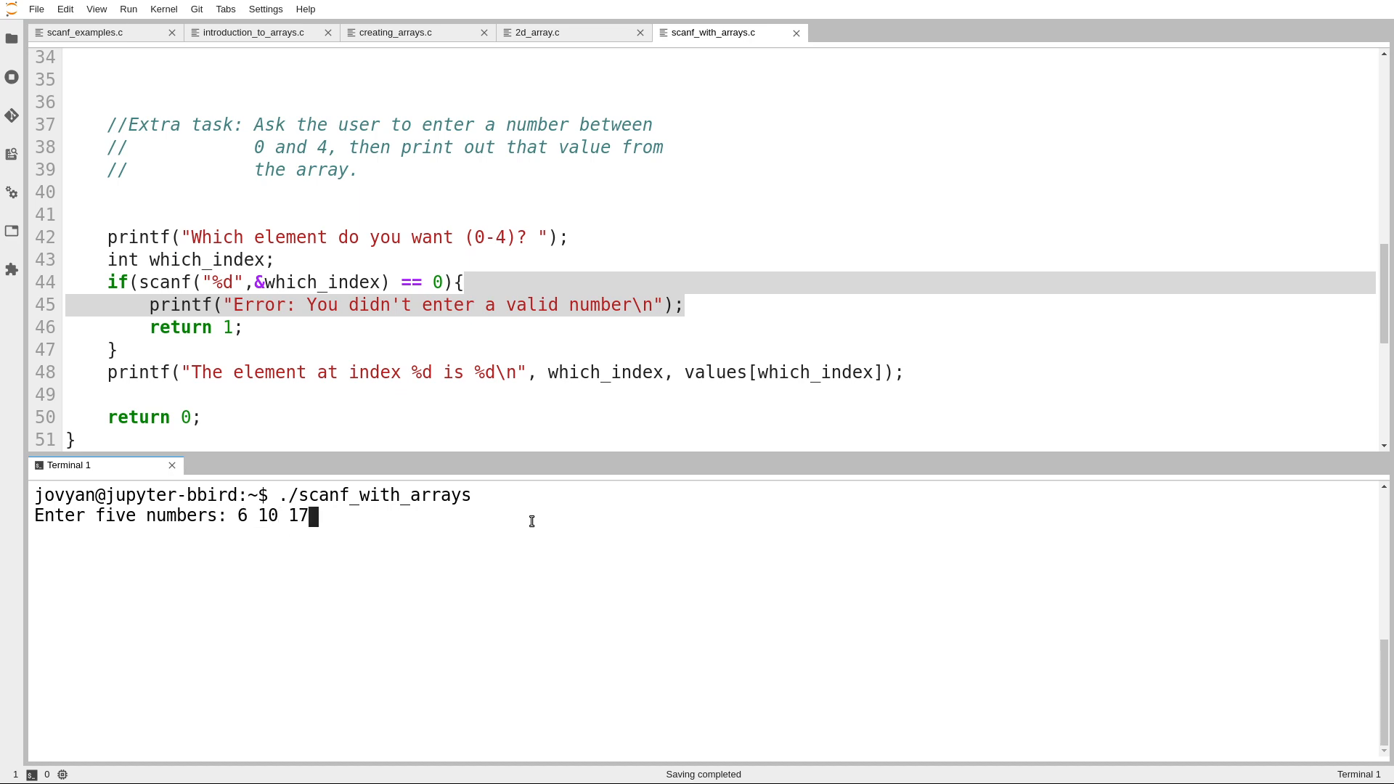
type("87")
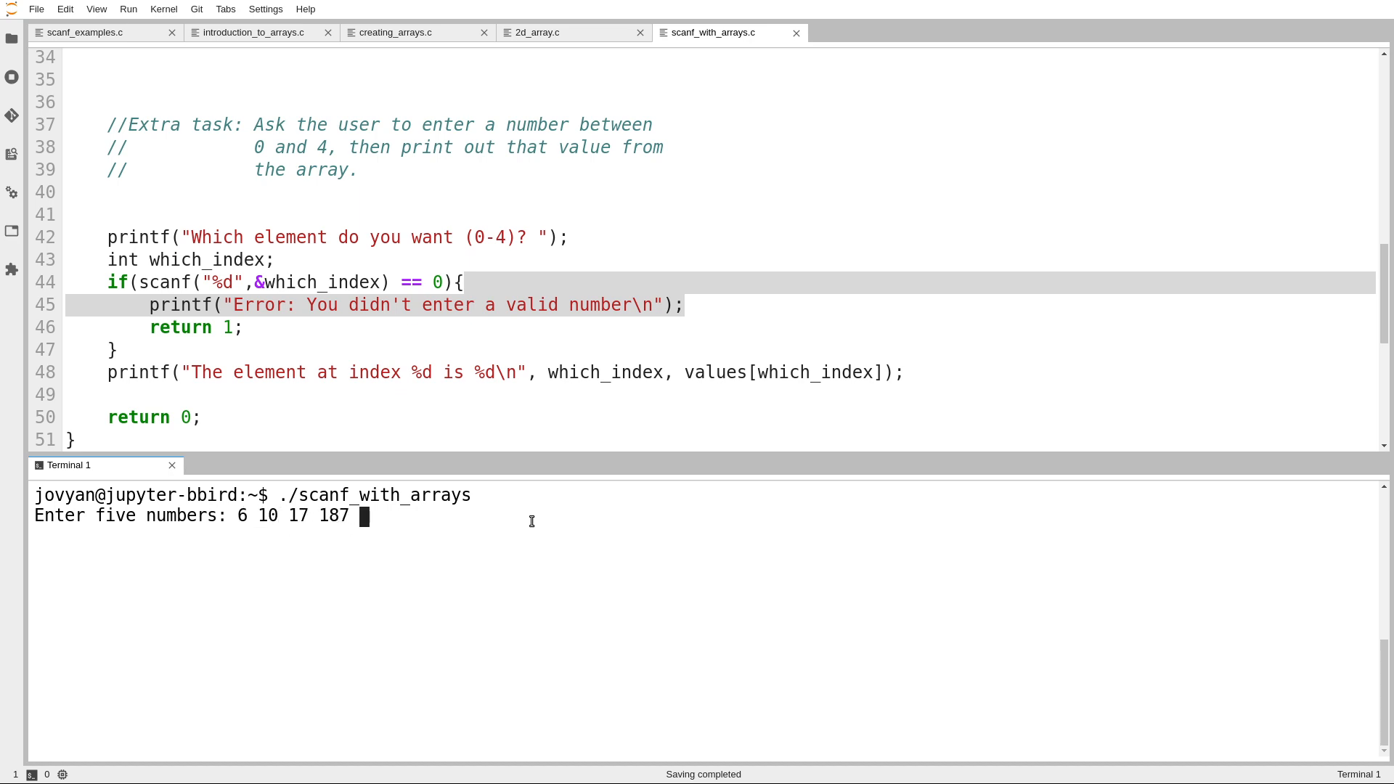
type("111")
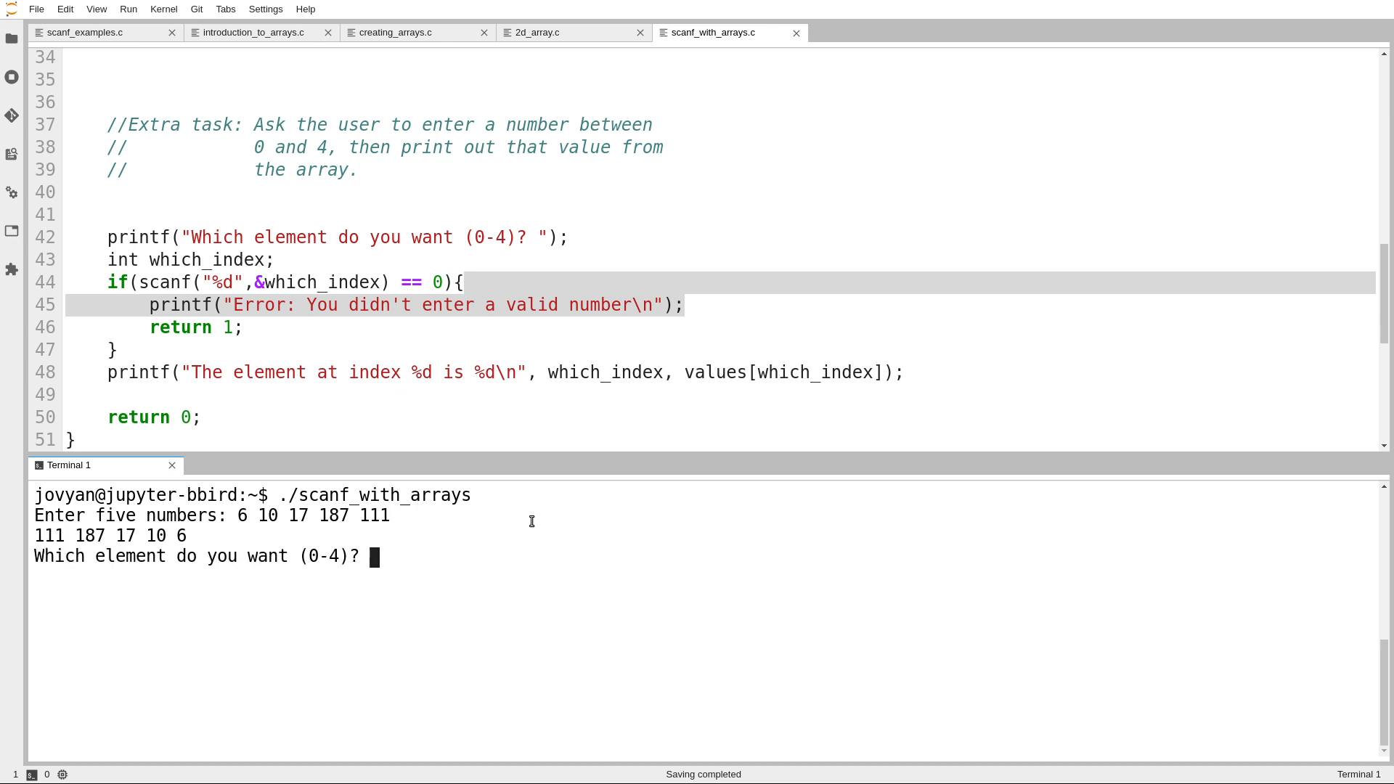
- Enter index 9999, causing a segmentation fault, and highlight the allowed 0–4 range
type("9999")
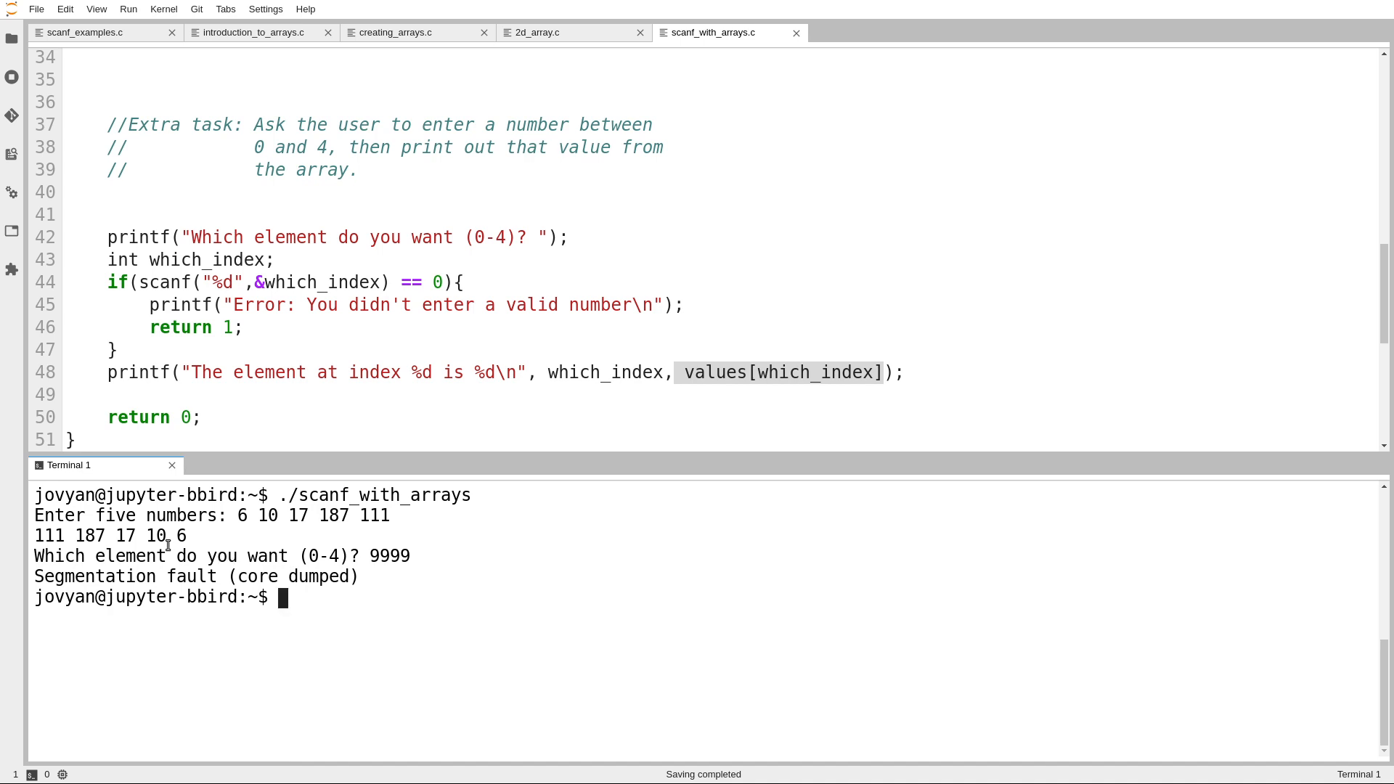
left_click_drag(158, 556, 354, 555)
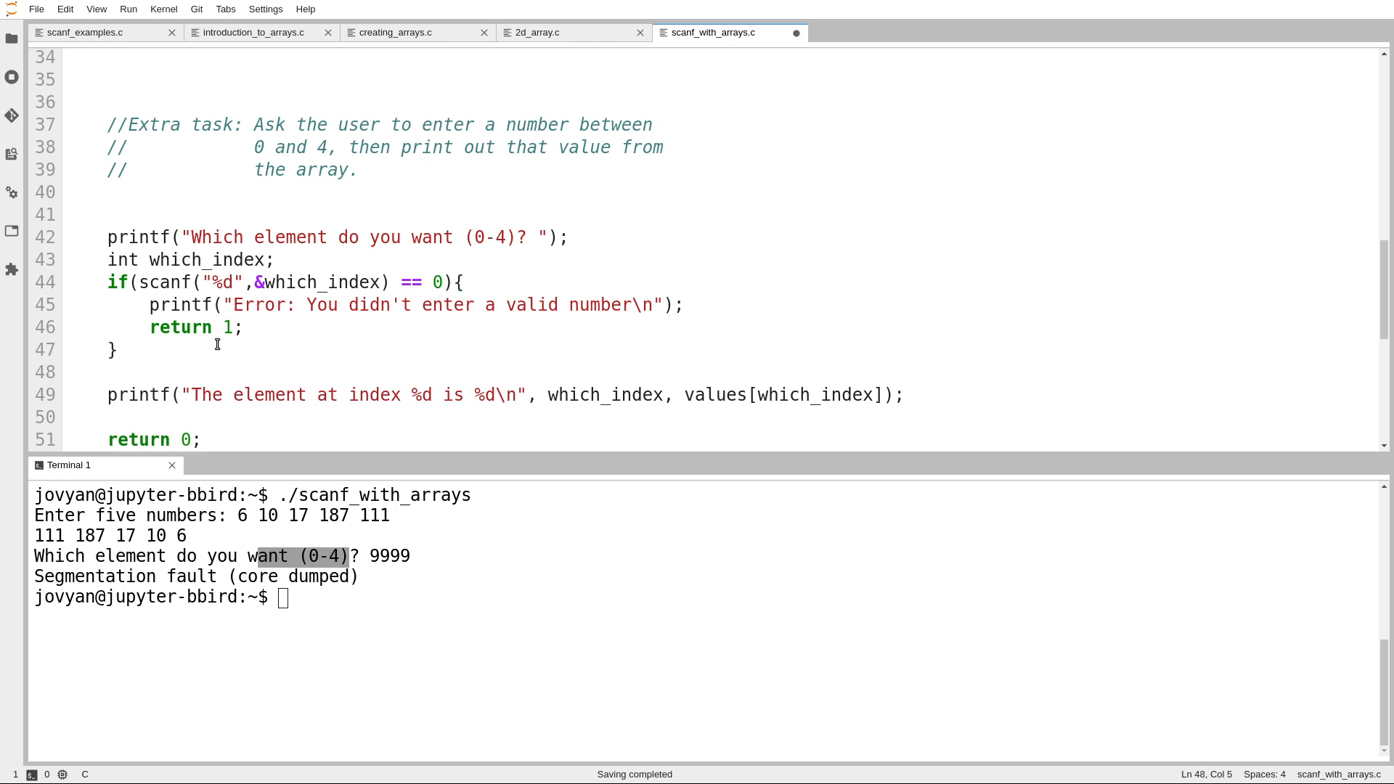
- Reject indexes outside 0–4 with "That isn't a valid index", return 1, and rerun
type("if")
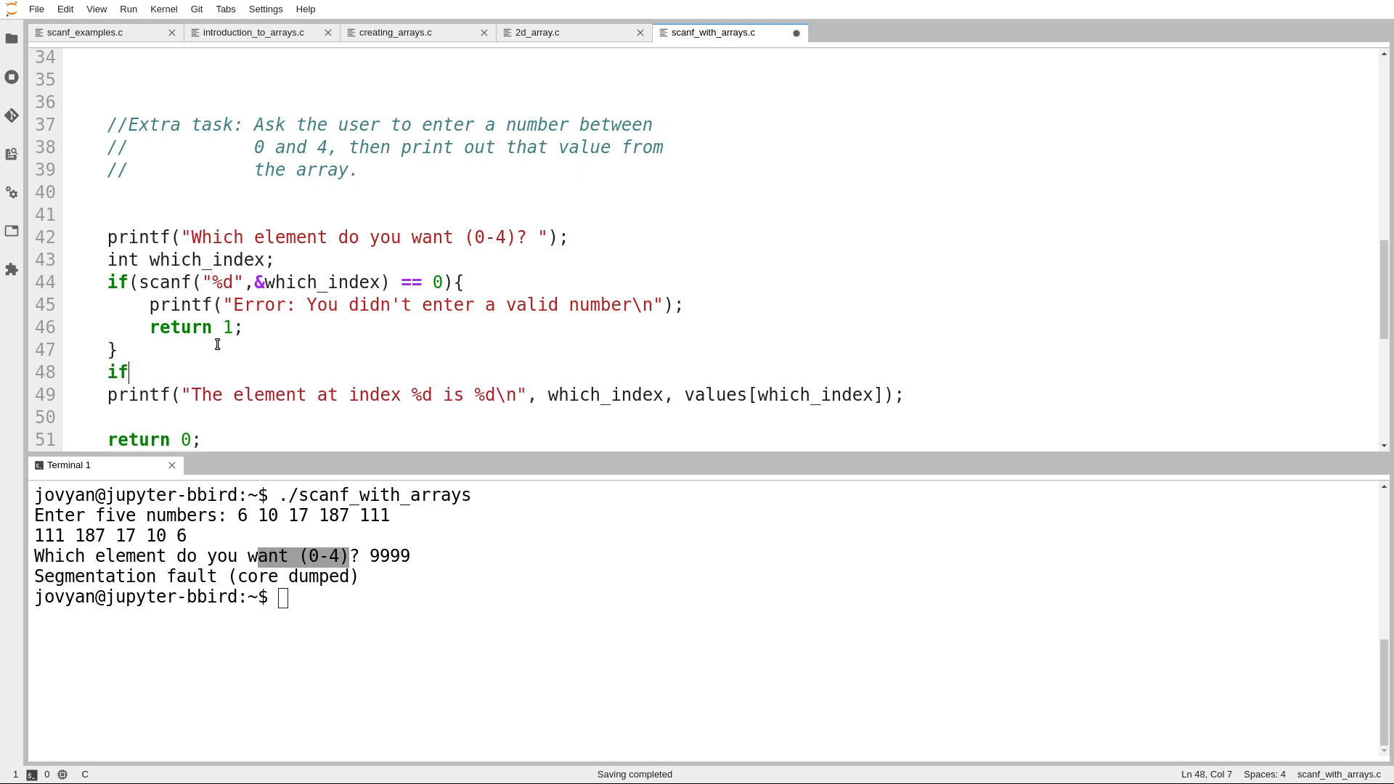
type("()")
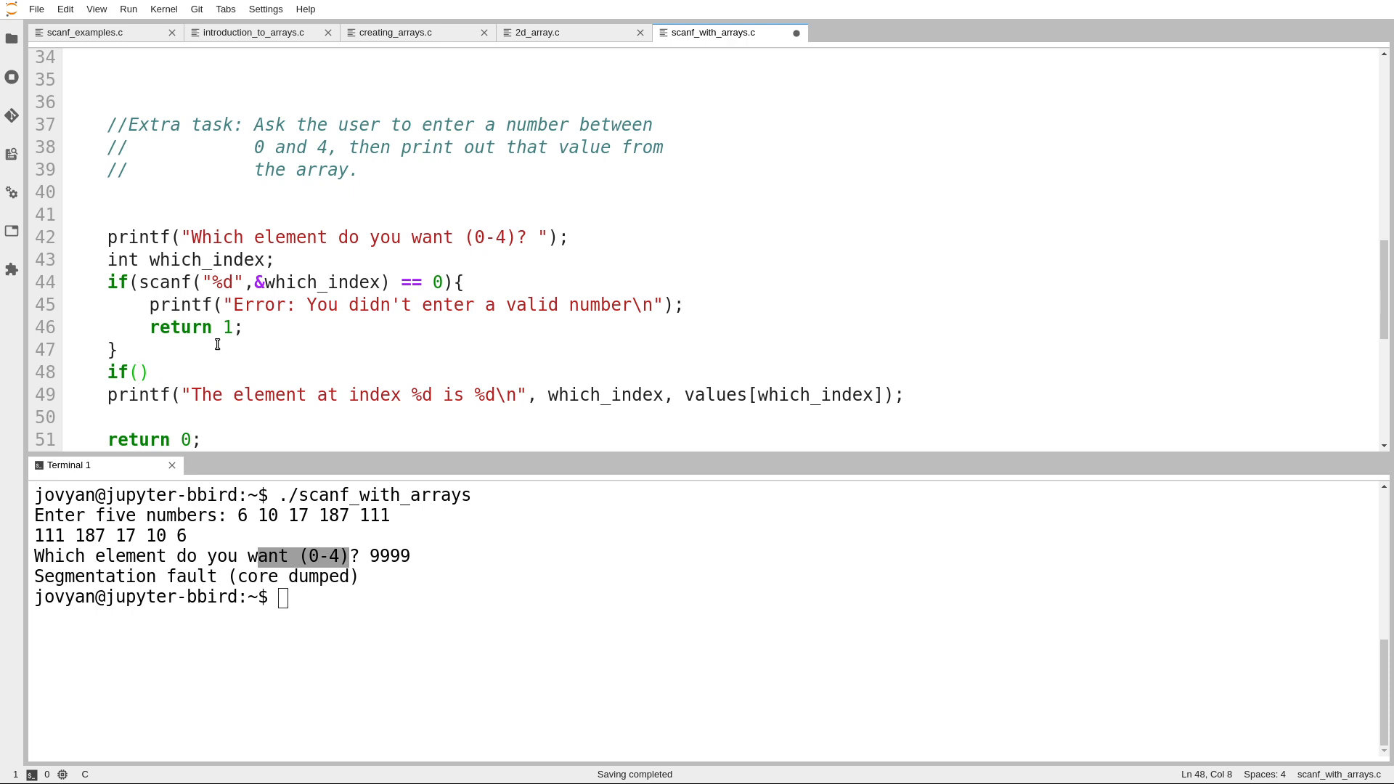
type("which_index < 0")
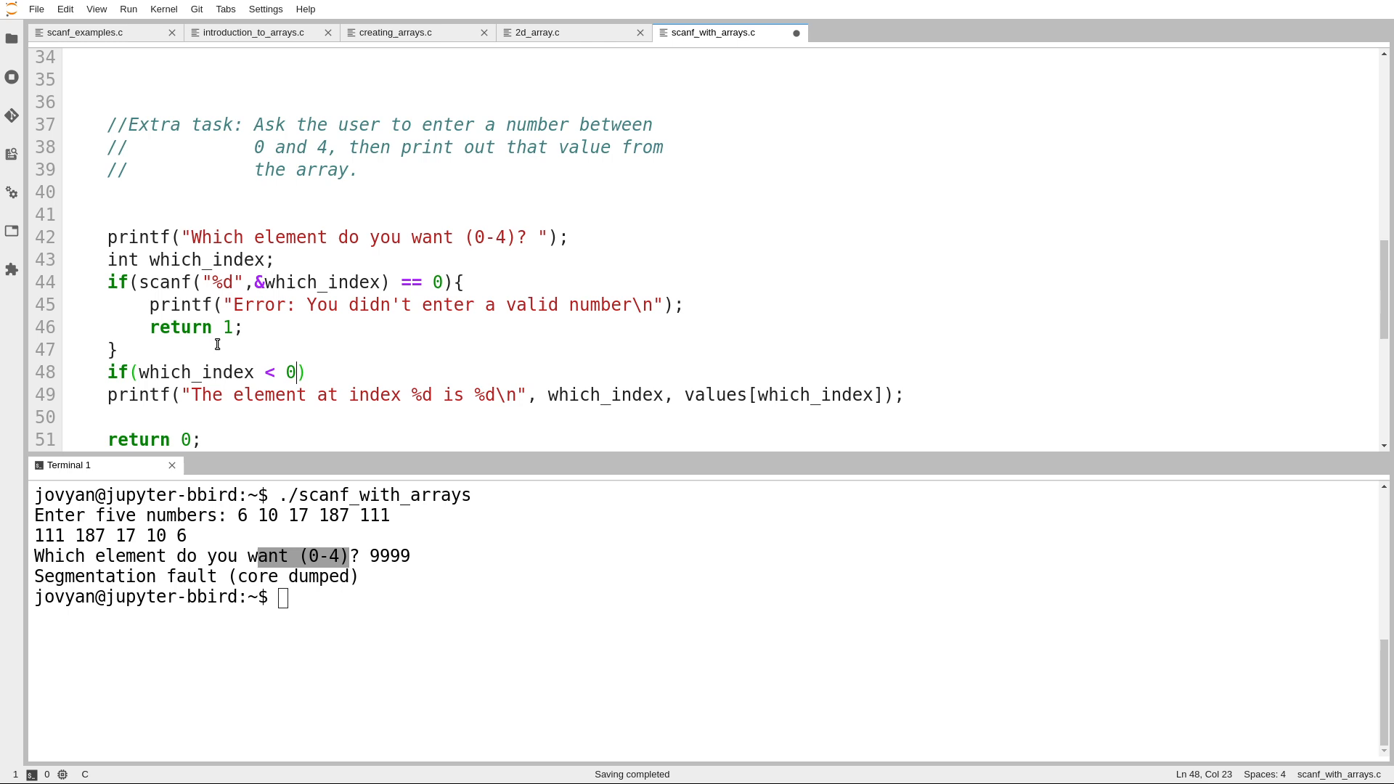
type("||")
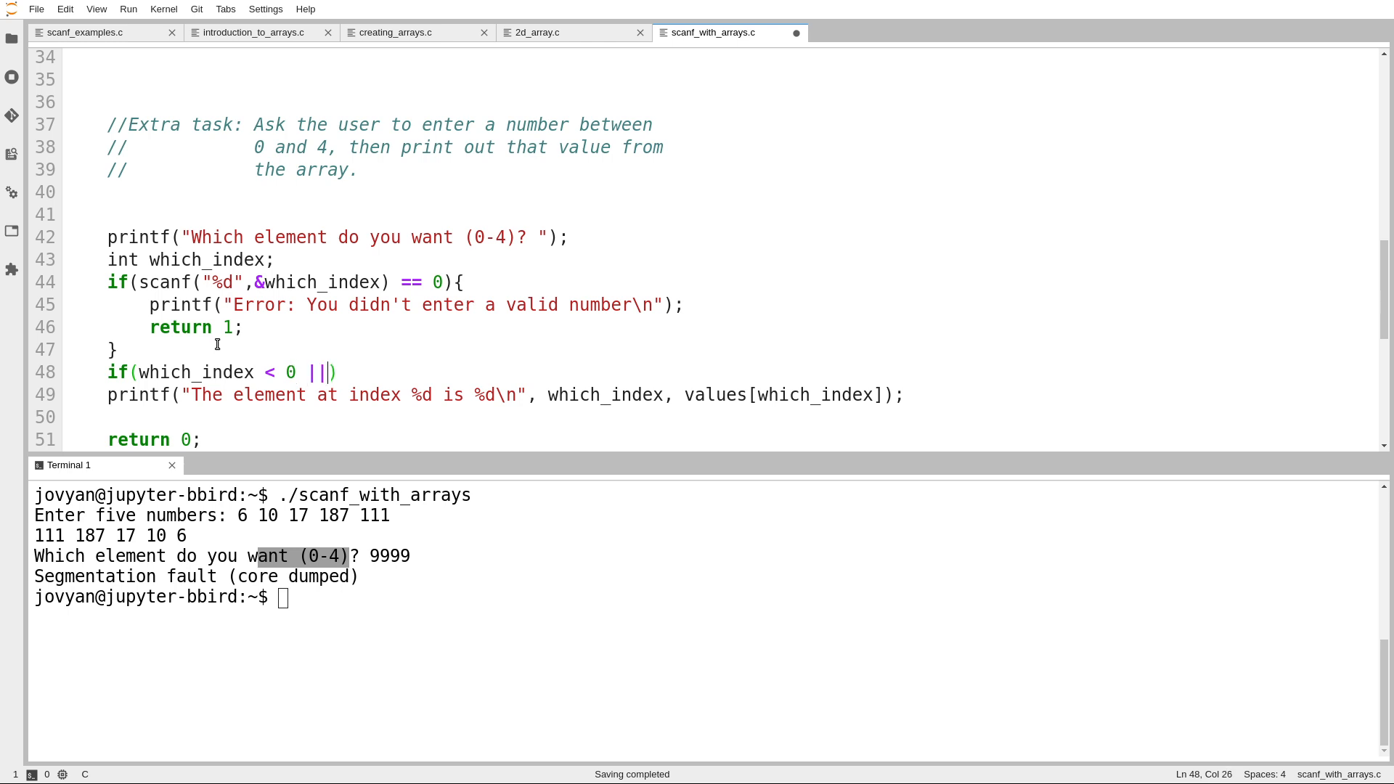
type("which_index")
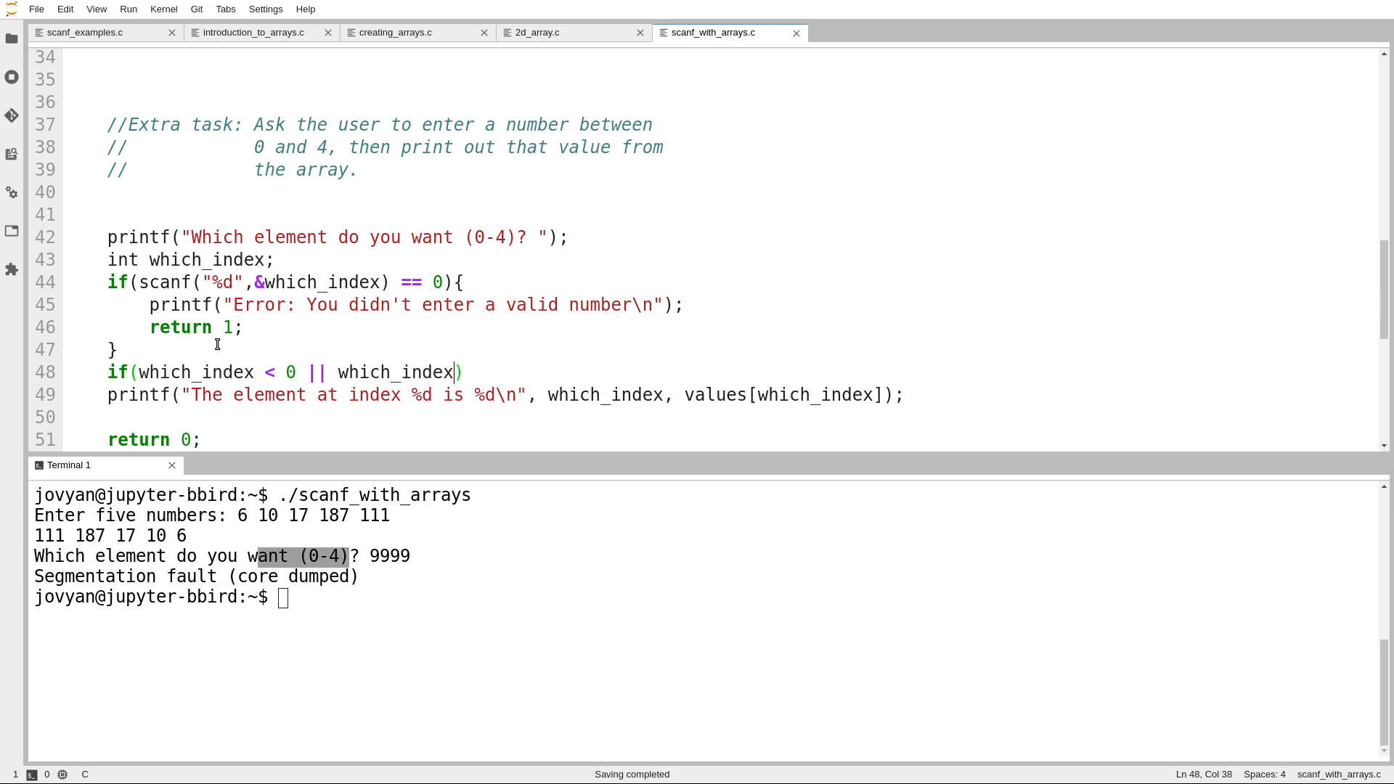
type(">= 5")
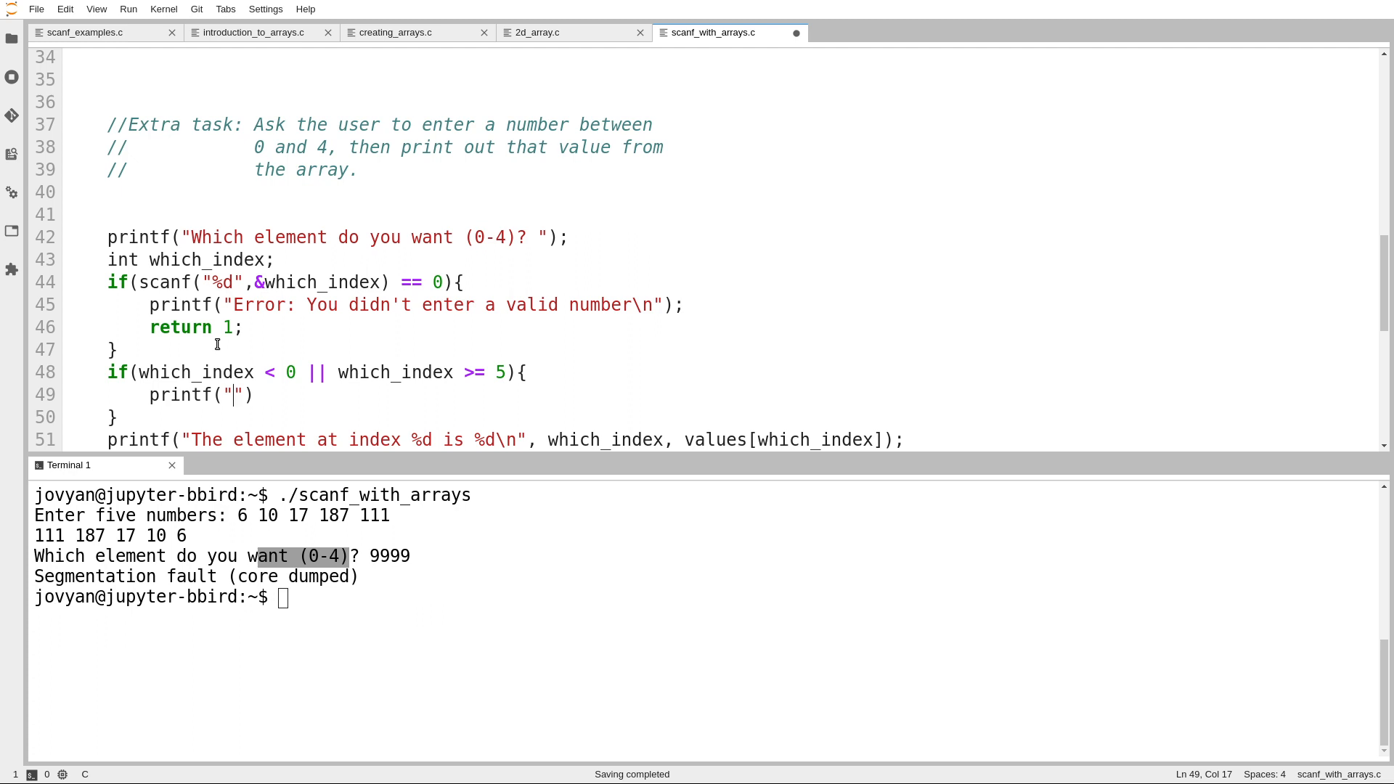
type("Error")
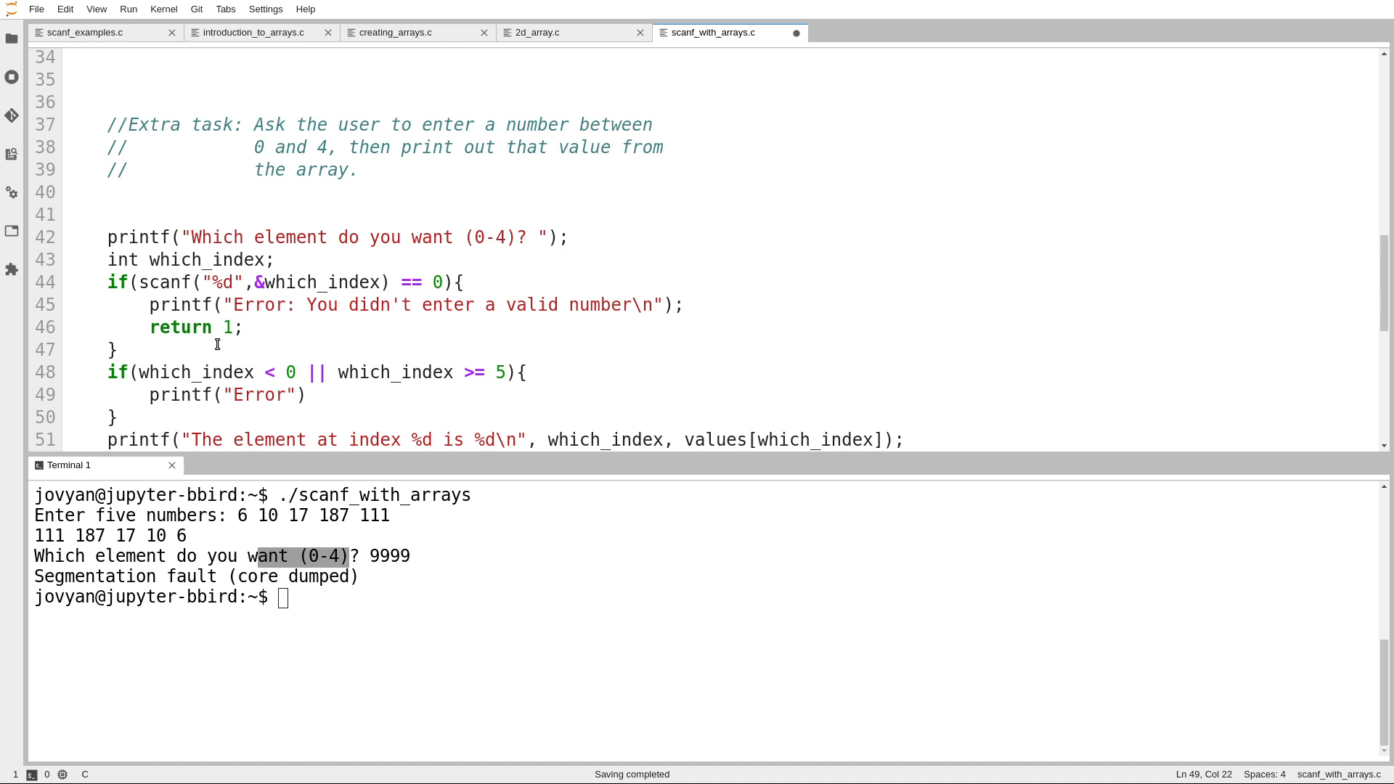
type("THat isn't a va")
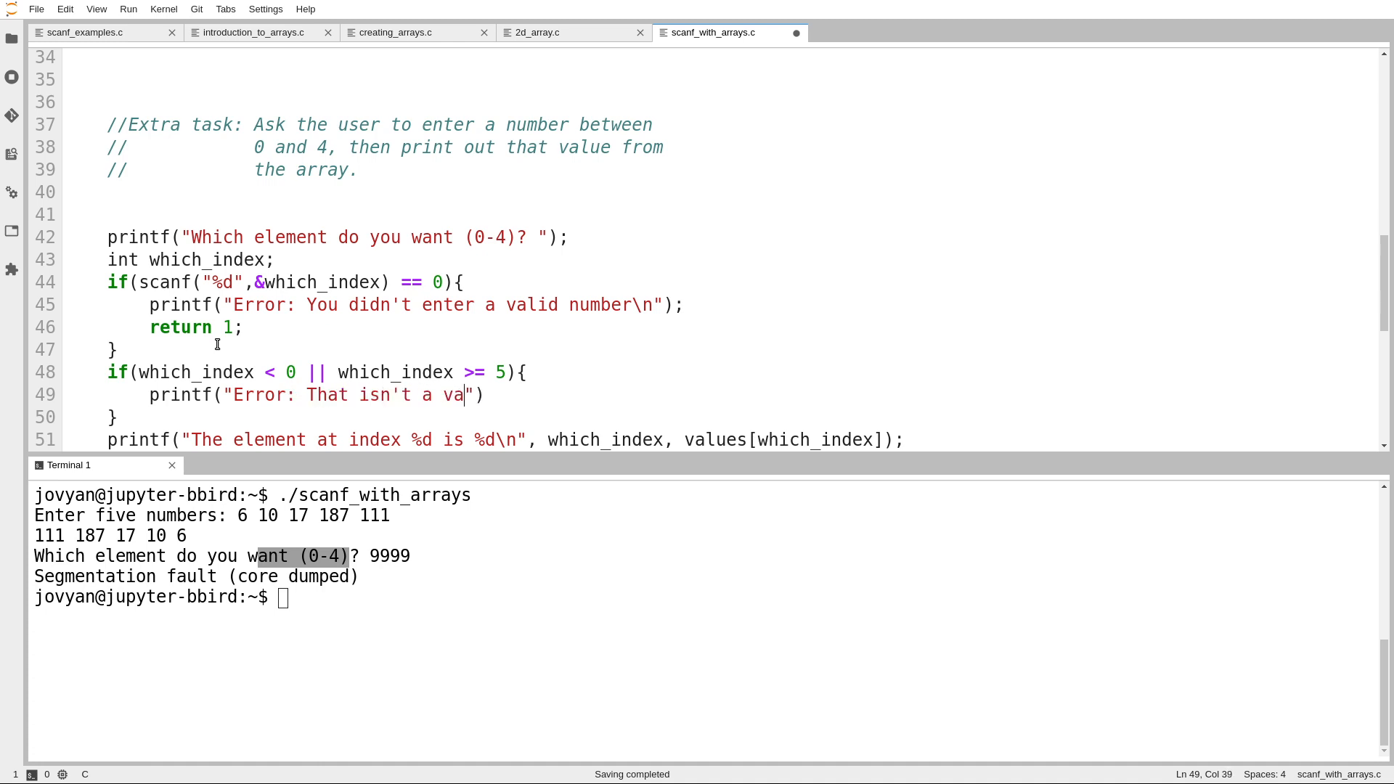
type("lid index\\n\");")
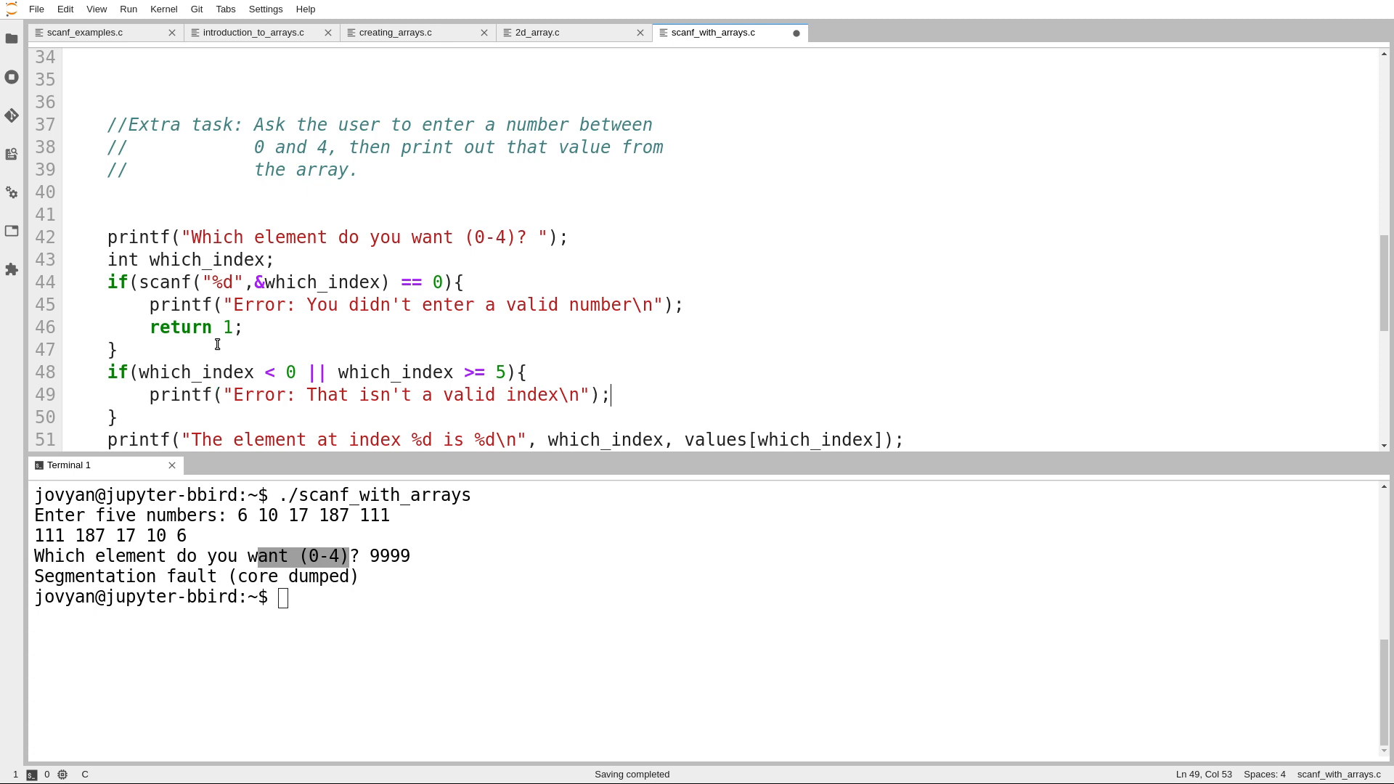
type("return 1;")
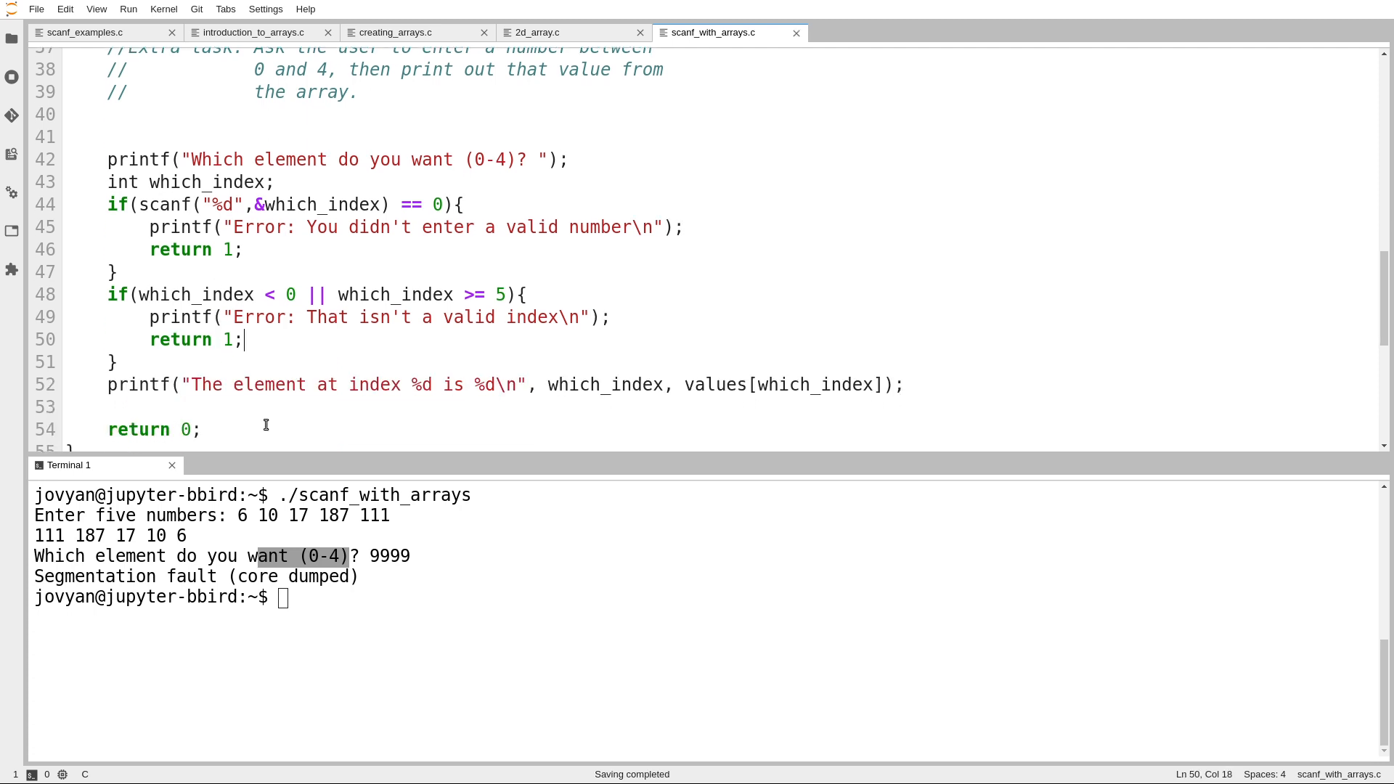
type("./scanf_with_arrays")
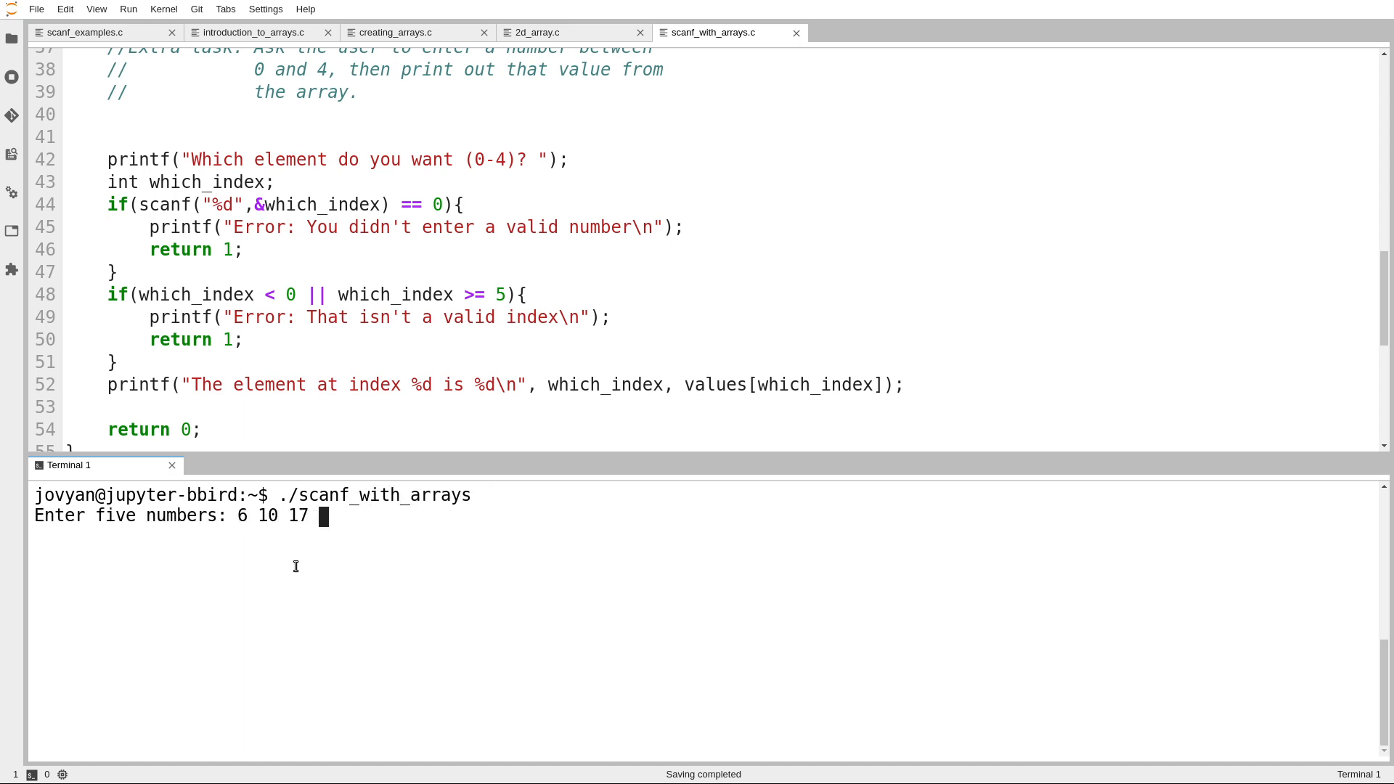
- Enter 187 111 and index 3, then rerun with the invalid index 99999
type("187 111")
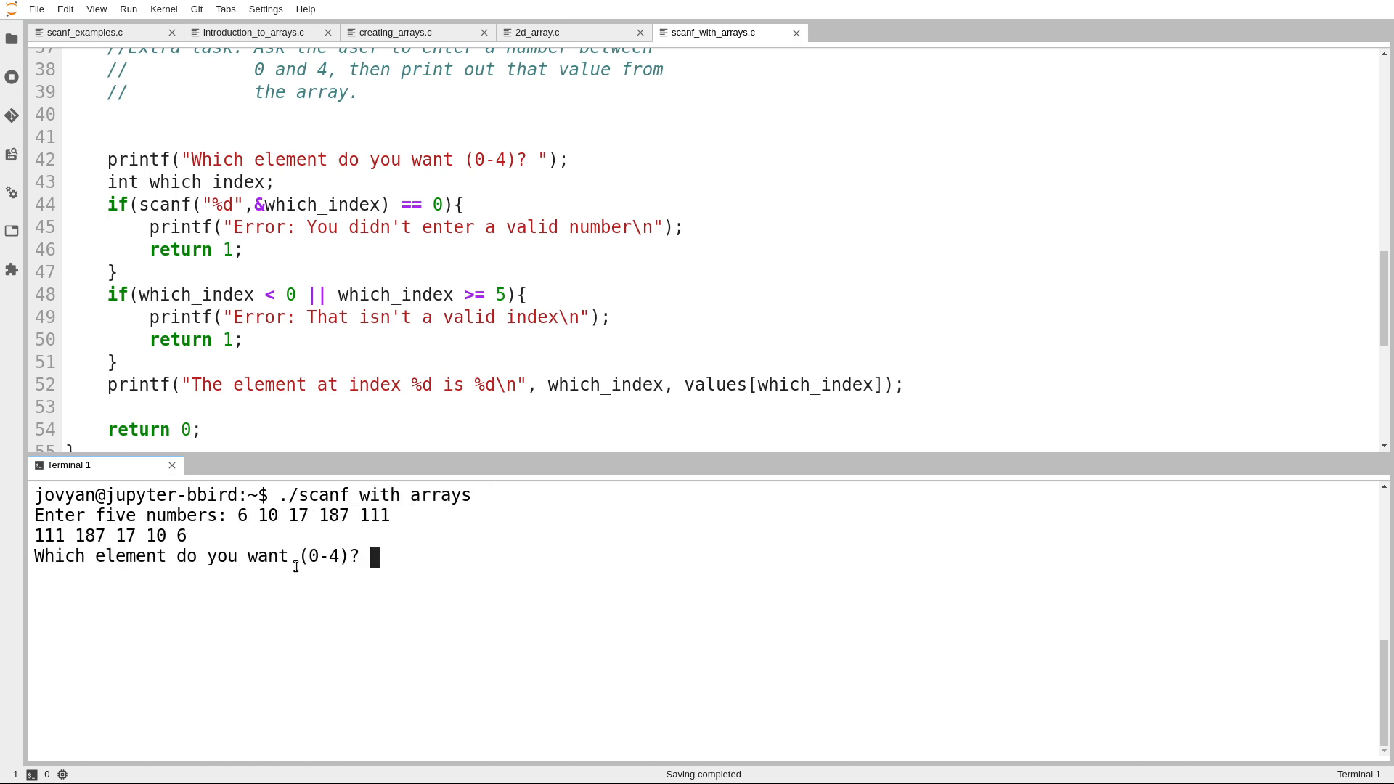
type("3")
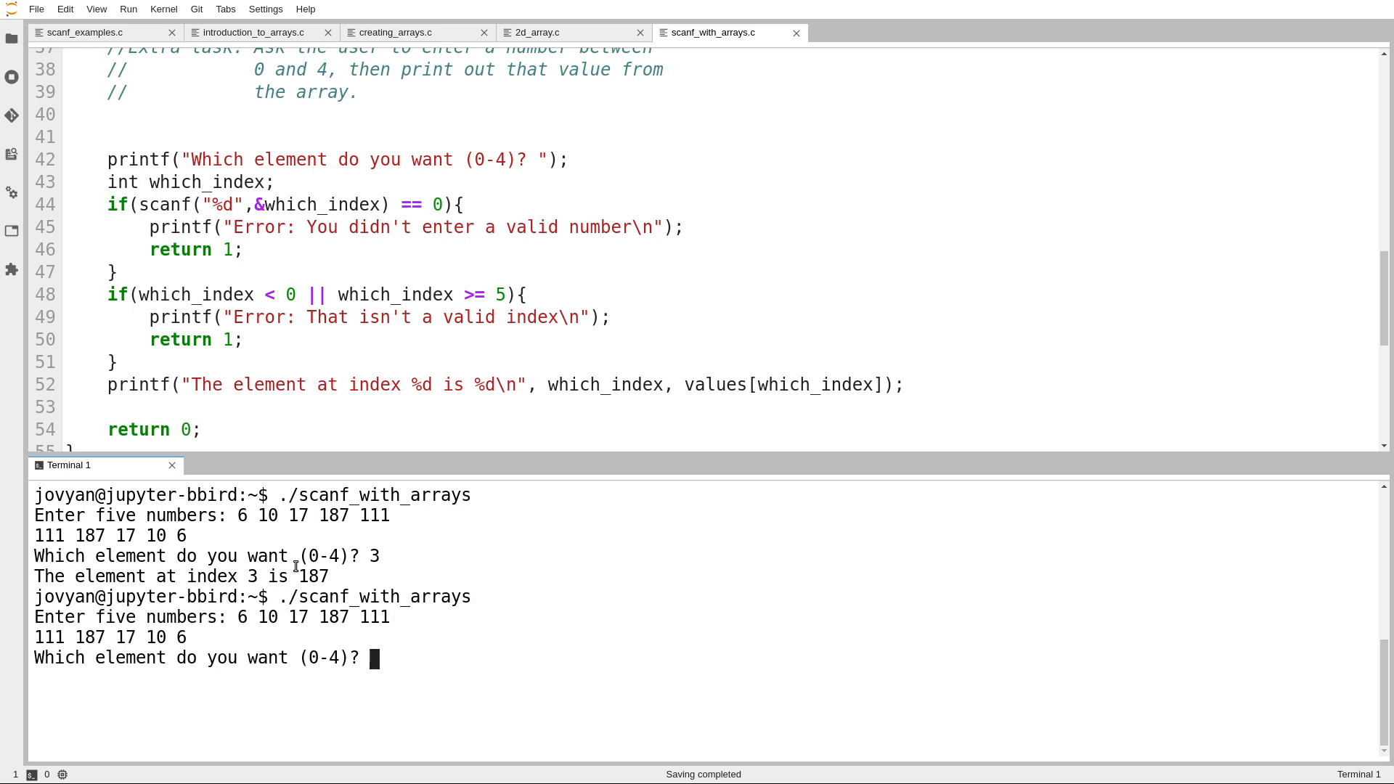
type("99999")
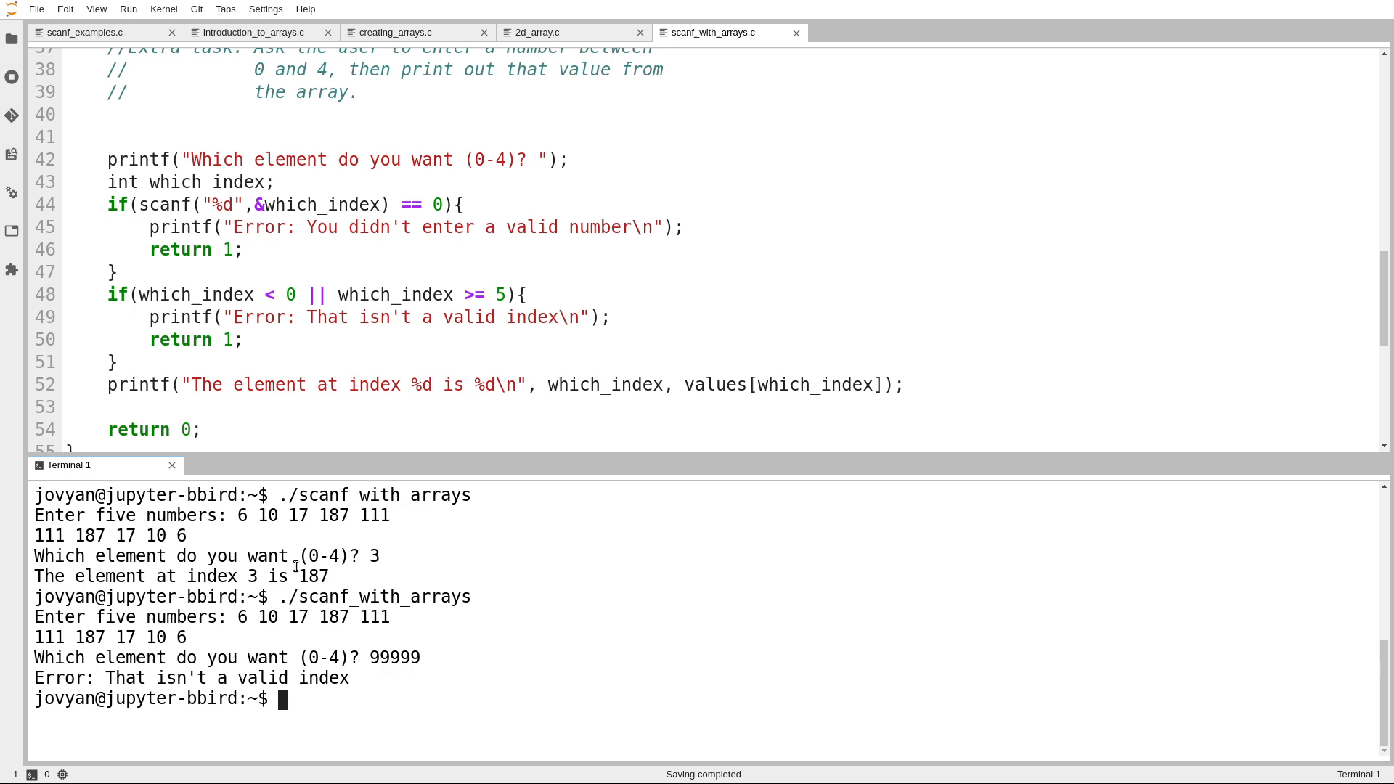
left_click(329, 317)
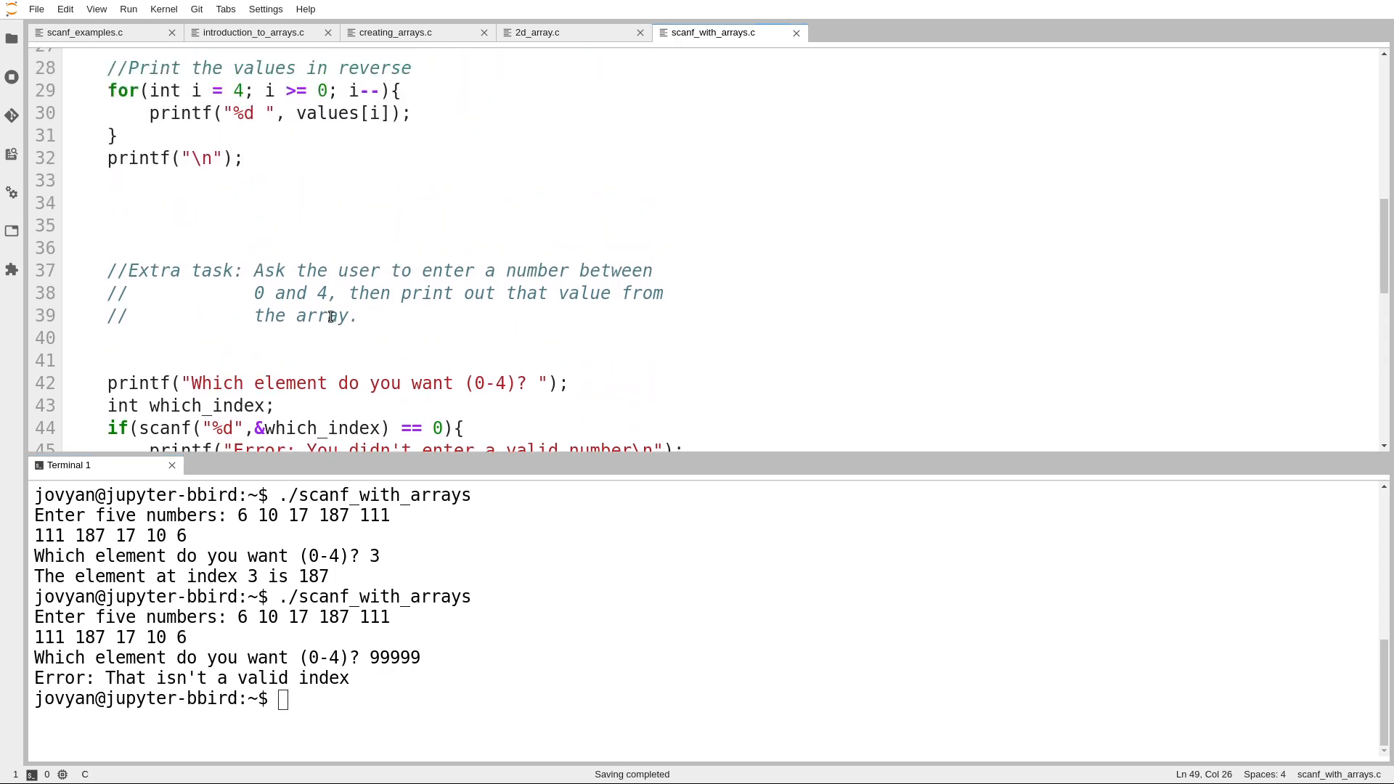
- Declare int num_values = 5 and use it as the values array size
scroll("up", 3)
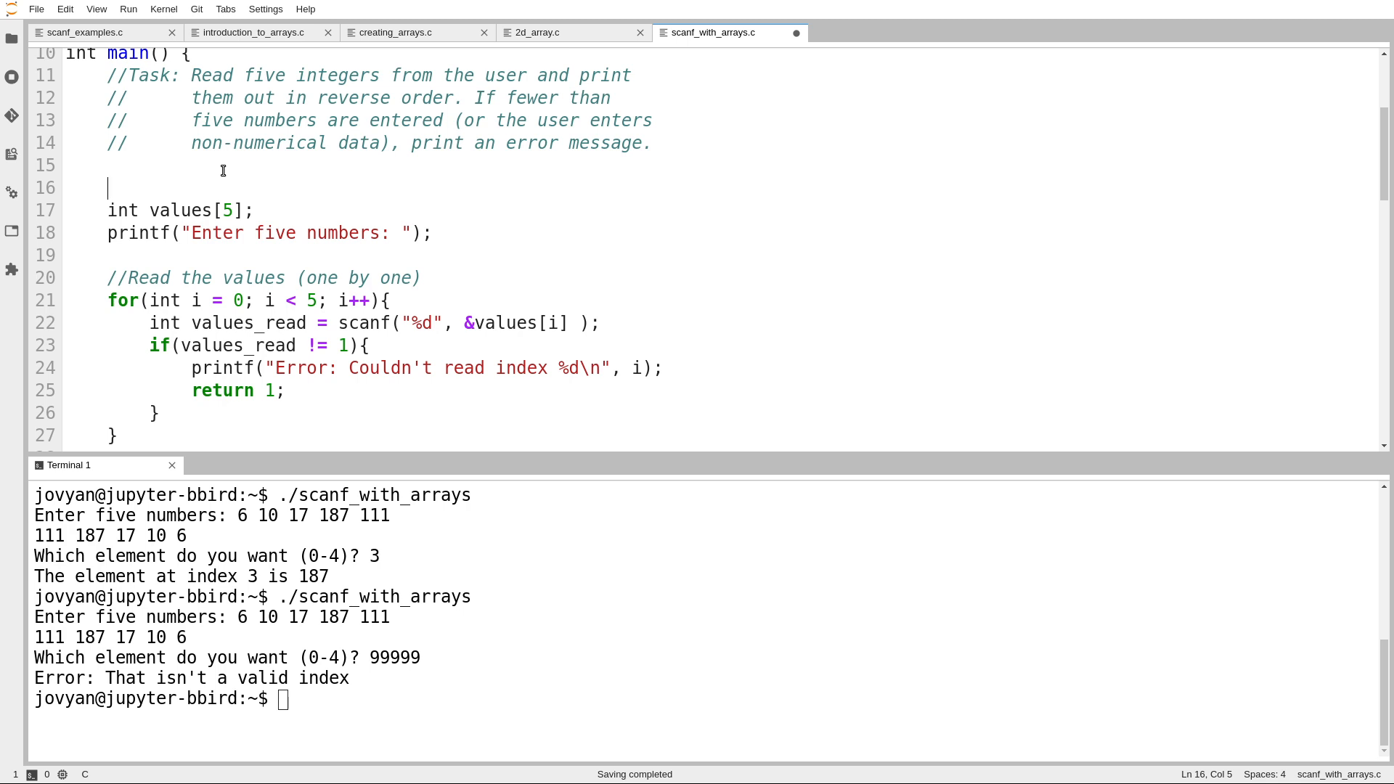
type("int num")
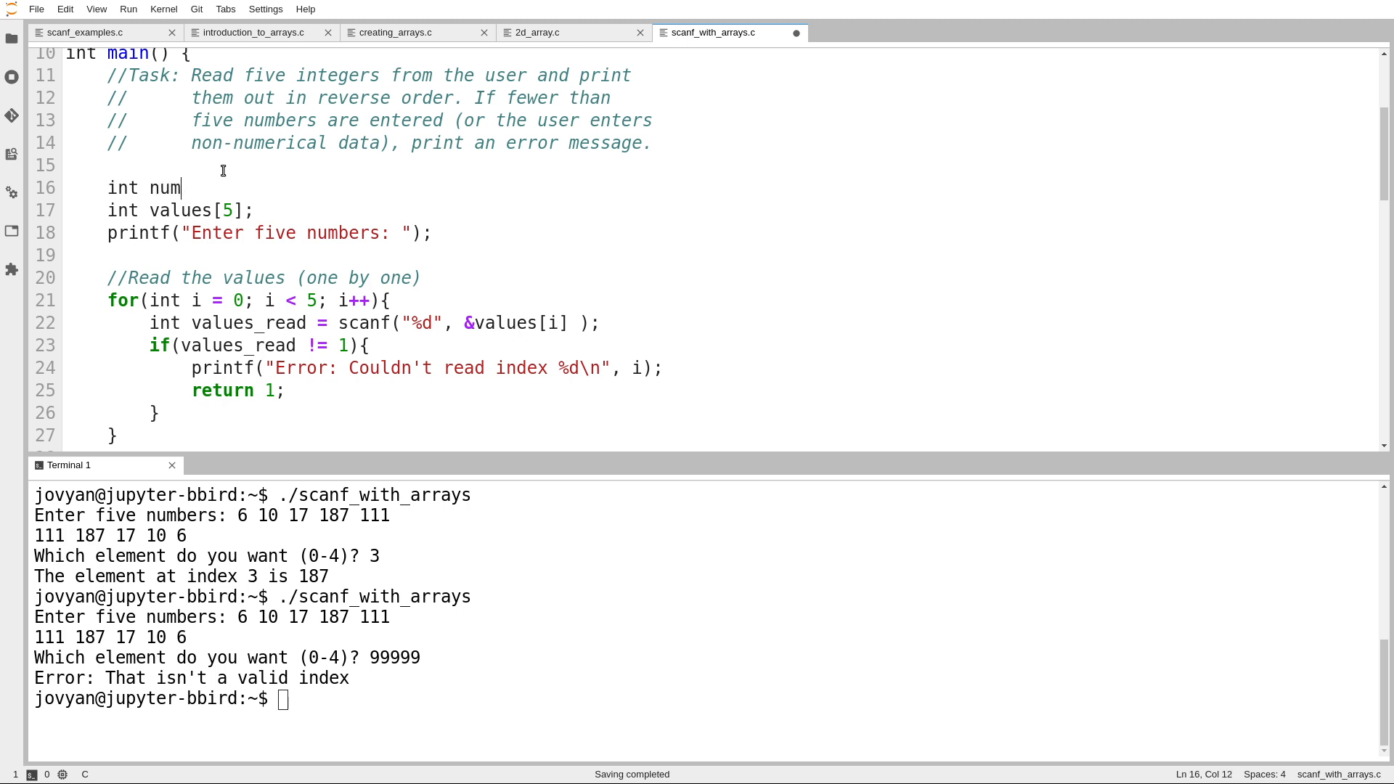
type("_values = 5;")
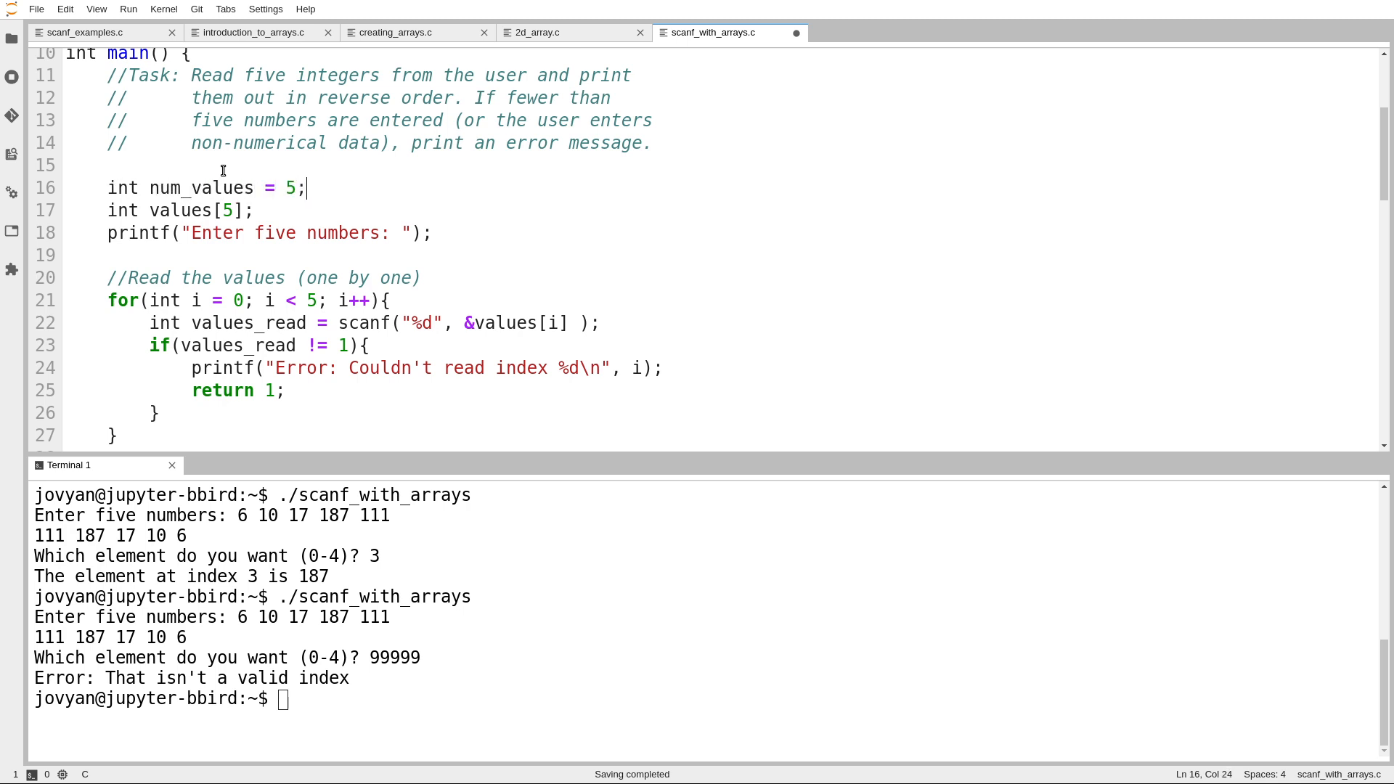
type("n")
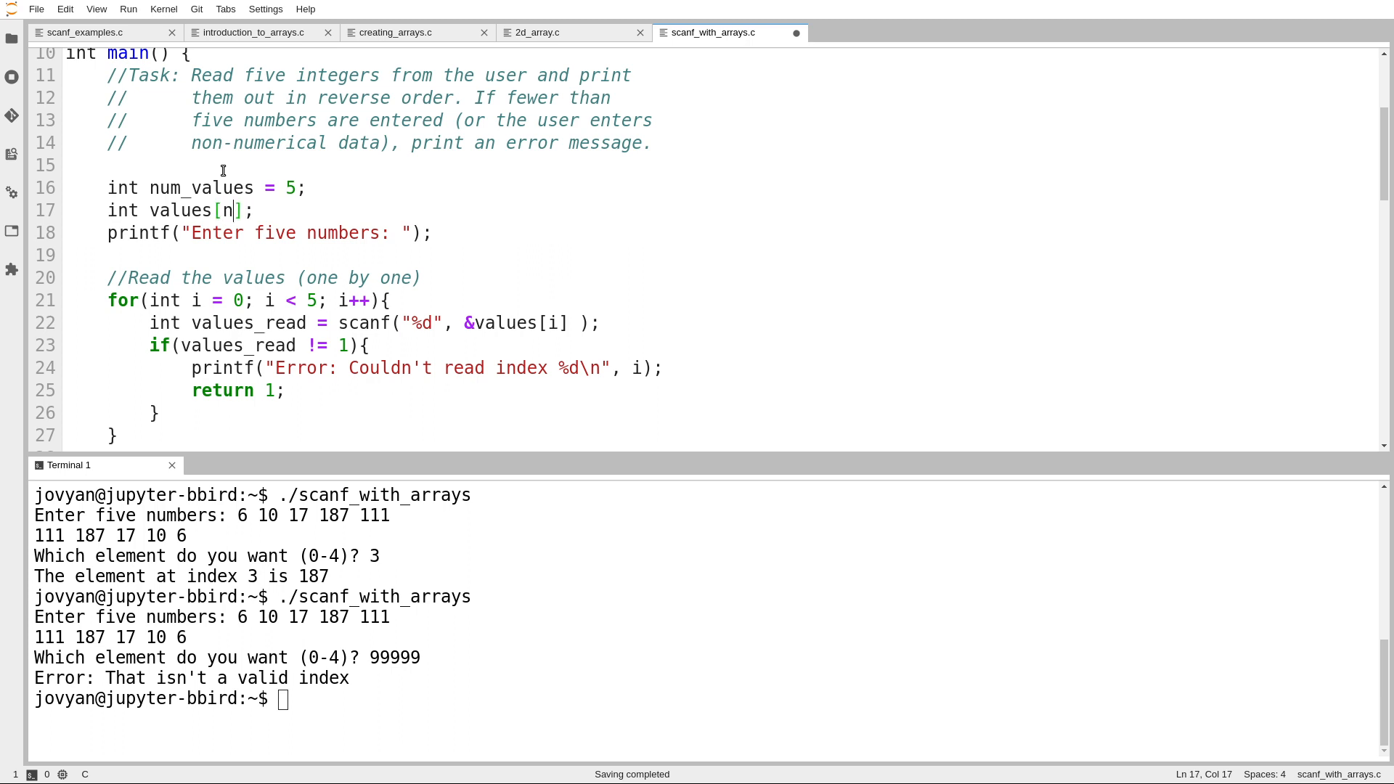
type("um_values")
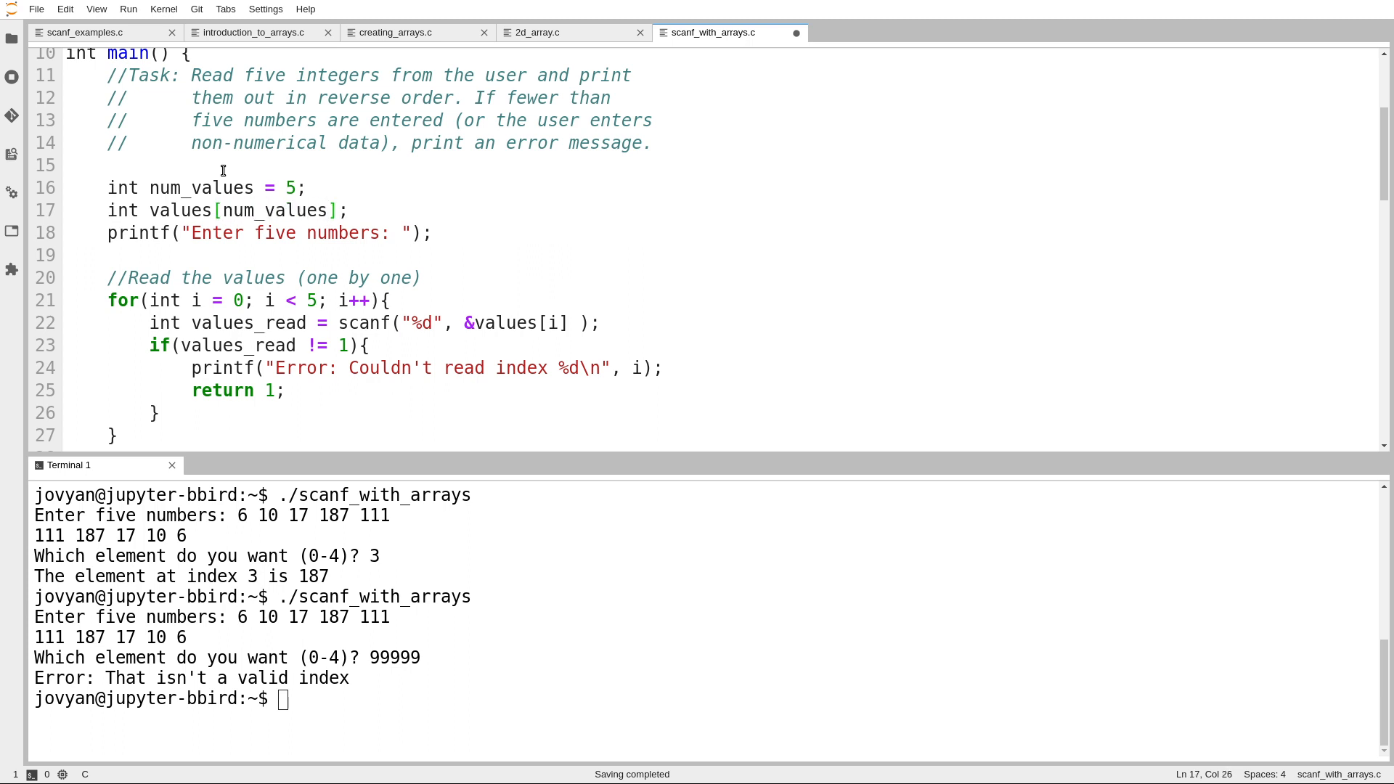
left_click(257, 211)
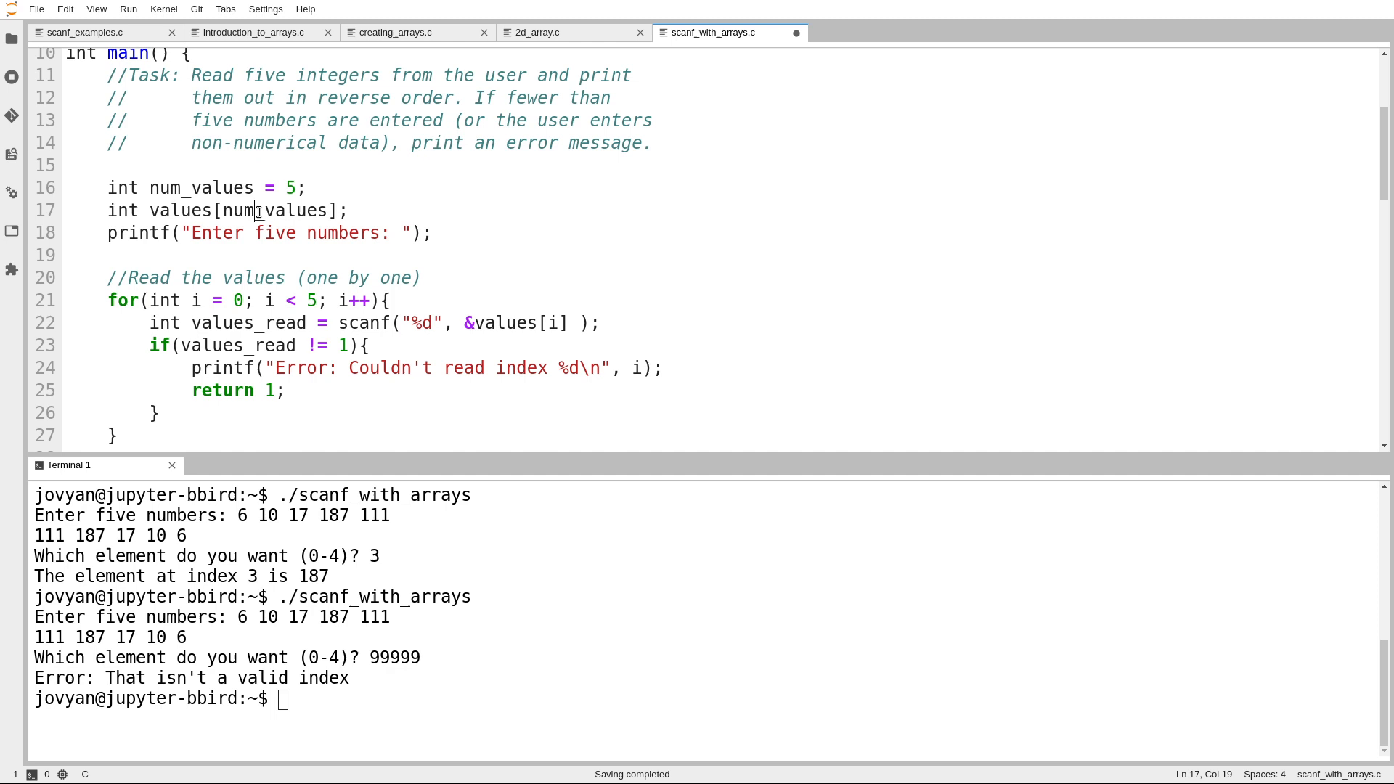
- Replace 'five' in the prompt with %d, num_values and the read loop's 5 with num_values
double_click(275, 233)
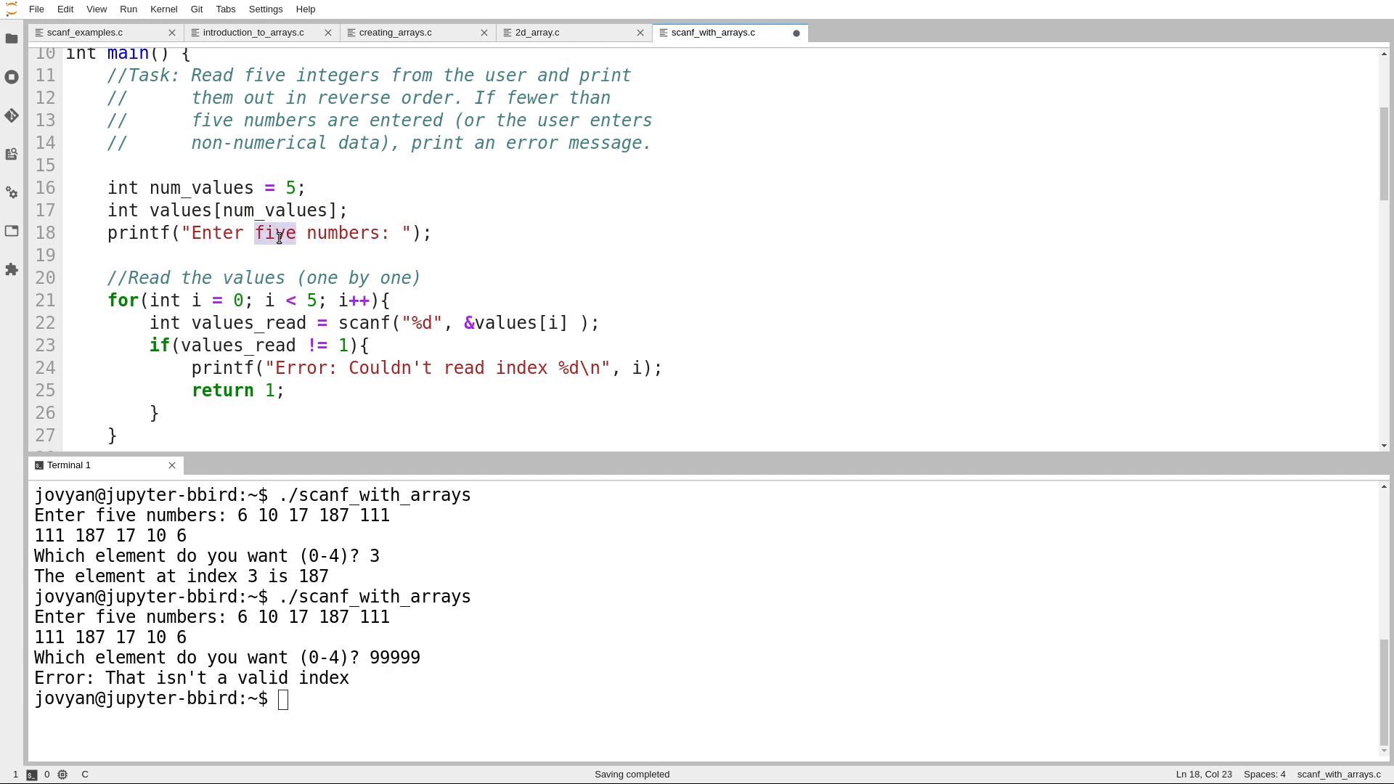
type("%d")
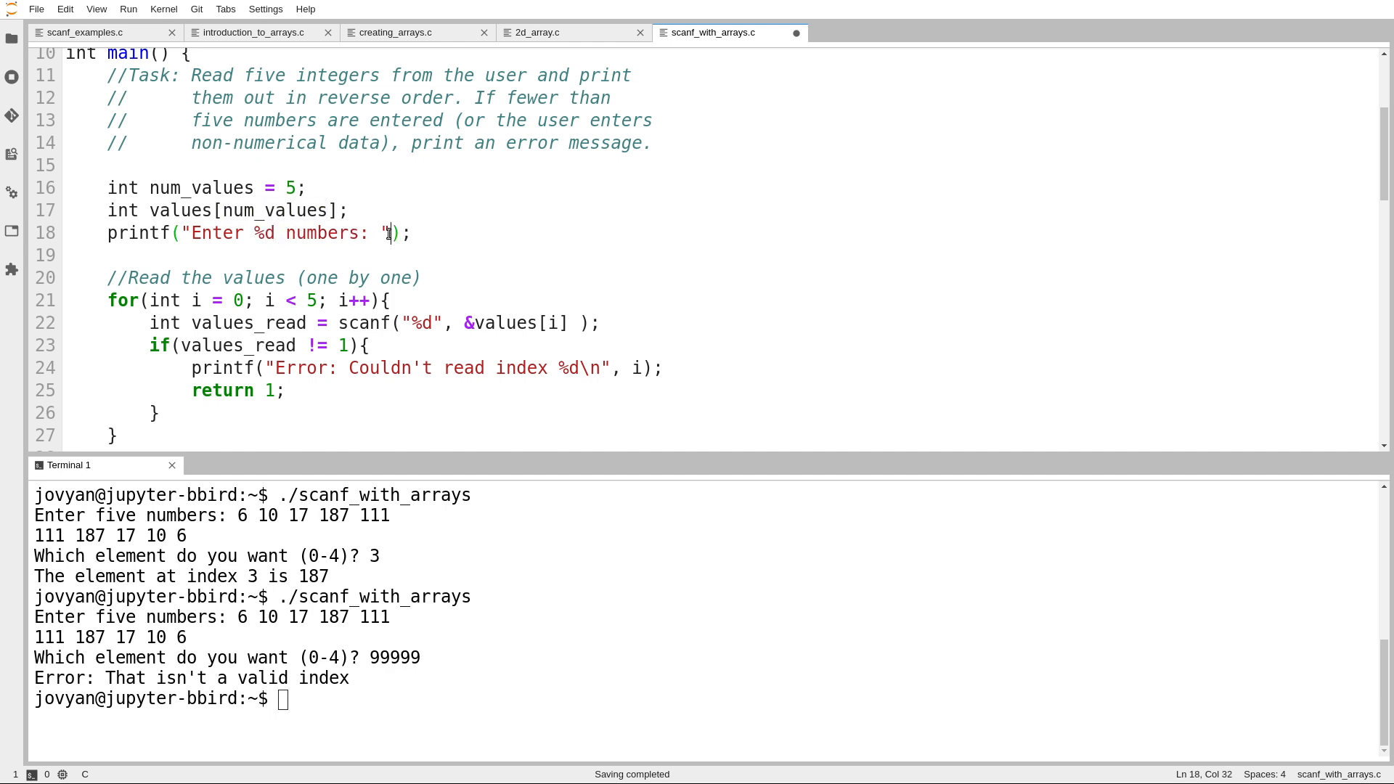
type(", num_values")
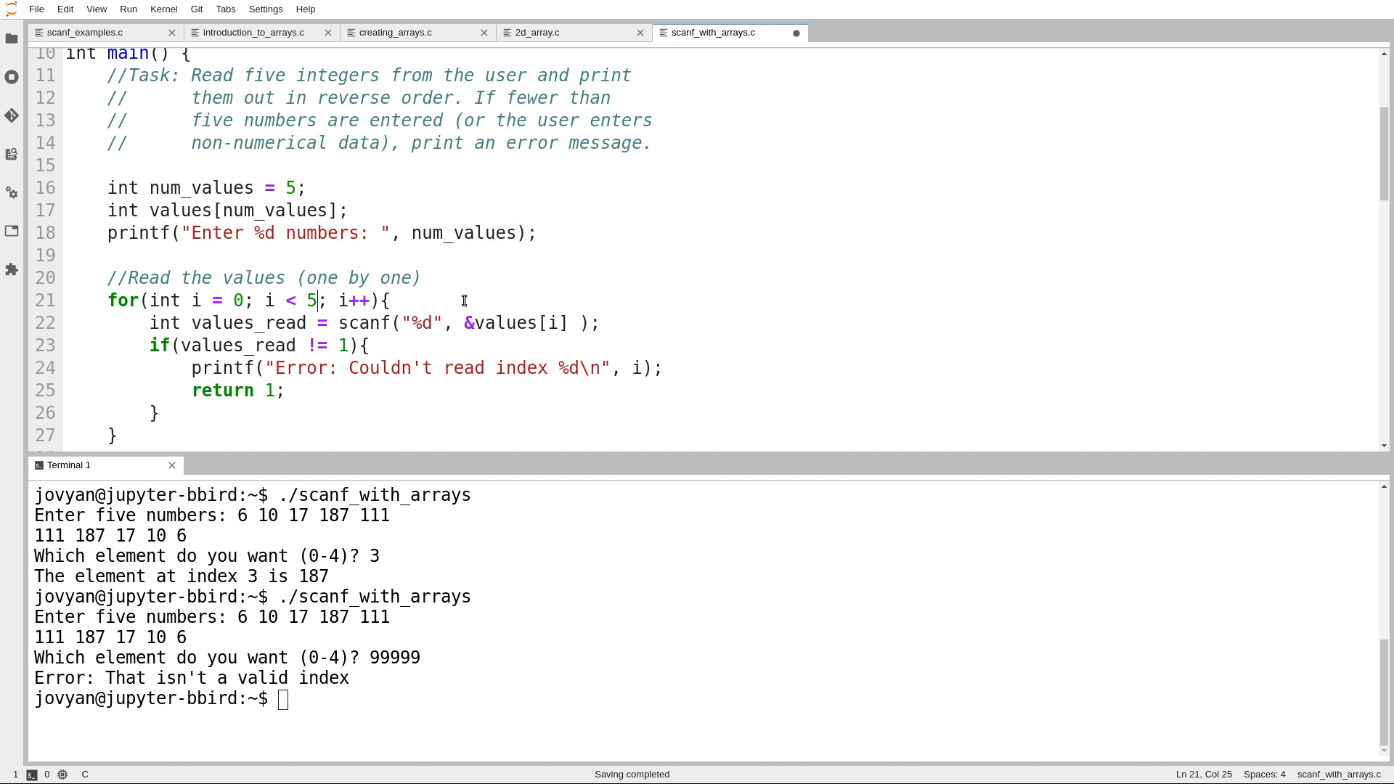
double_click(311, 300)
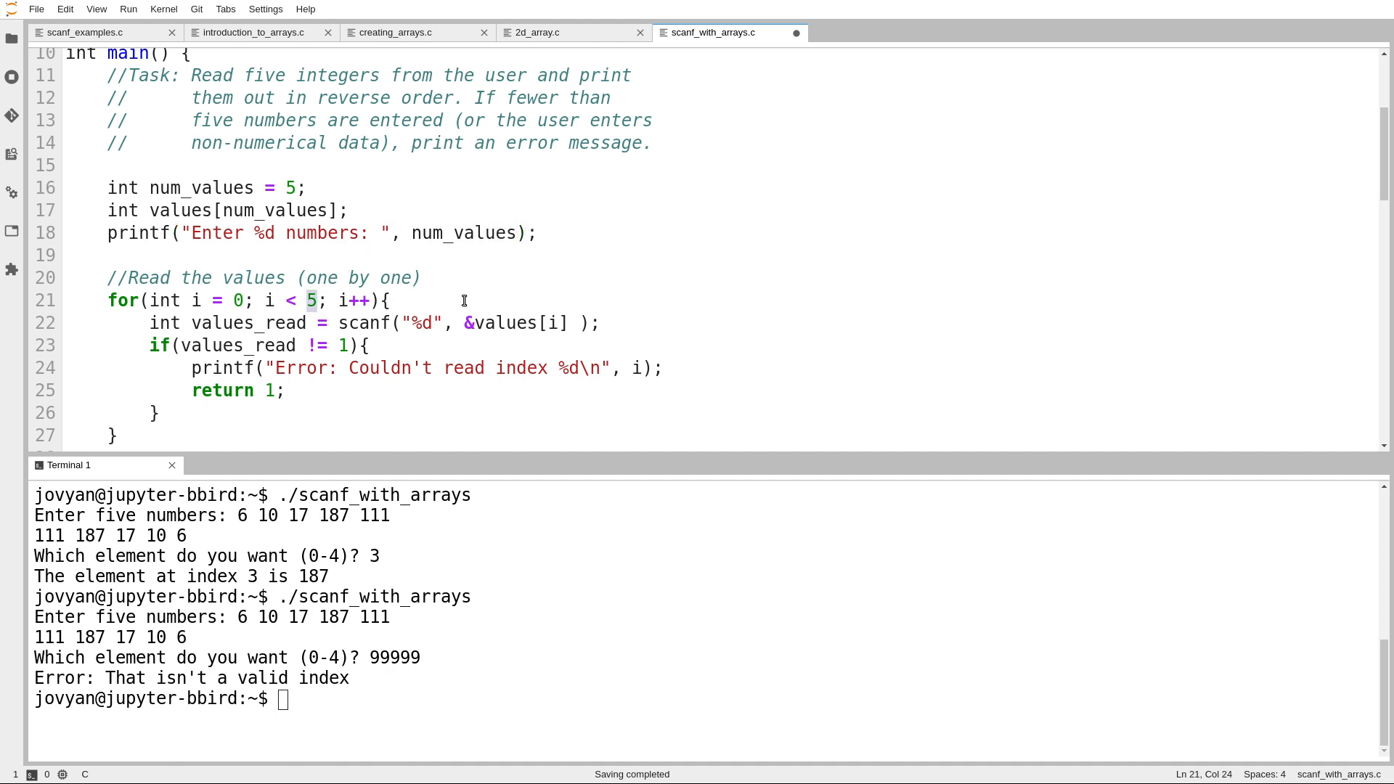
type("num_")
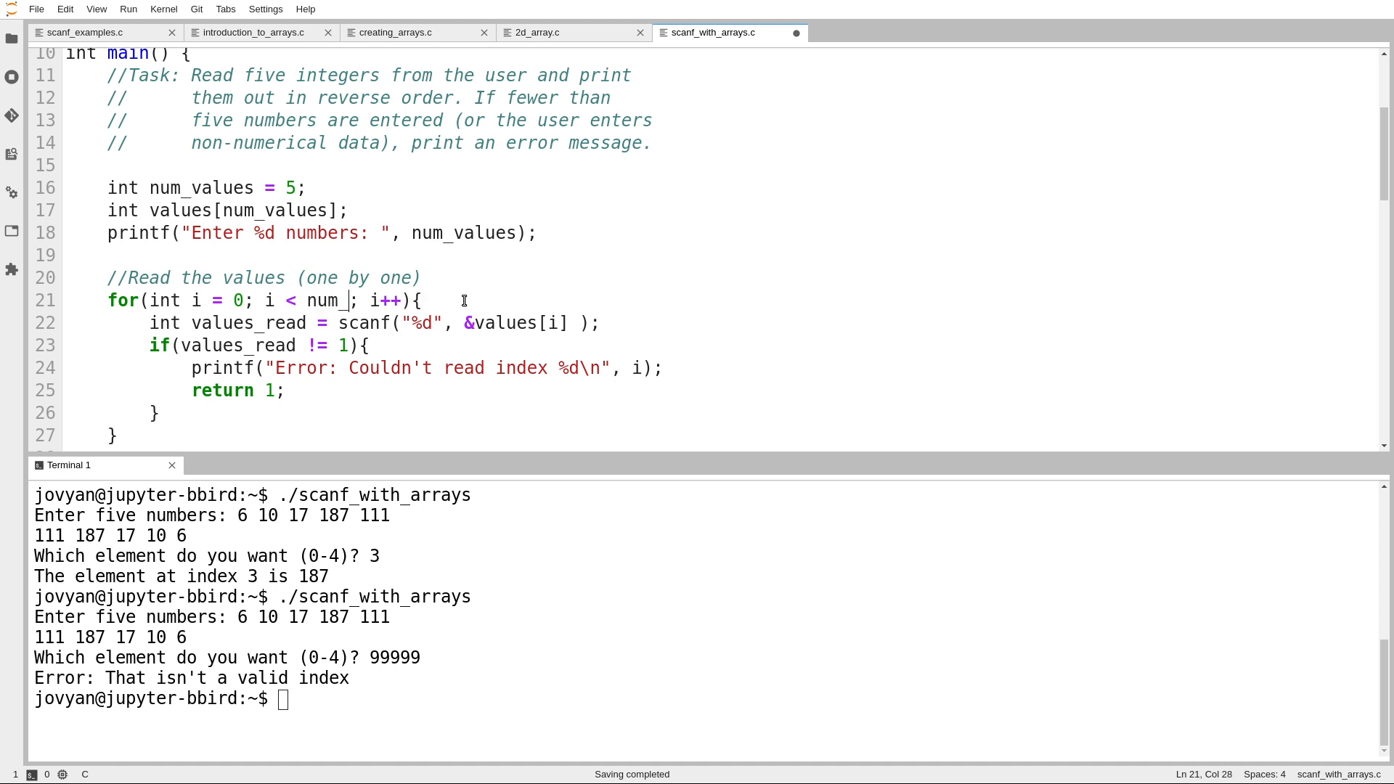
type("values")
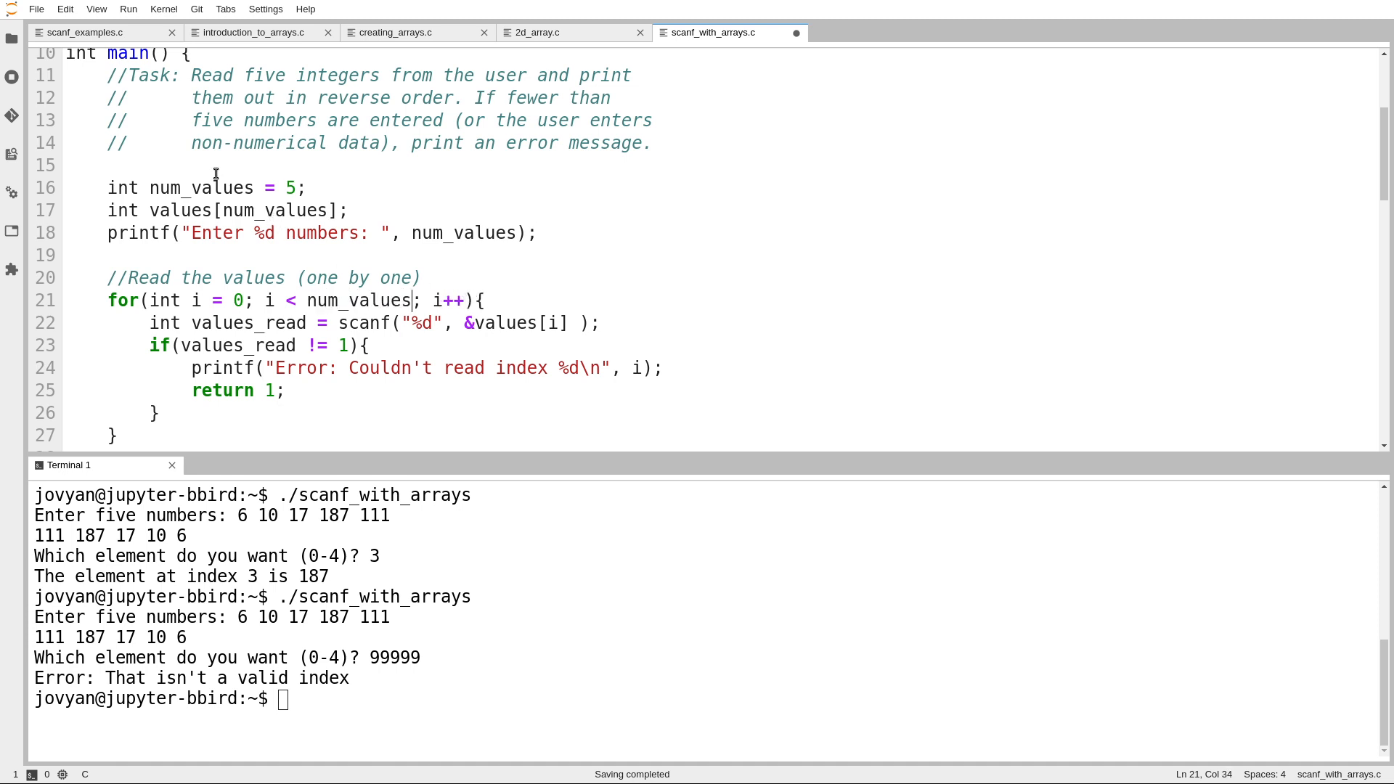
scroll("down", 3)
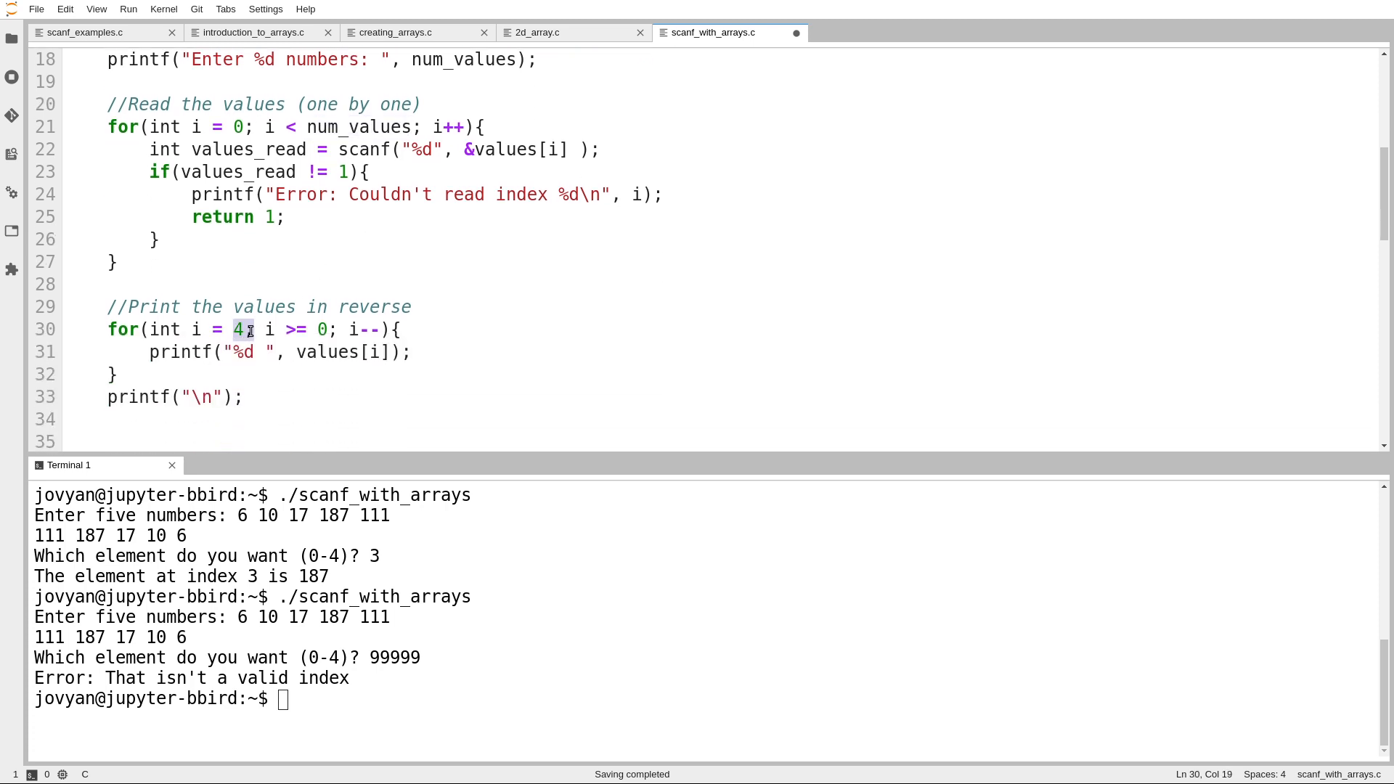
- Use num_values - 1 in the reverse loop and comment, num_values in the index check, then rerun
type("num_values")
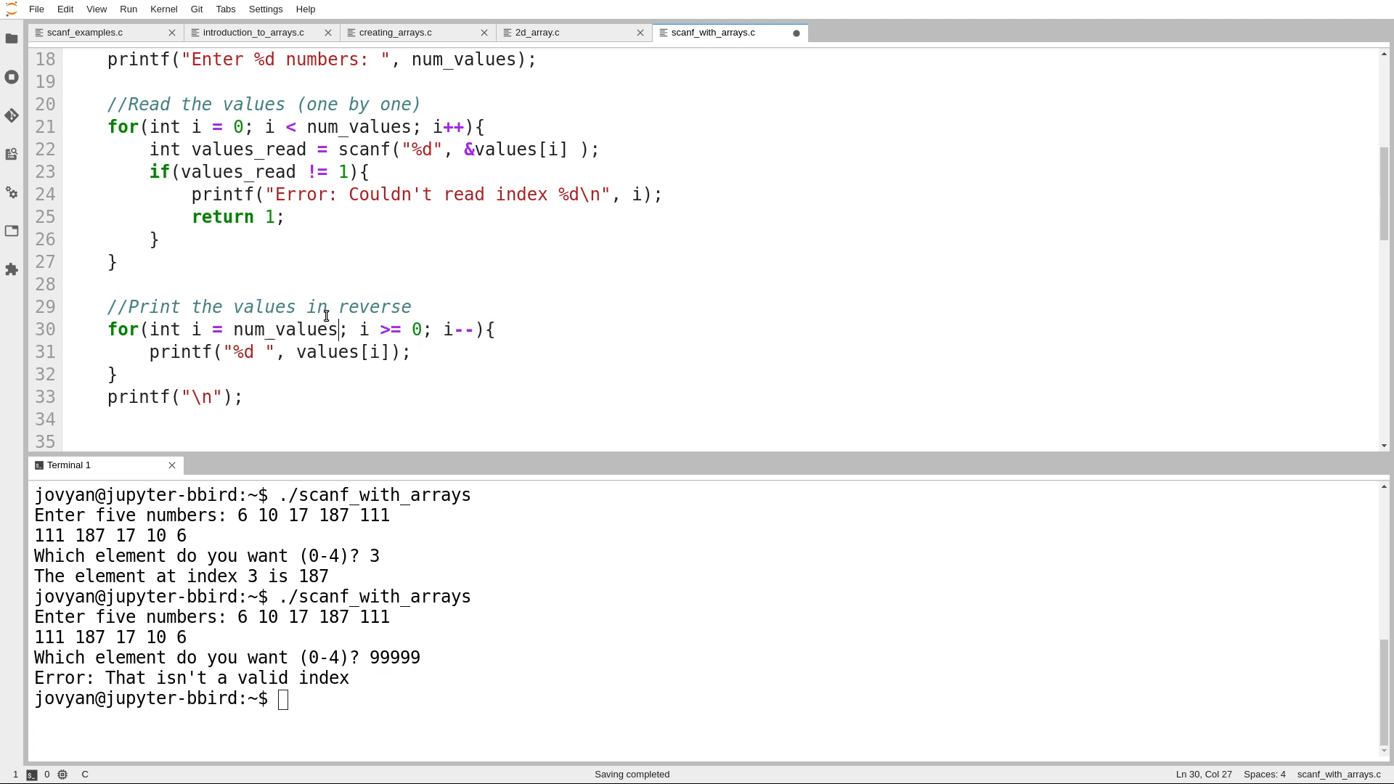
type("- 1")
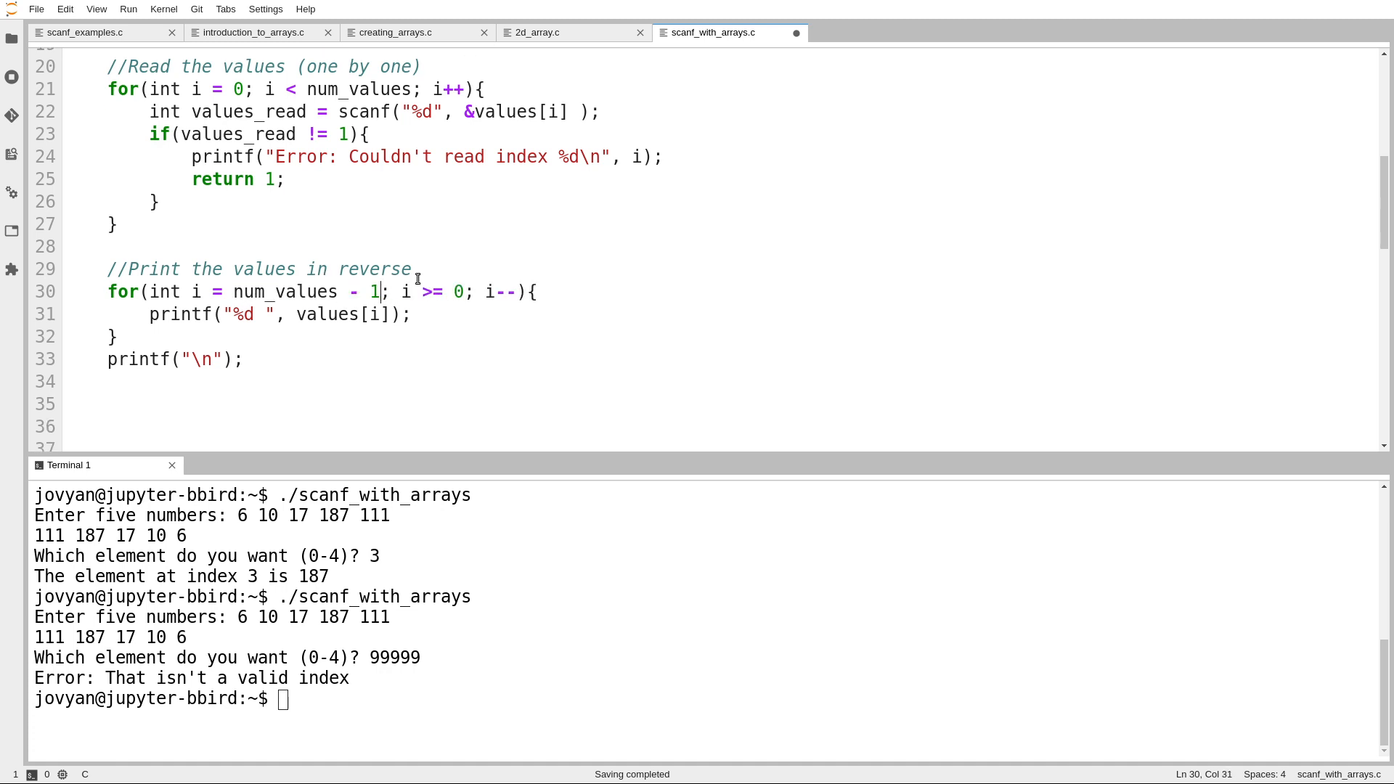
scroll("down", 3)
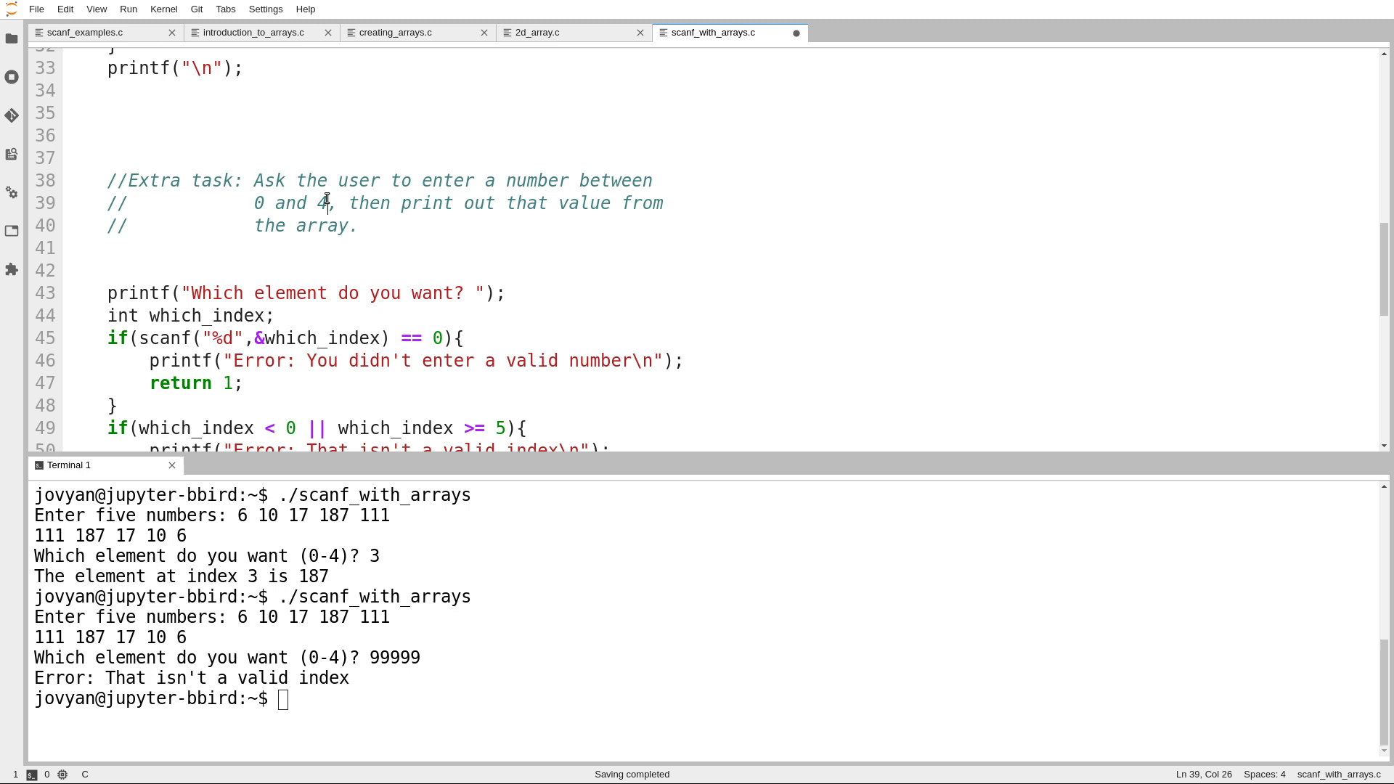
type("num_values - 1)")
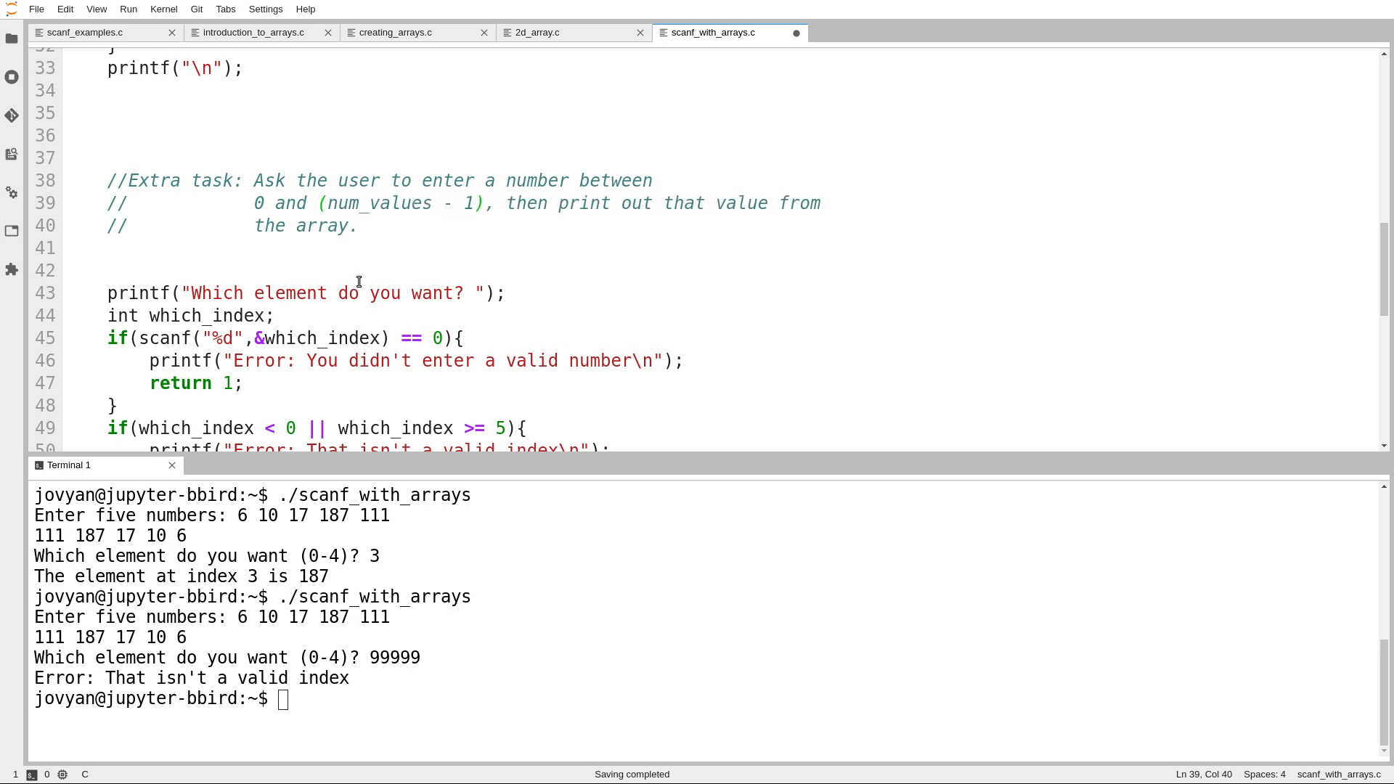
scroll("down", 3)
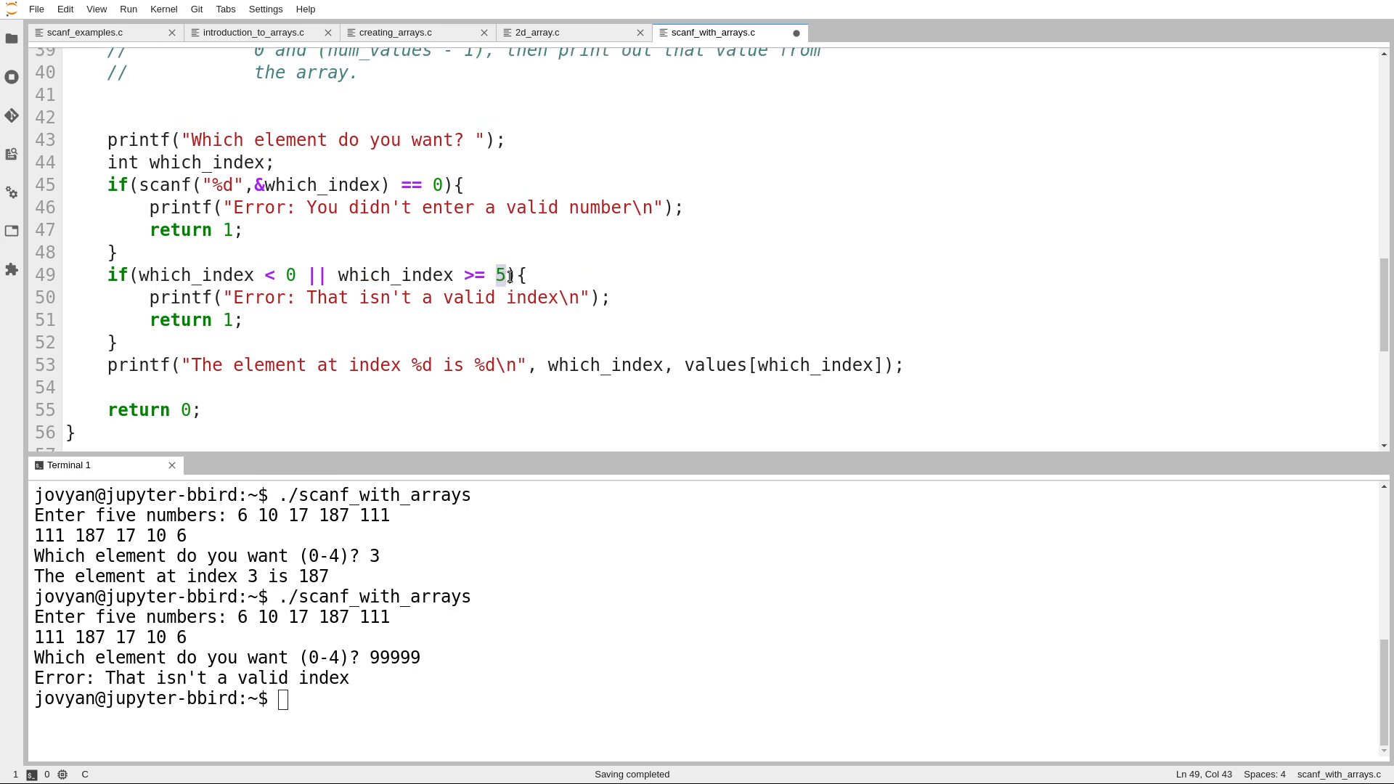
type("num_values")
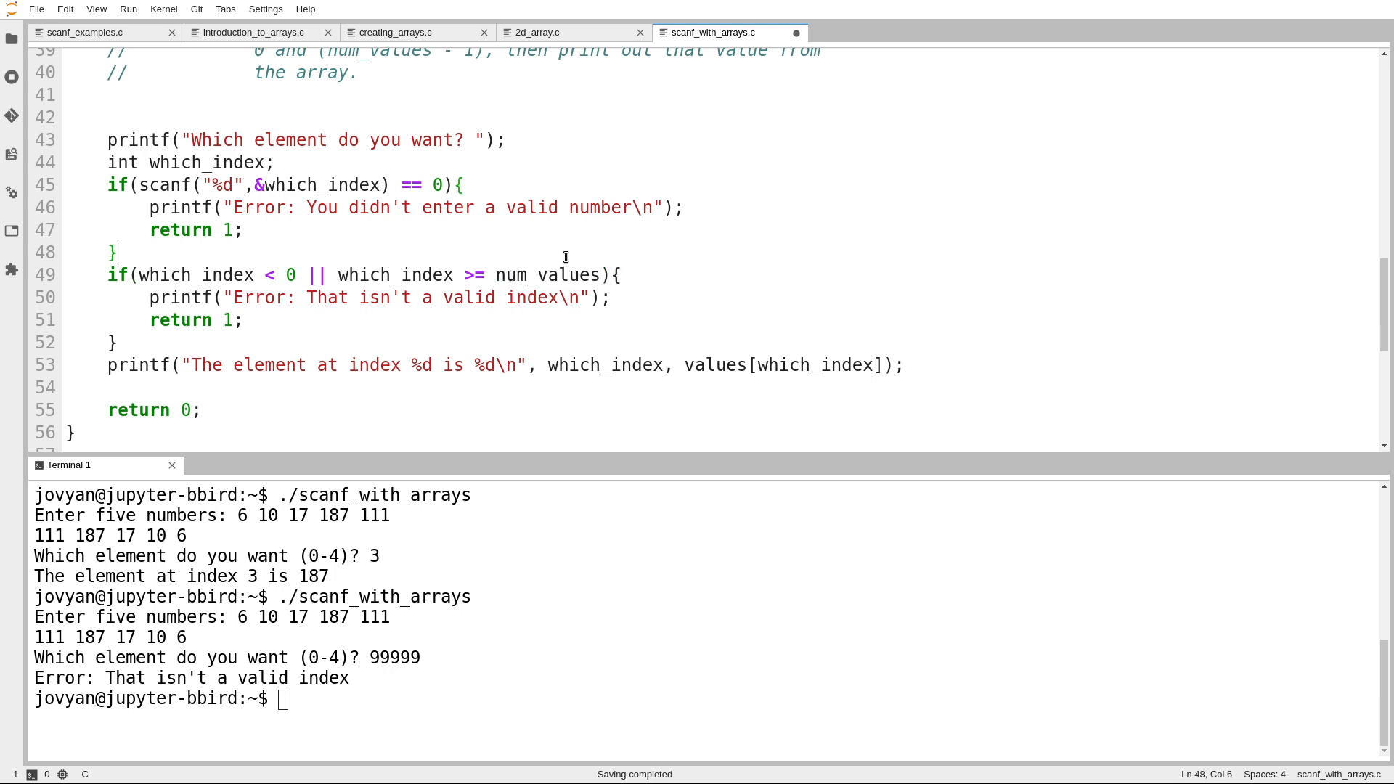
type("./scanf_with_arrays")
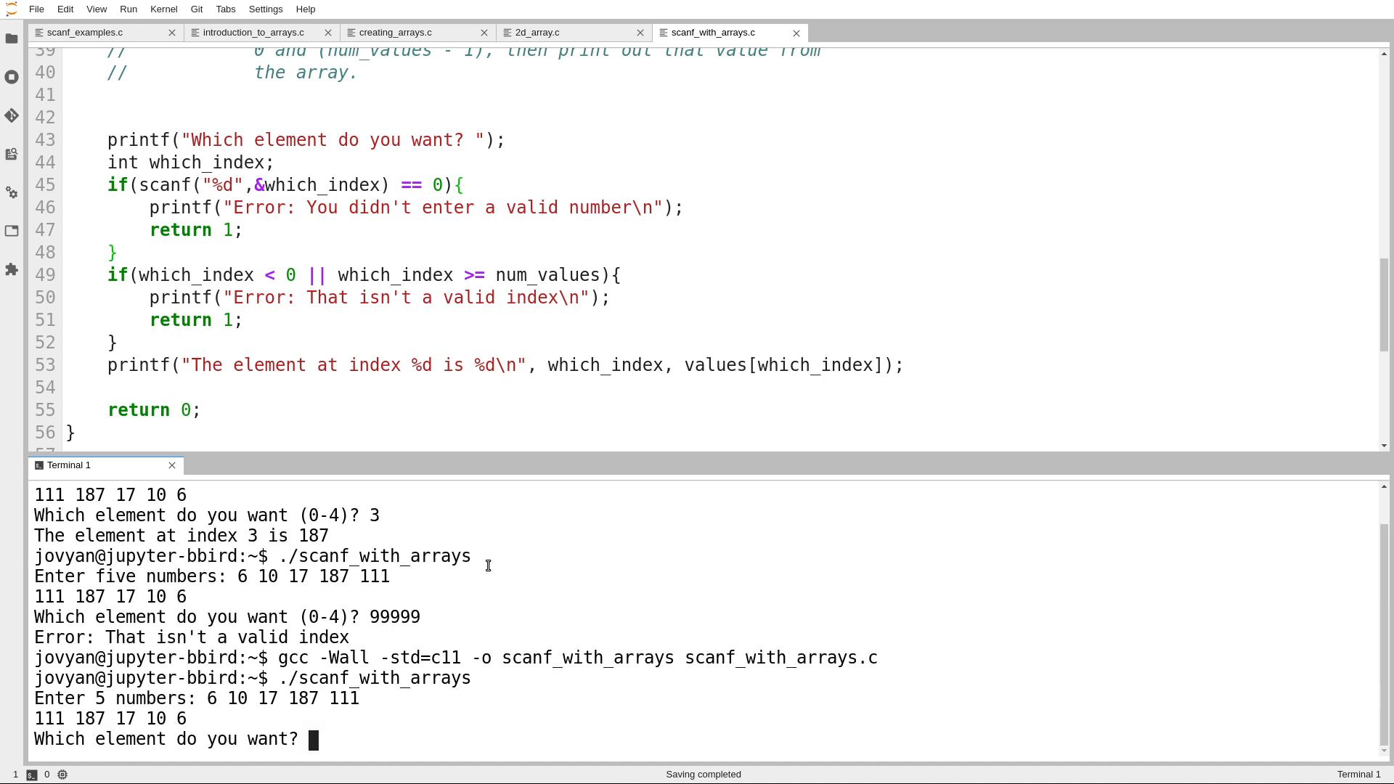
- Enter index 2 and confirm the program reports element 17
type("2")
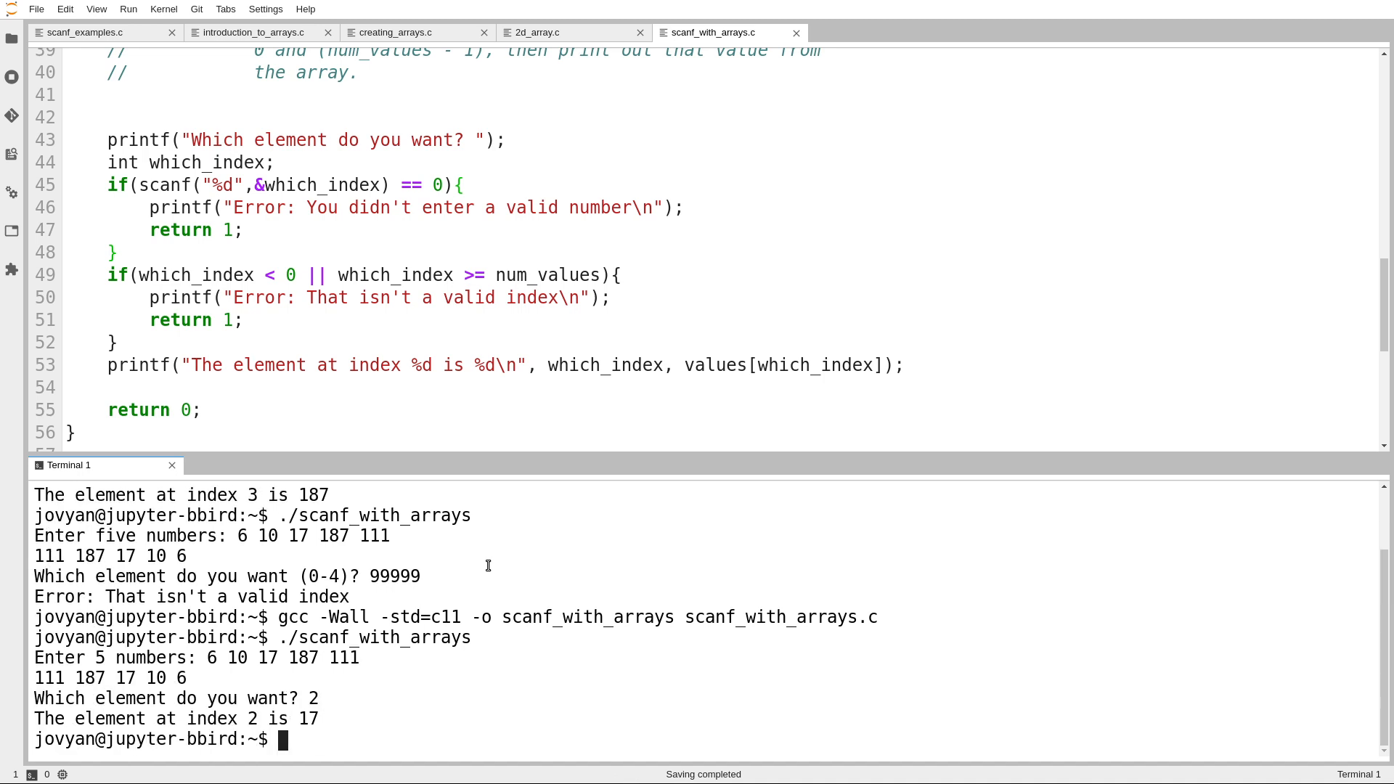
mouse_move(340, 535)
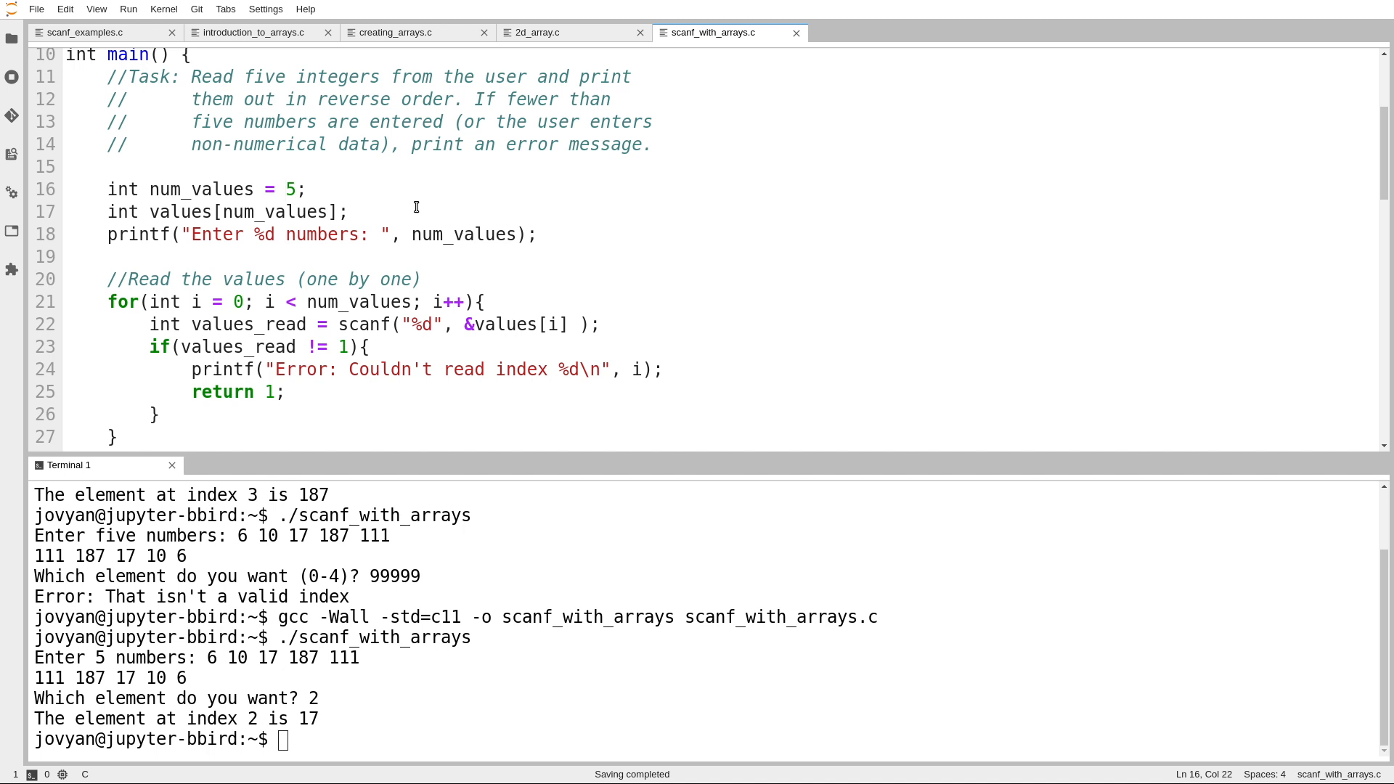
left_click(181, 211)
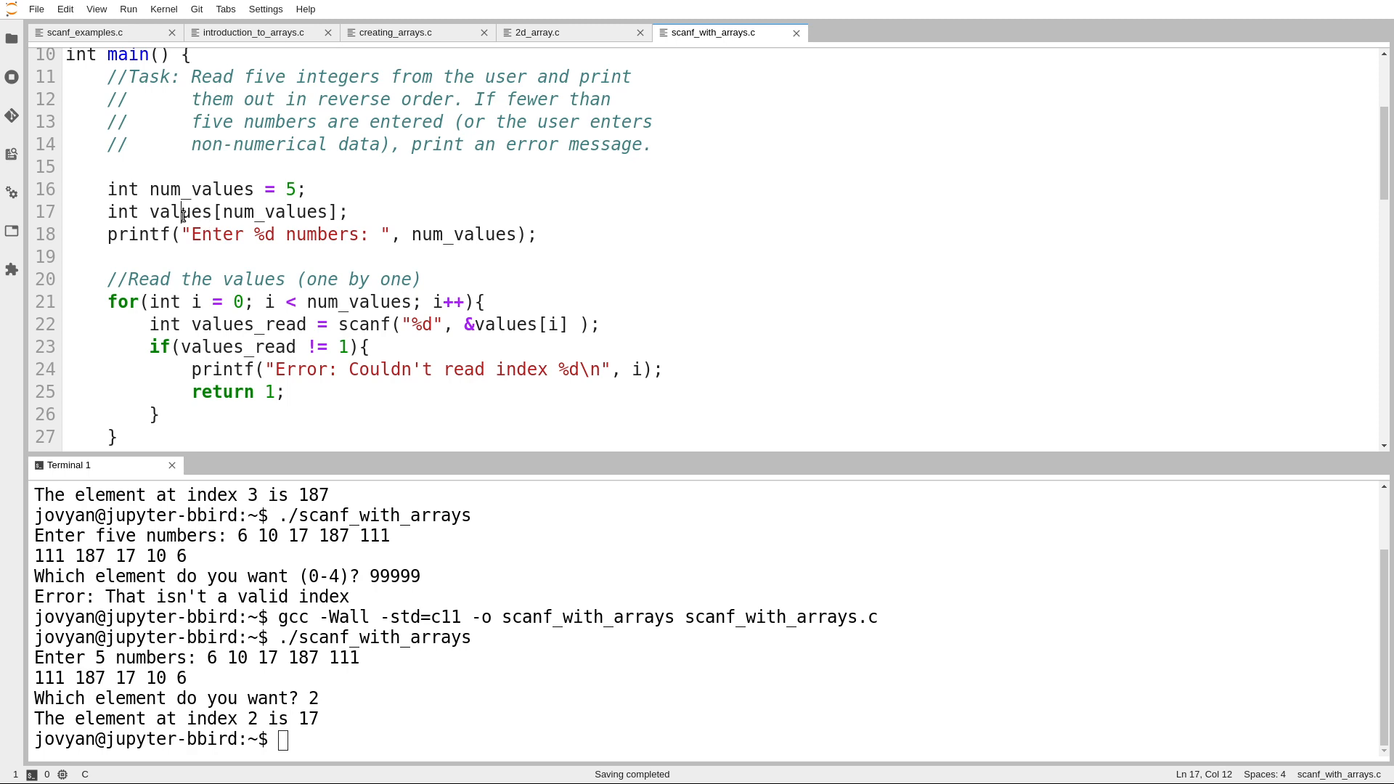